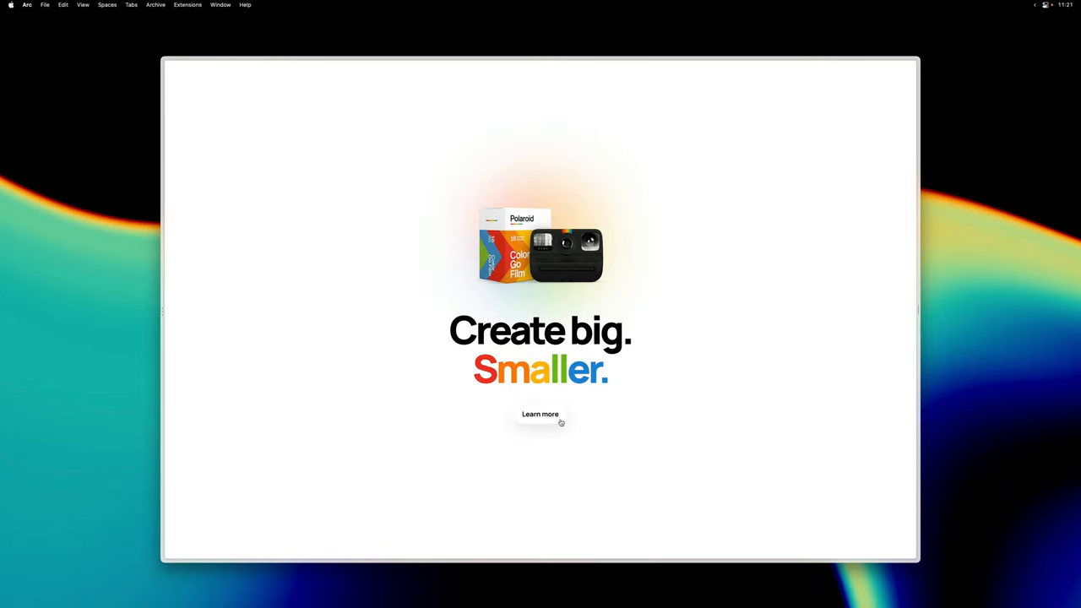
- Smooth-scroll the published page from the header to the banner, Bundle and Specs sections
{"action": "left_click", "coordinate": [540, 414]}
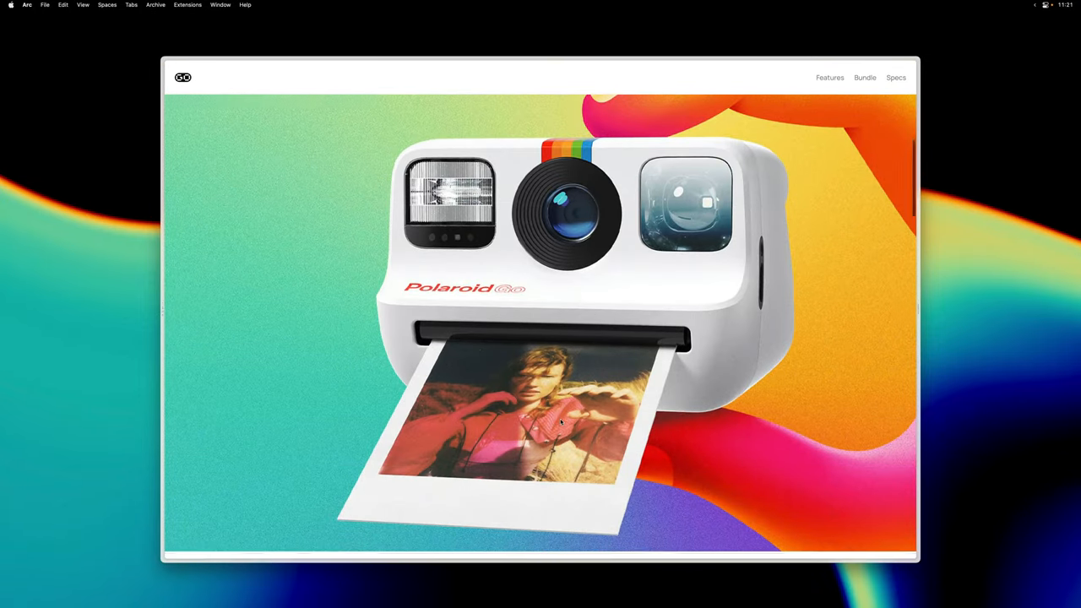
{"action": "scroll", "scroll_direction": "down", "scroll_amount": 3}
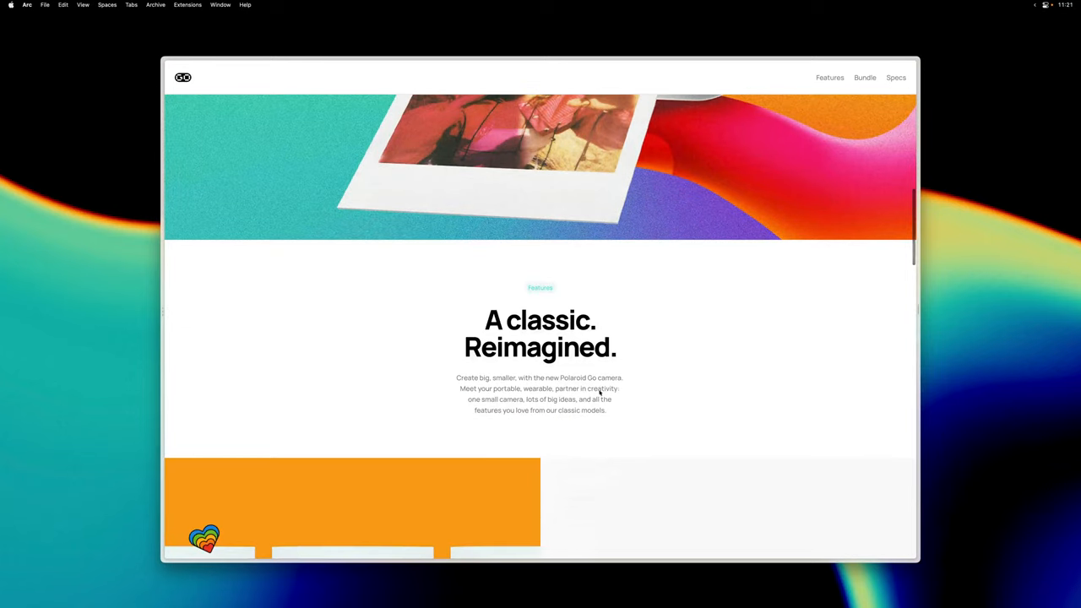
{"action": "scroll", "scroll_direction": "down", "scroll_amount": 3}
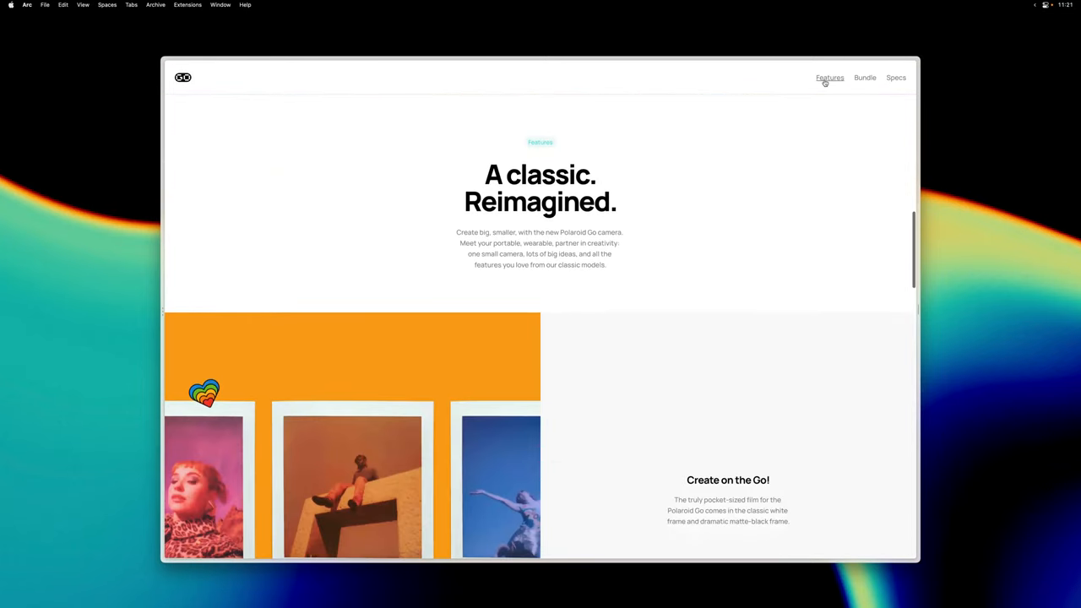
{"action": "left_click", "coordinate": [865, 77]}
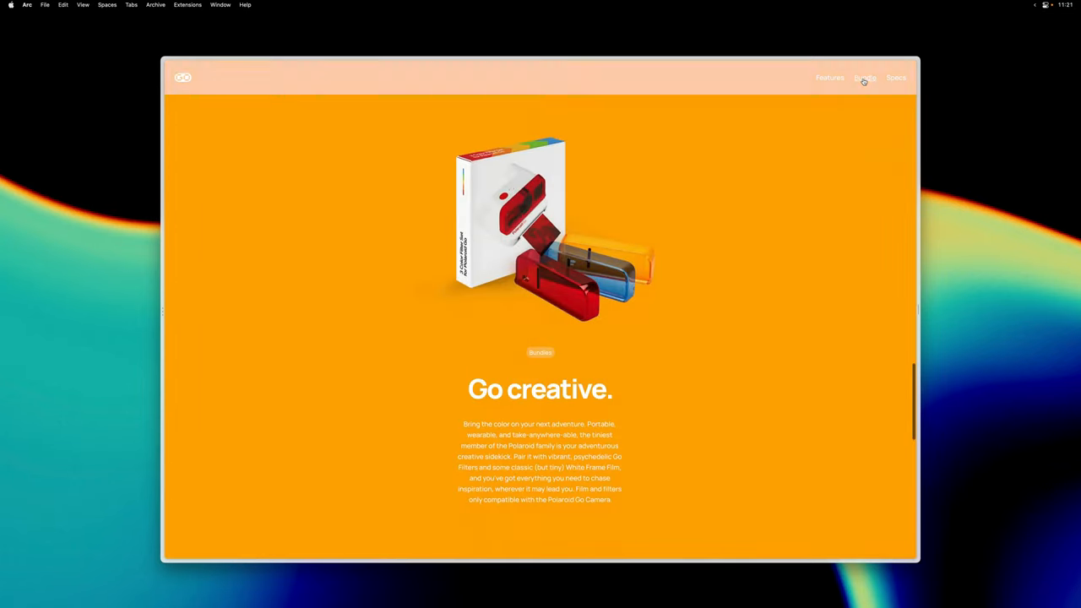
{"action": "scroll", "scroll_direction": "down", "scroll_amount": 3}
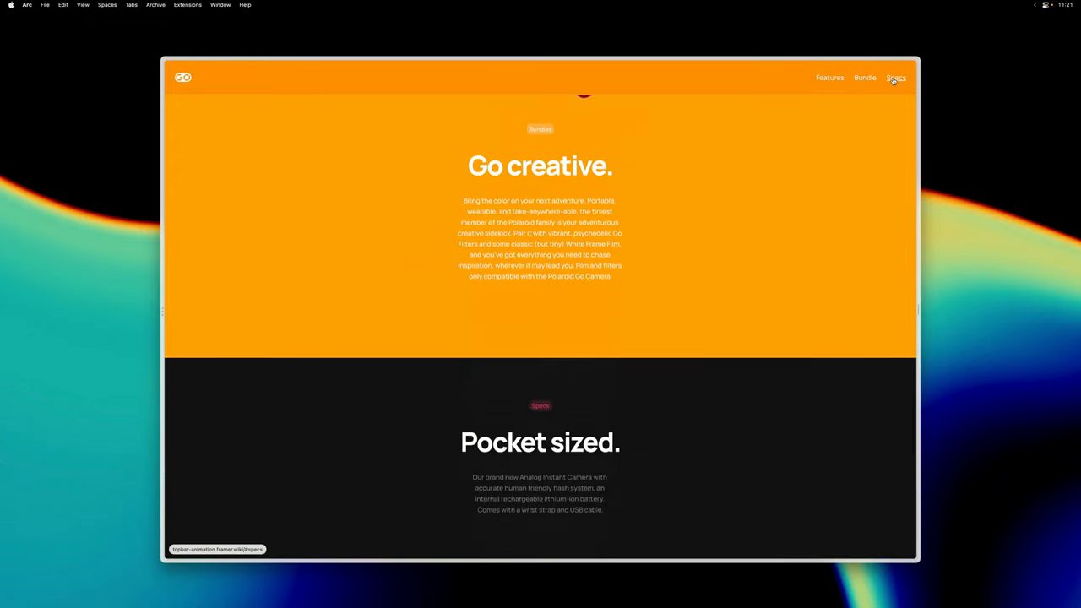
{"action": "left_click", "coordinate": [865, 78]}
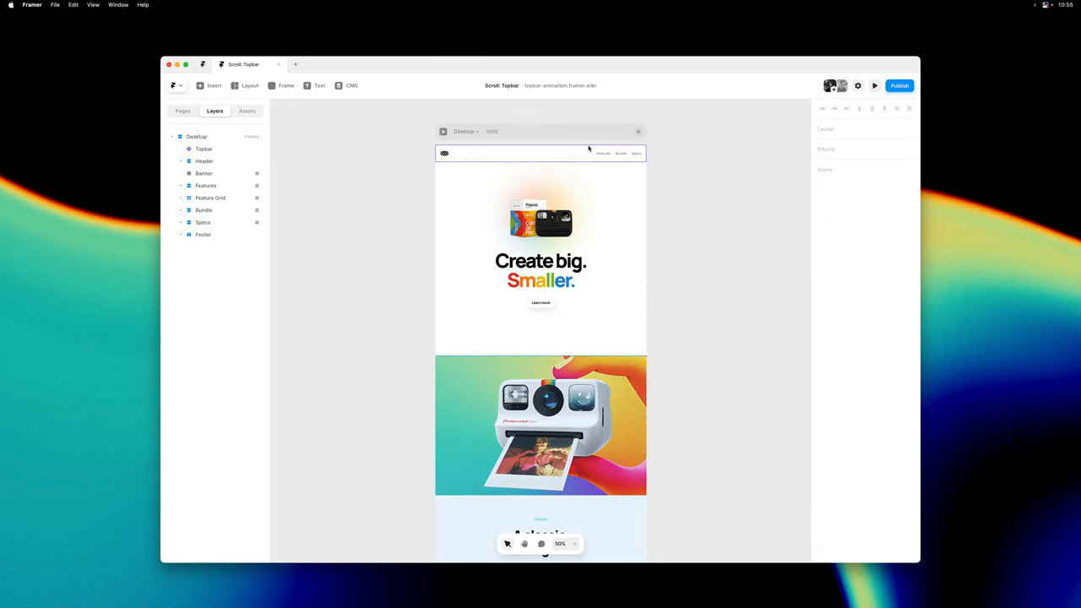
- Inspect the fixed Topbar, then set the Header section height to 100vh
{"action": "left_click", "coordinate": [204, 149]}
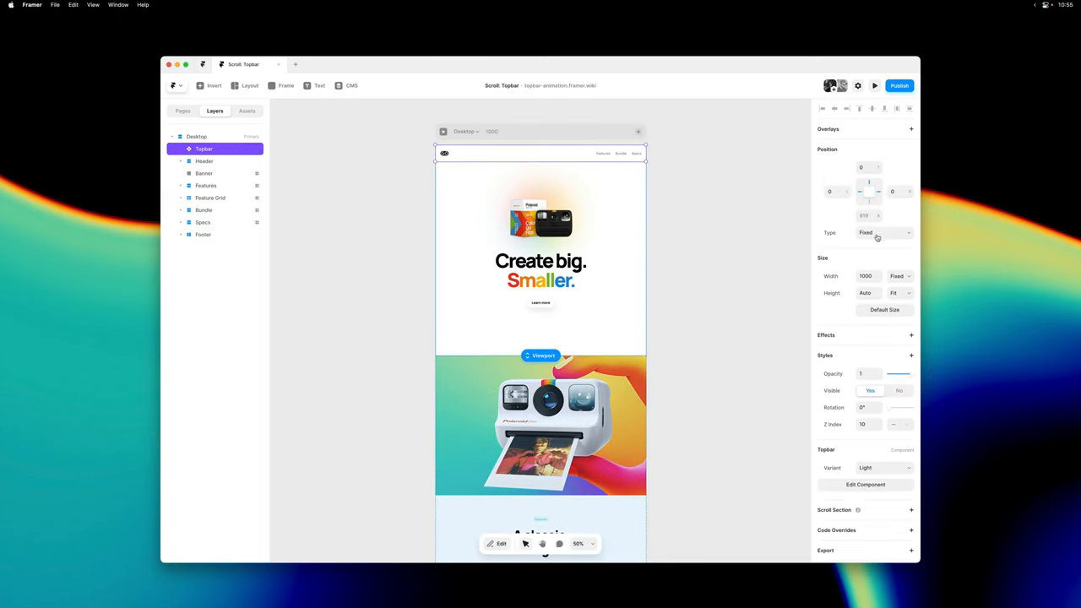
{"action": "mouse_move", "coordinate": [735, 215]}
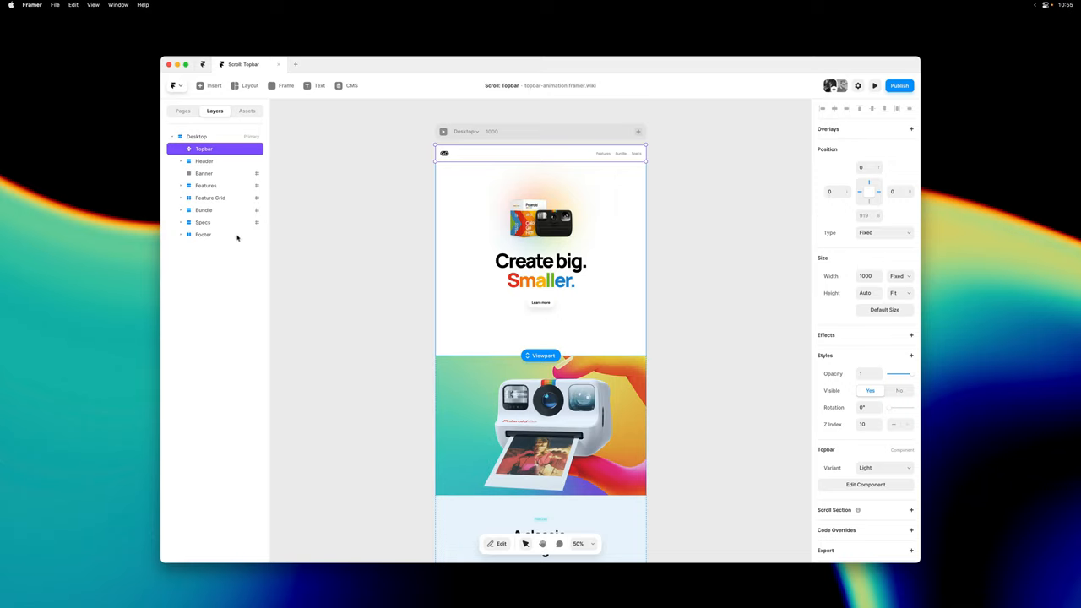
{"action": "left_click", "coordinate": [204, 161]}
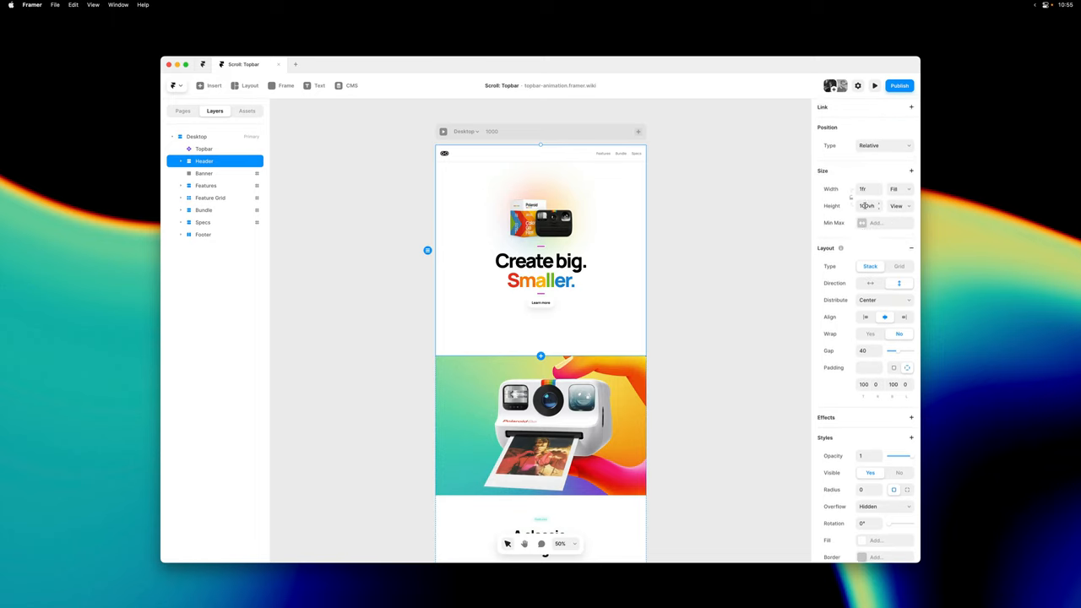
{"action": "type", "text": "100vh"}
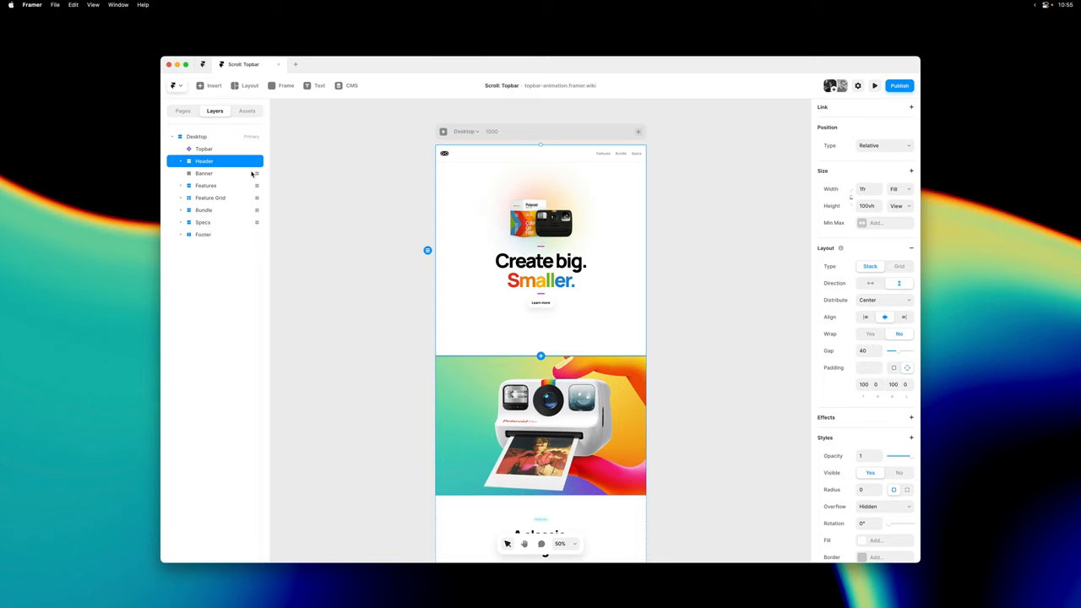
{"action": "mouse_move", "coordinate": [248, 178]}
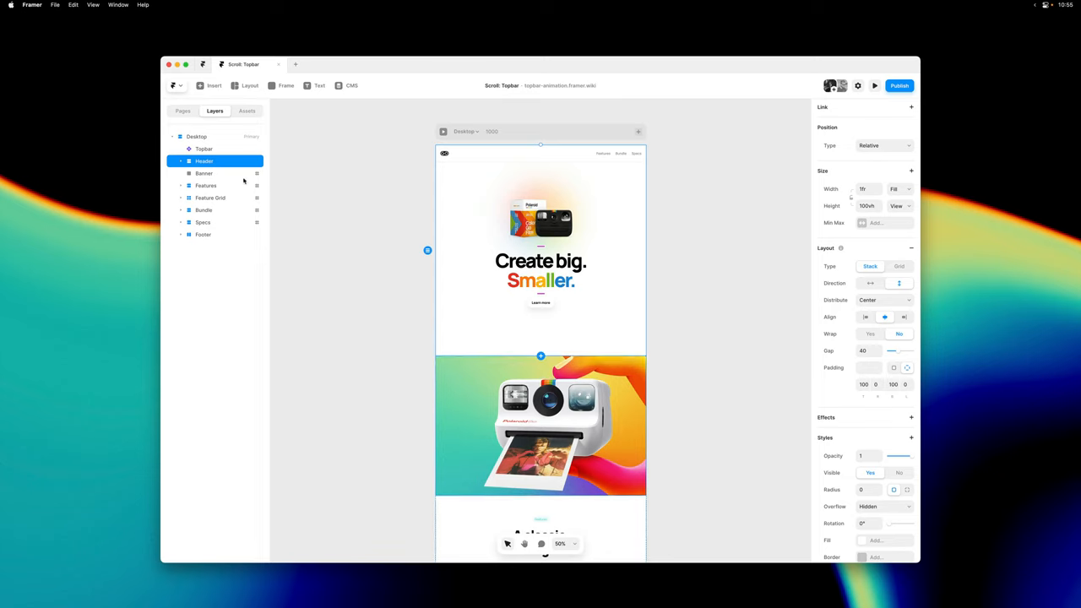
- Review the scroll section settings of the Banner and Feature Grid sections
{"action": "left_click", "coordinate": [204, 174]}
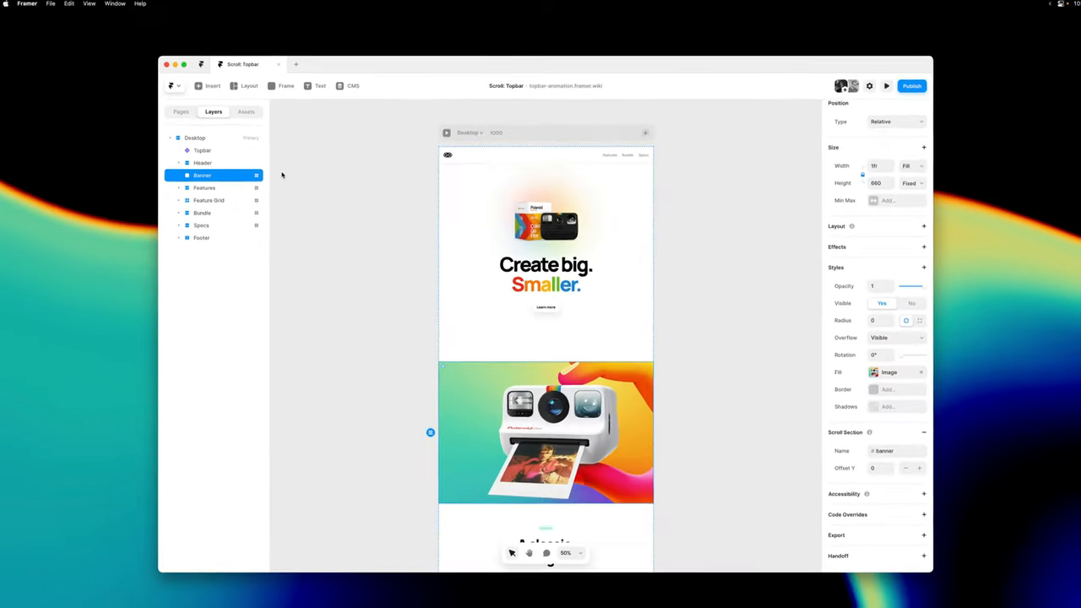
{"action": "scroll", "scroll_direction": "down", "scroll_amount": 3}
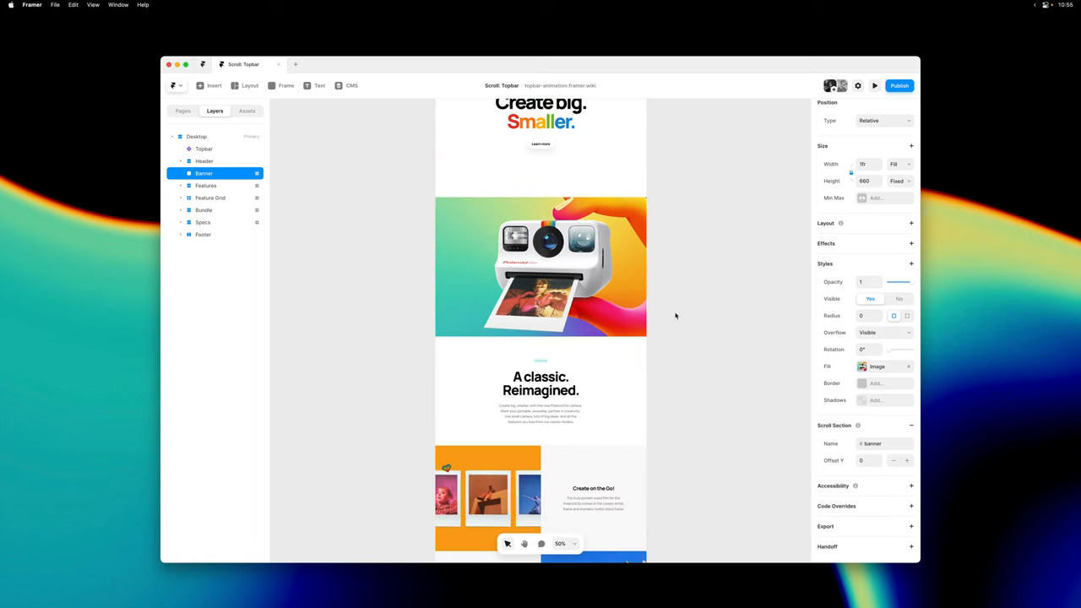
{"action": "left_click", "coordinate": [206, 185]}
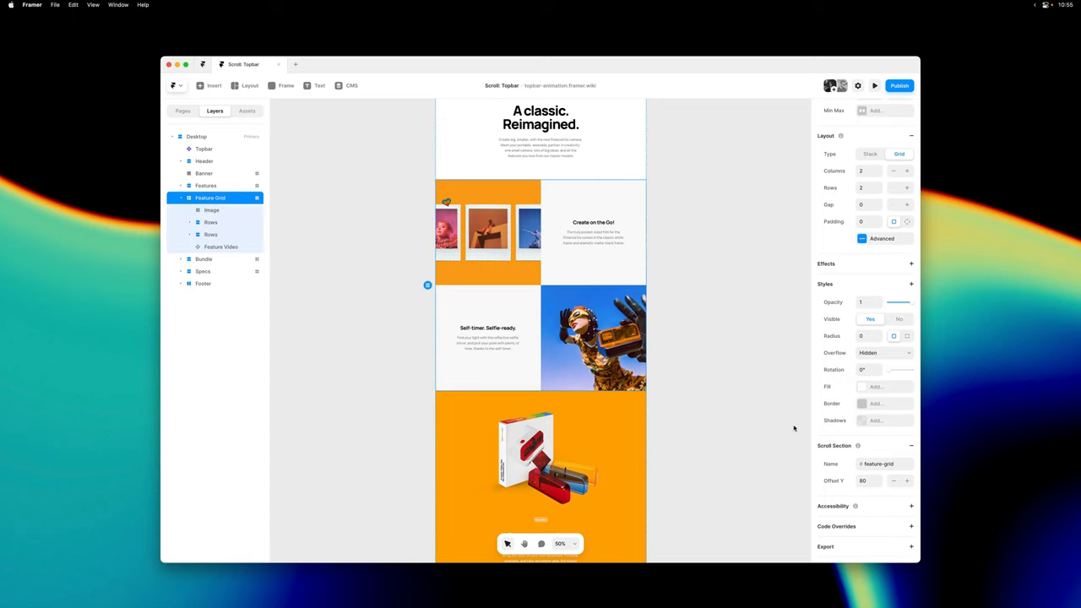
{"action": "scroll", "scroll_direction": "down", "scroll_amount": 3}
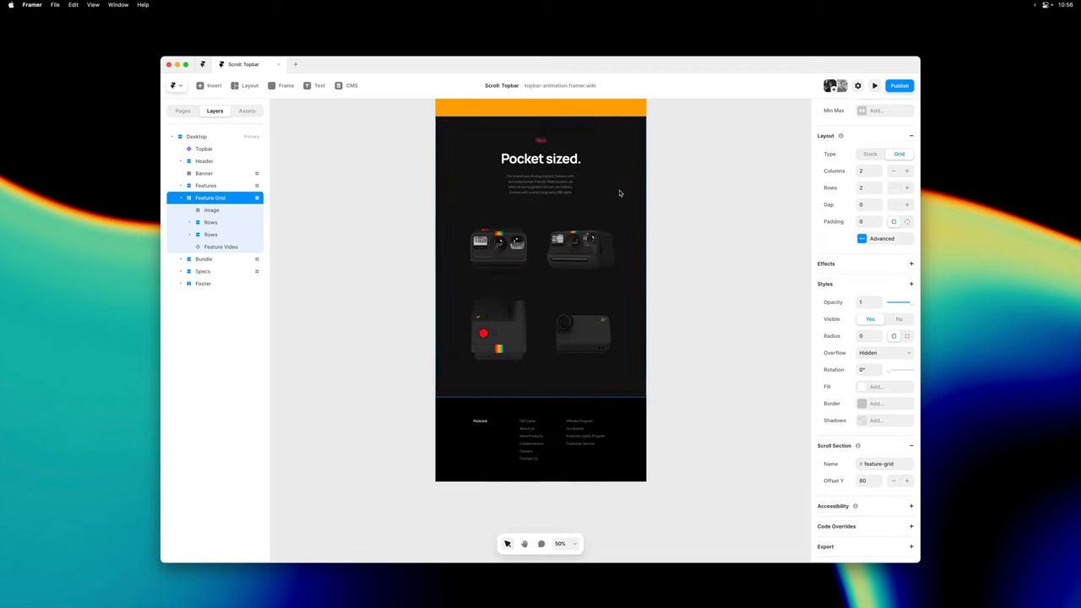
{"action": "left_click", "coordinate": [203, 271]}
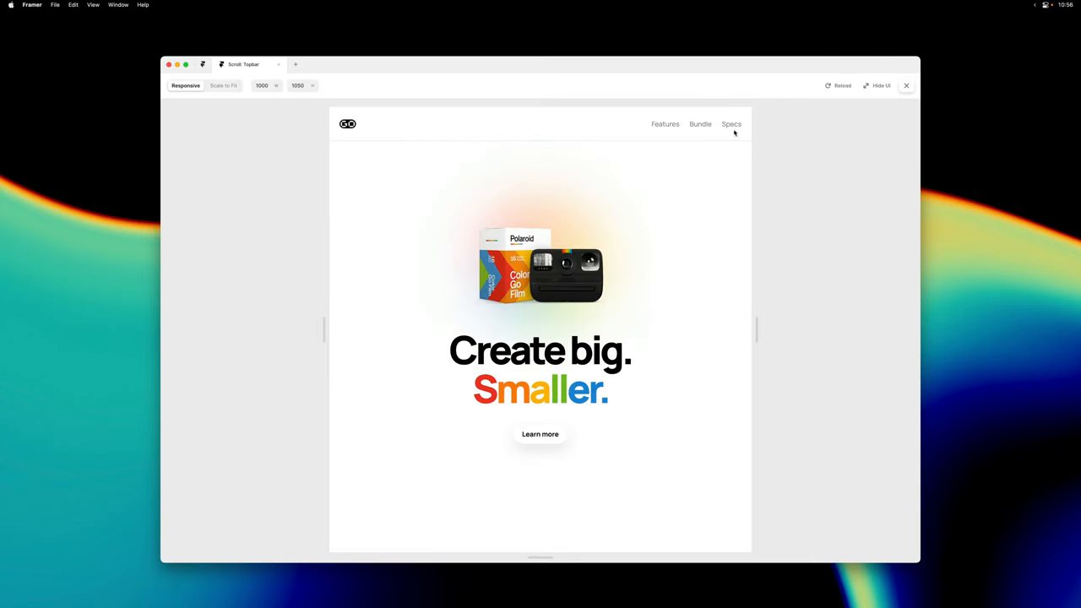
{"action": "mouse_move", "coordinate": [650, 421]}
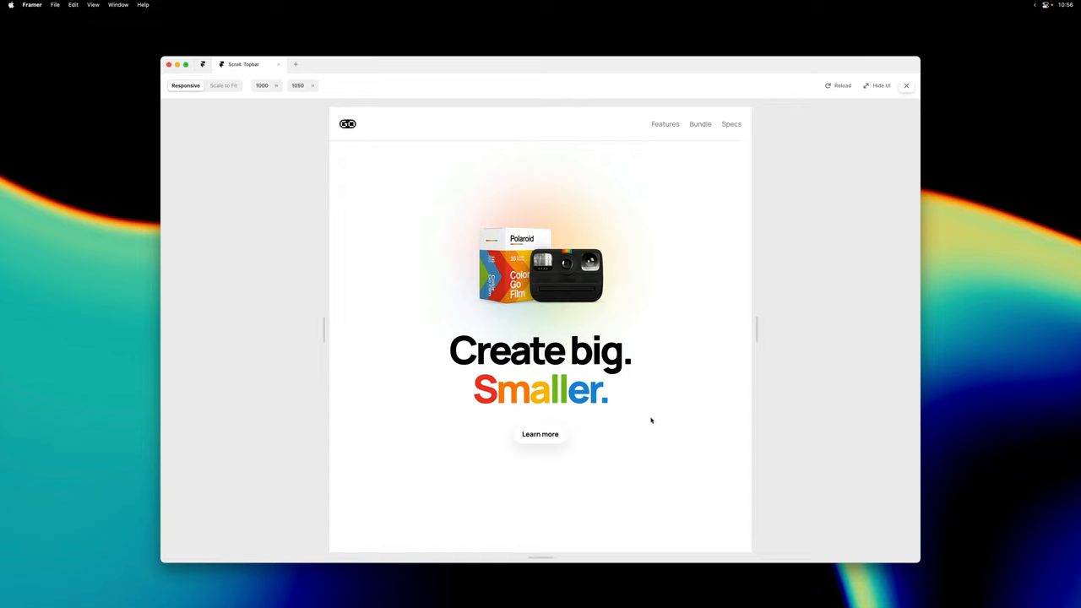
- Scroll the preview down to the footer with the top bar pinned, then close it
{"action": "scroll", "scroll_direction": "down", "scroll_amount": 3}
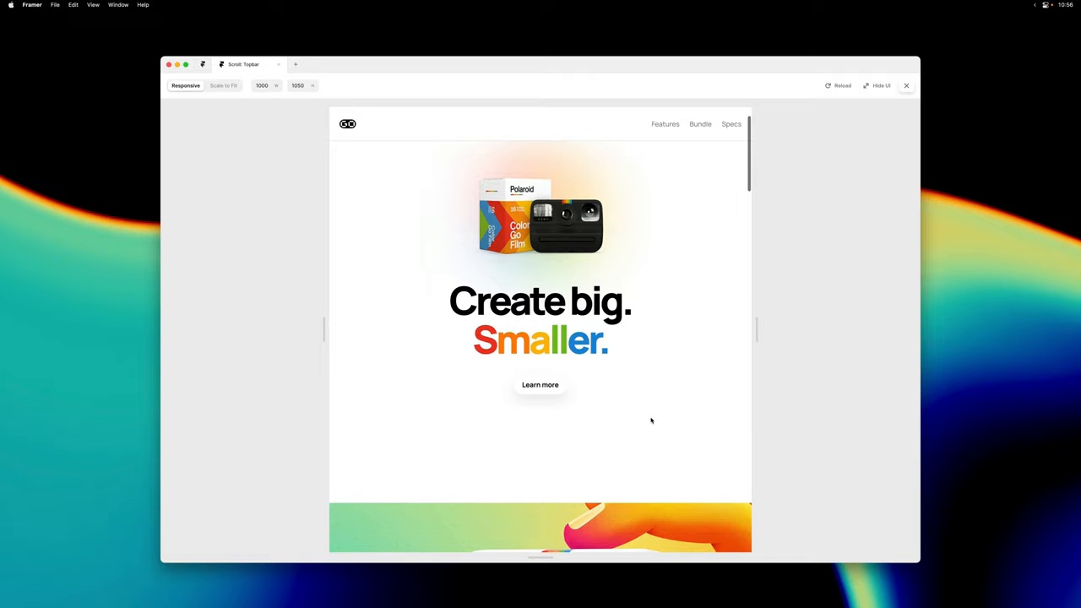
{"action": "scroll", "scroll_direction": "down", "scroll_amount": 3}
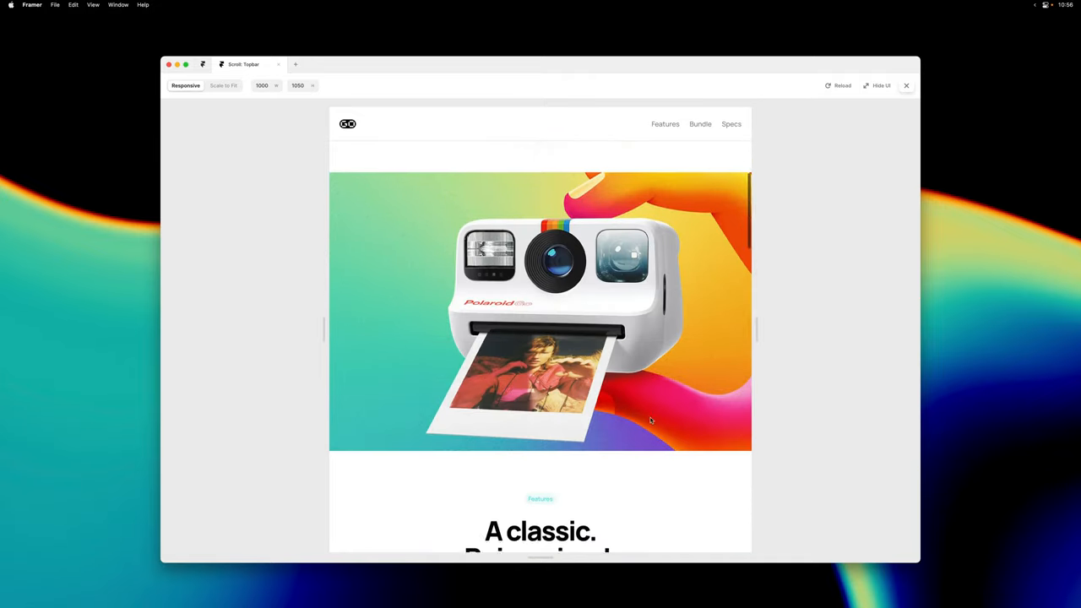
{"action": "scroll", "scroll_direction": "down", "scroll_amount": 3}
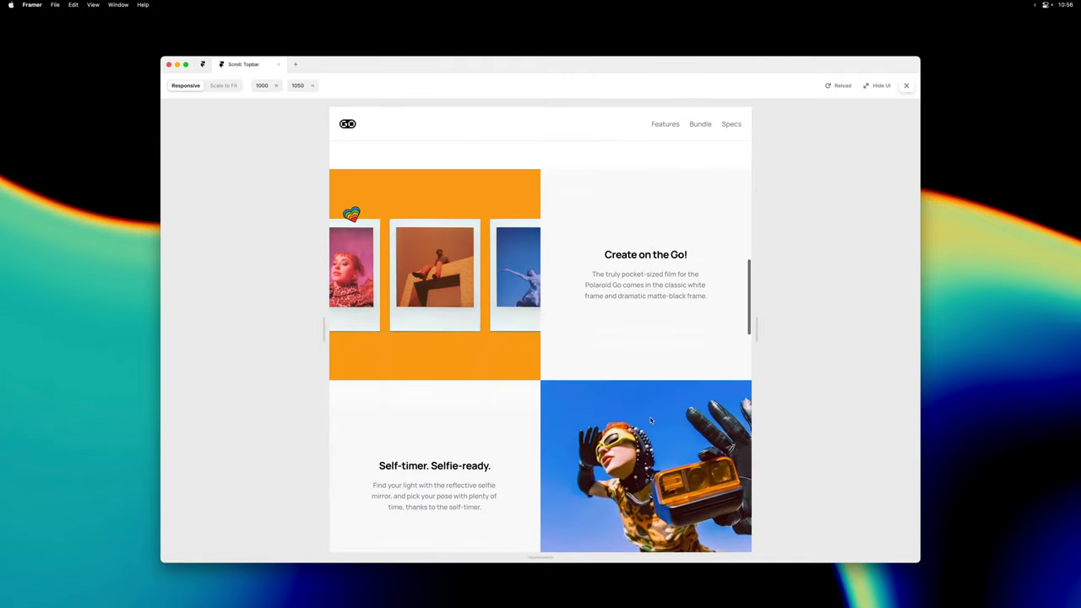
{"action": "scroll", "scroll_direction": "down", "scroll_amount": 3}
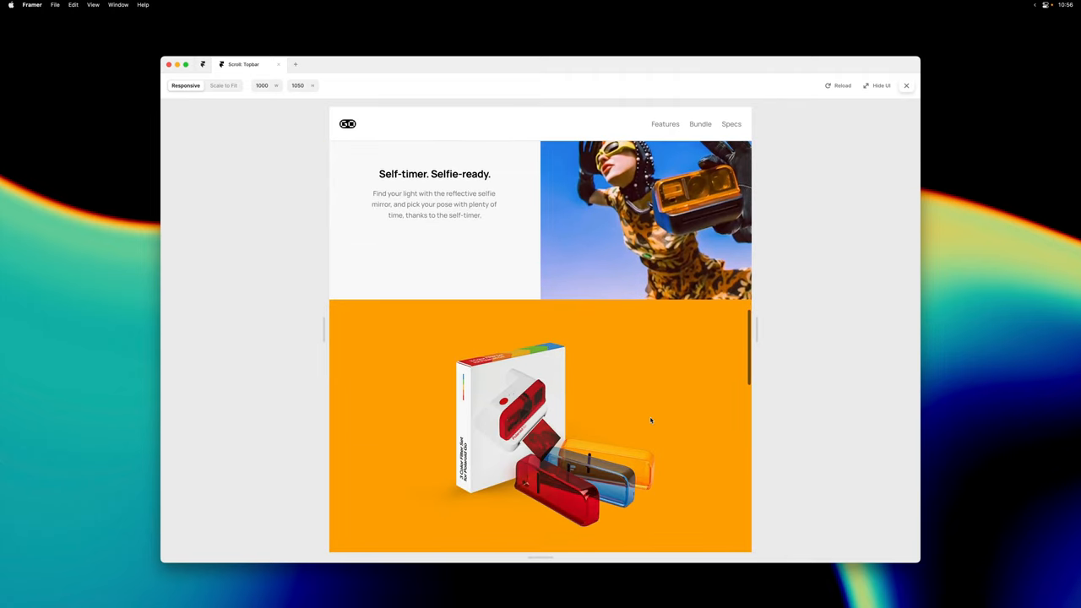
{"action": "scroll", "scroll_direction": "down", "scroll_amount": 3}
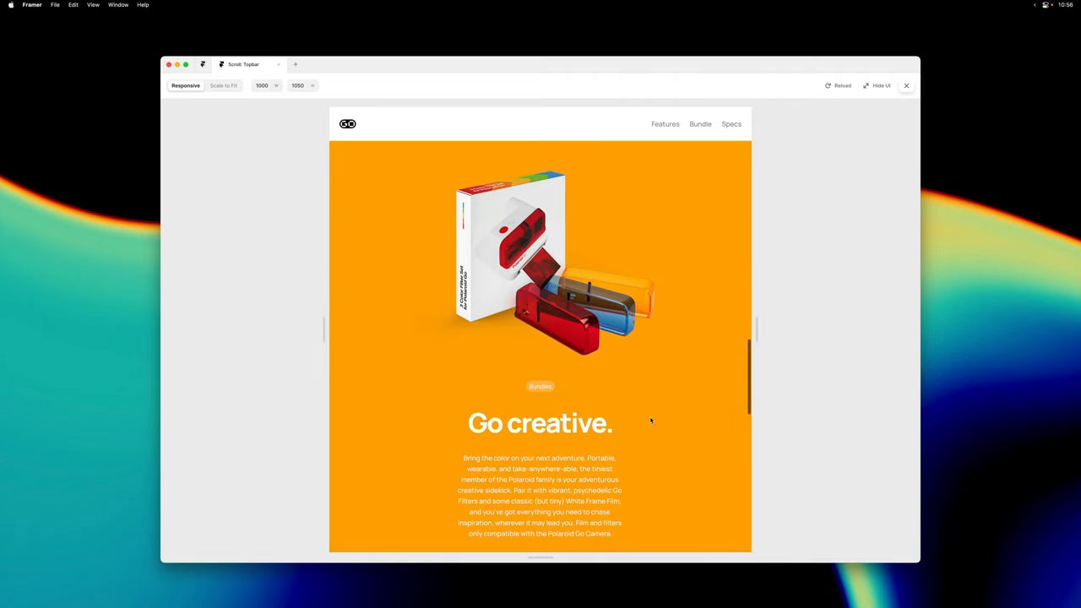
{"action": "scroll", "scroll_direction": "down", "scroll_amount": 3}
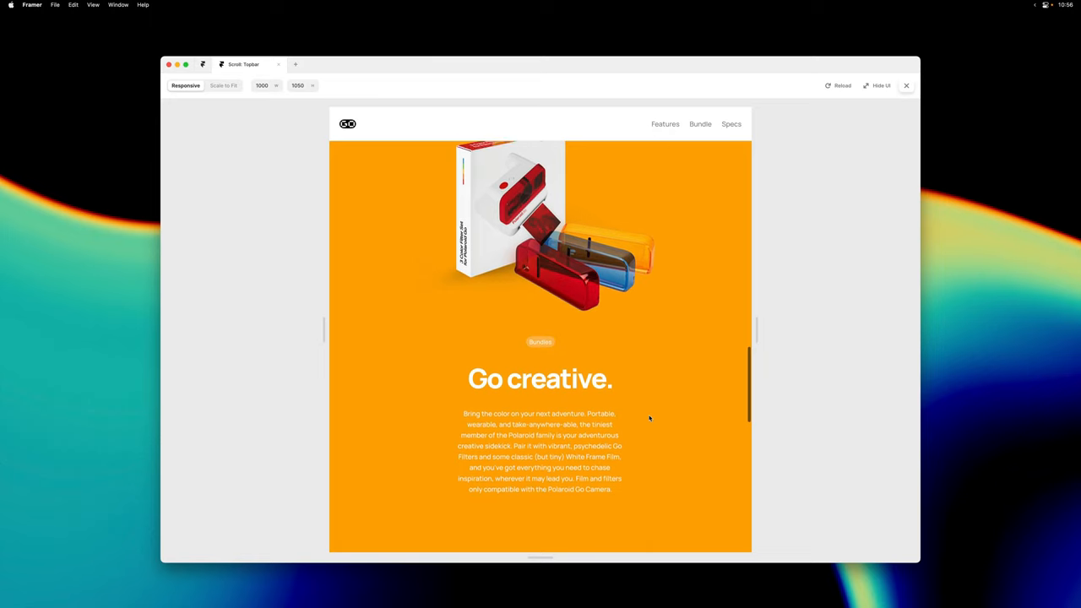
{"action": "scroll", "scroll_direction": "down", "scroll_amount": 3}
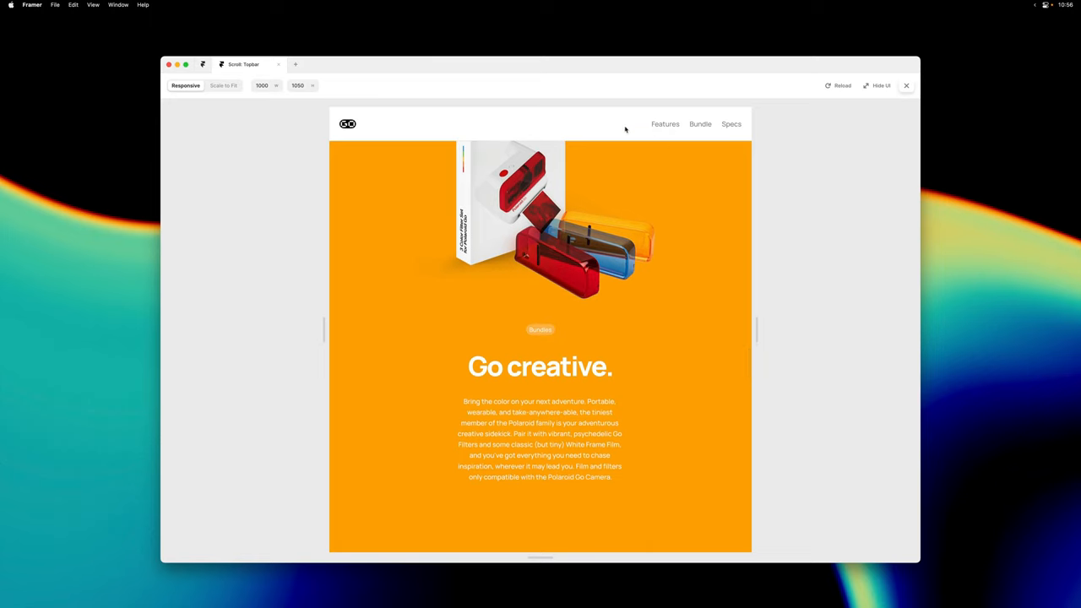
{"action": "scroll", "scroll_direction": "down", "scroll_amount": 3}
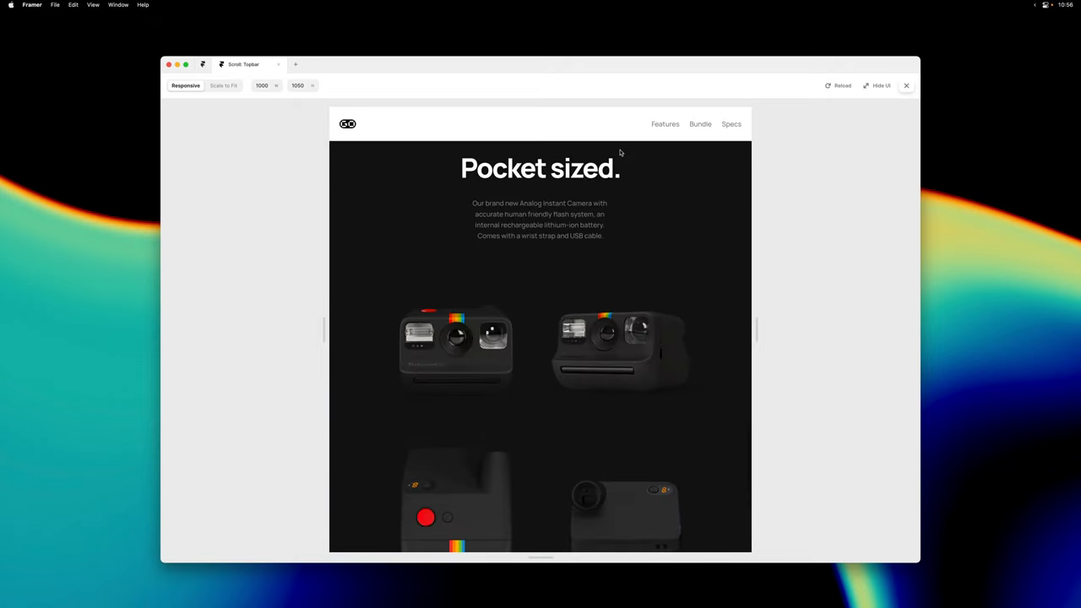
{"action": "scroll", "scroll_direction": "down", "scroll_amount": 3}
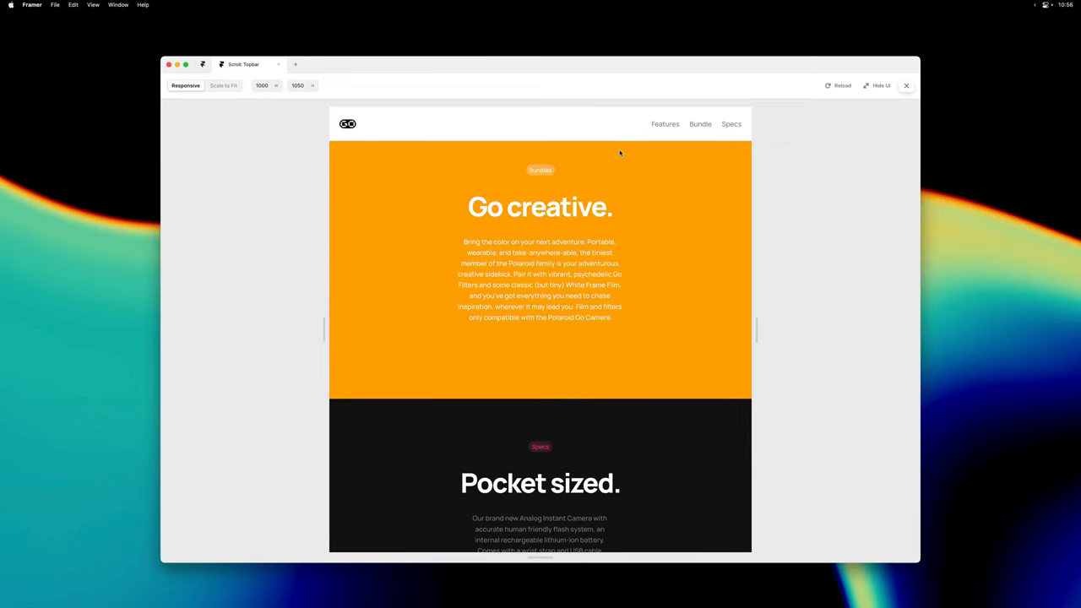
{"action": "scroll", "scroll_direction": "down", "scroll_amount": 3}
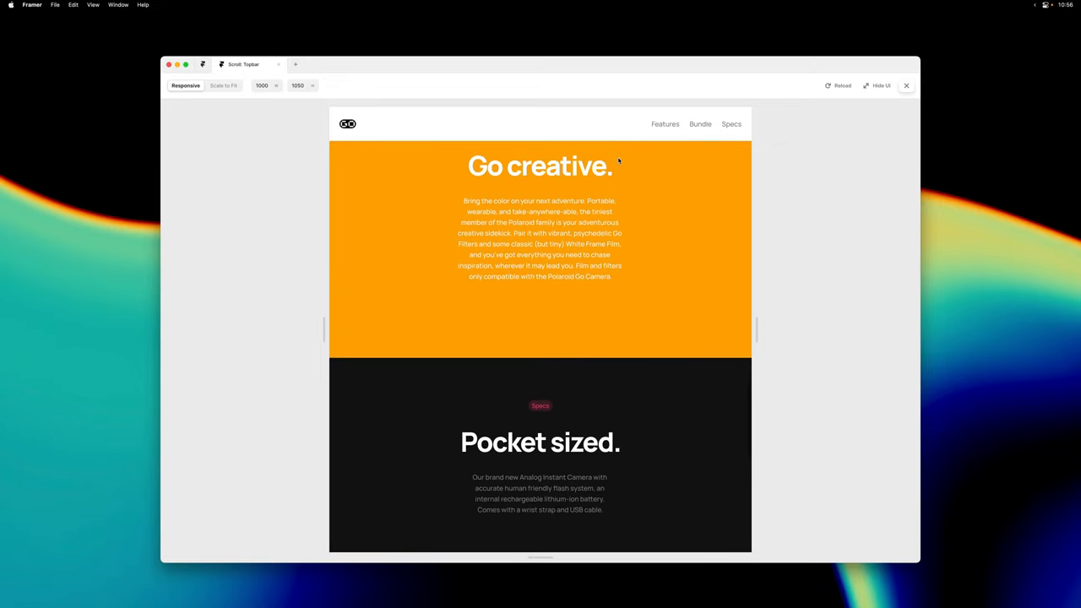
{"action": "scroll", "scroll_direction": "down", "scroll_amount": 3}
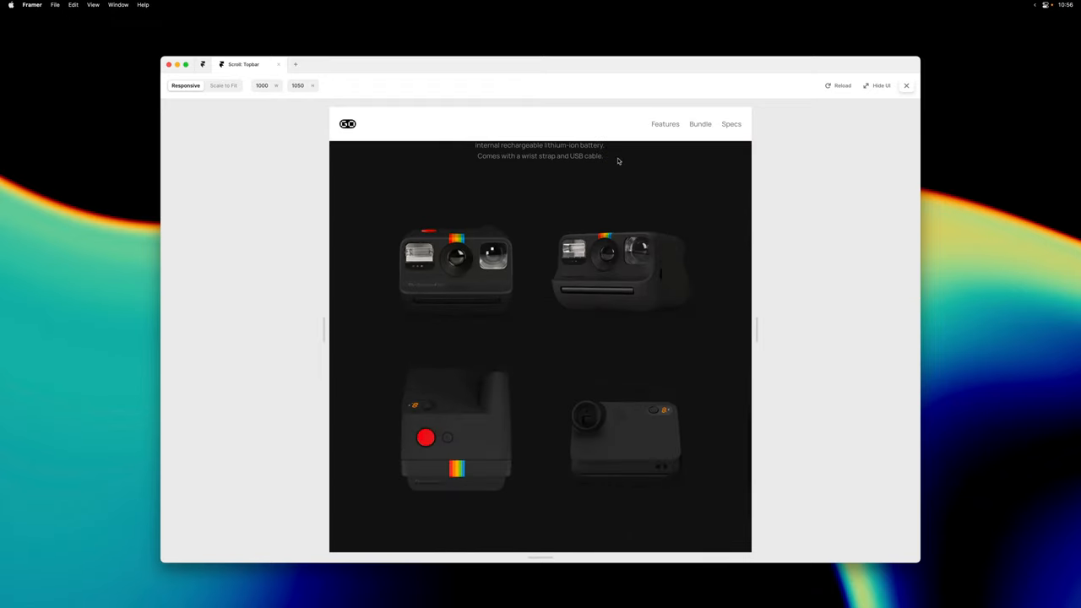
{"action": "scroll", "scroll_direction": "down", "scroll_amount": 3}
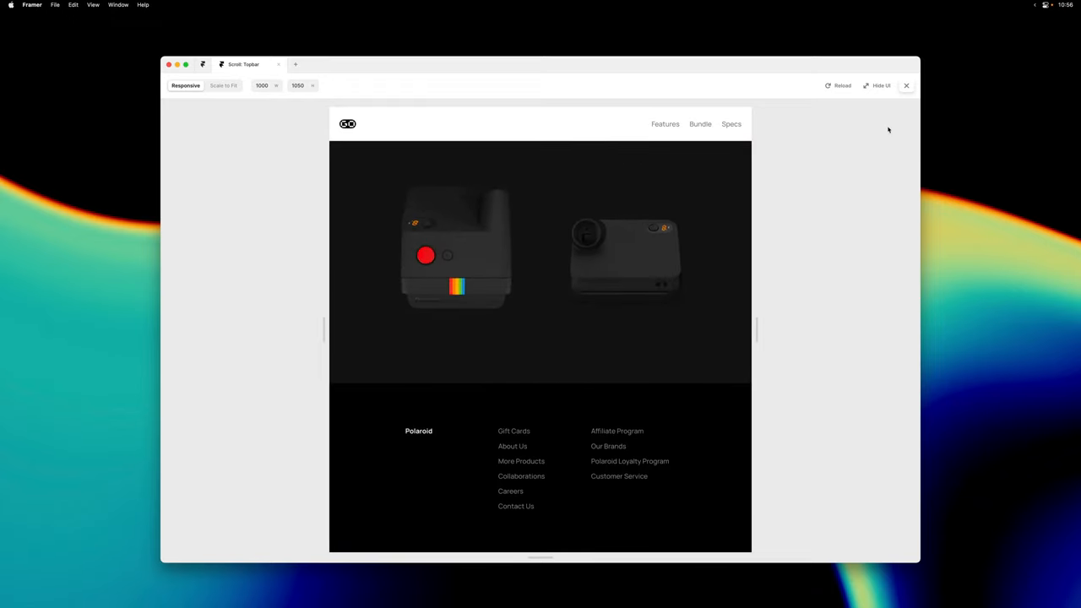
{"action": "left_click", "coordinate": [906, 85]}
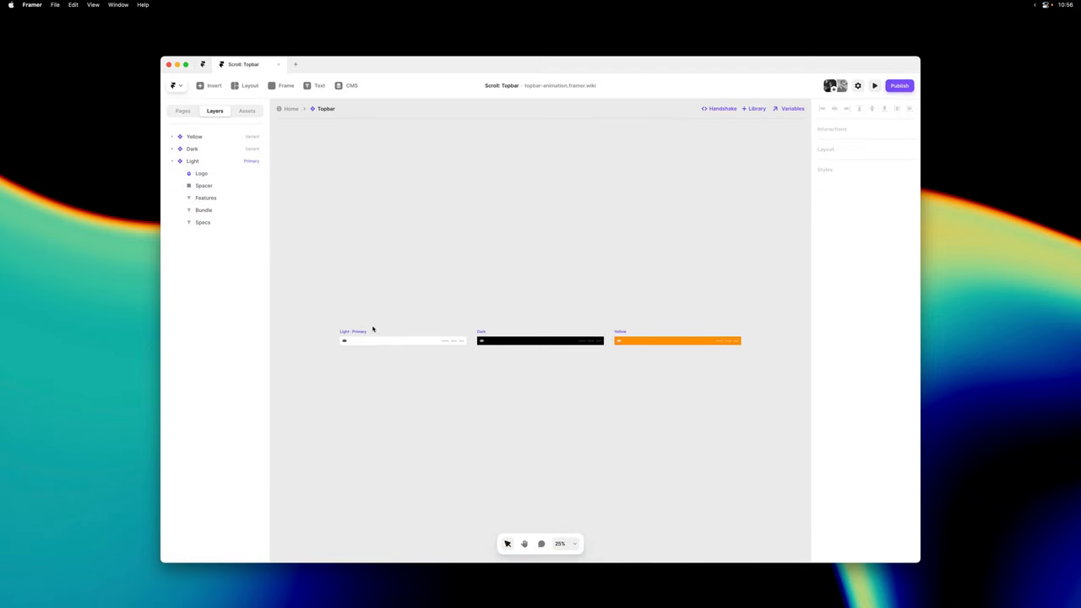
- Return from the Topbar component to the Home page's Desktop layout
{"action": "left_click", "coordinate": [540, 340]}
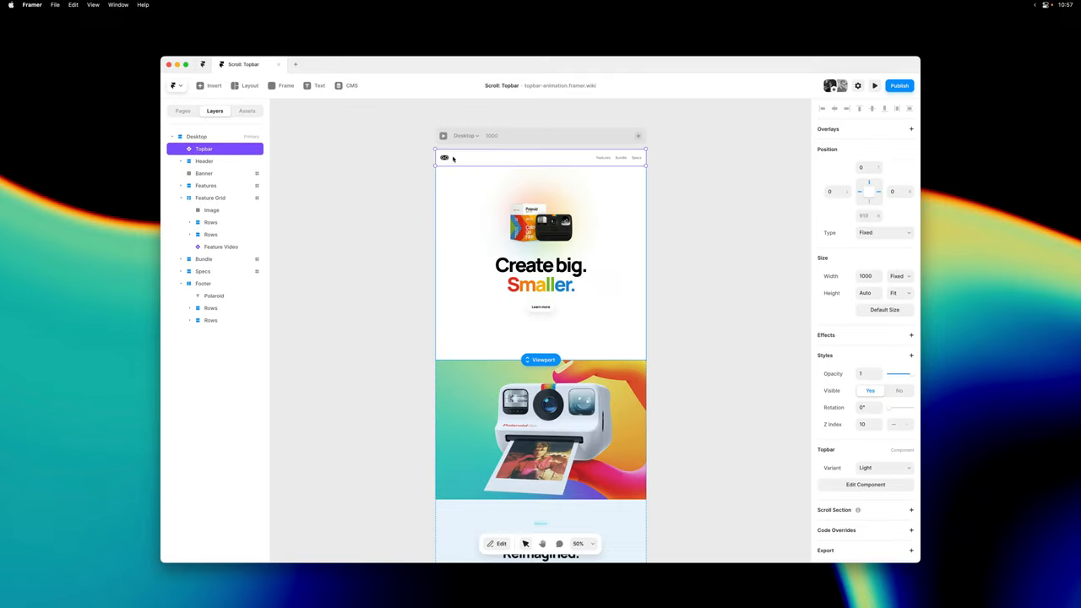
{"action": "mouse_move", "coordinate": [684, 181]}
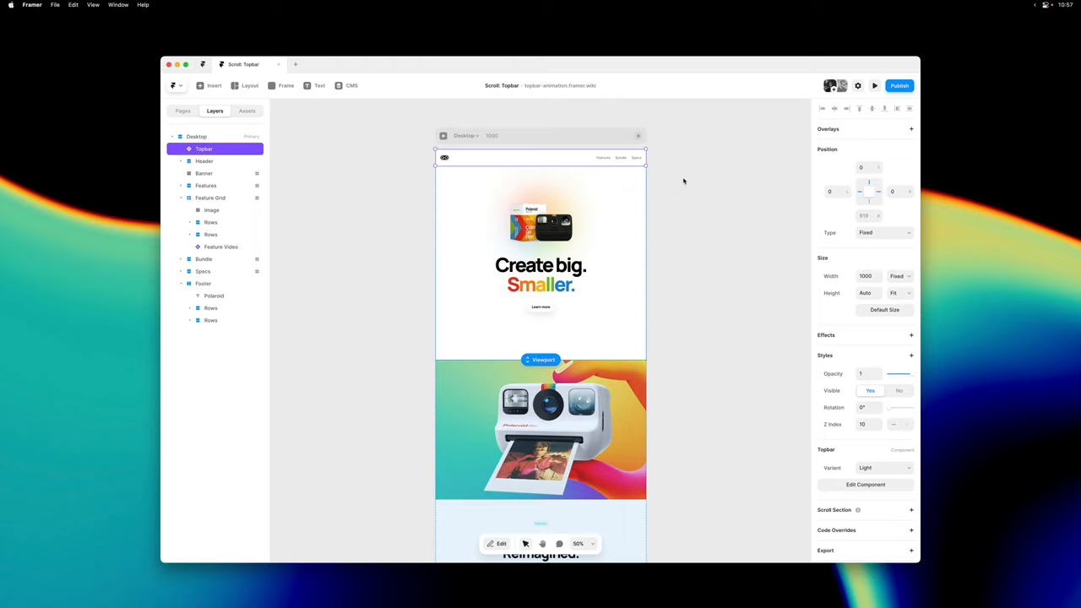
{"action": "mouse_move", "coordinate": [664, 257]}
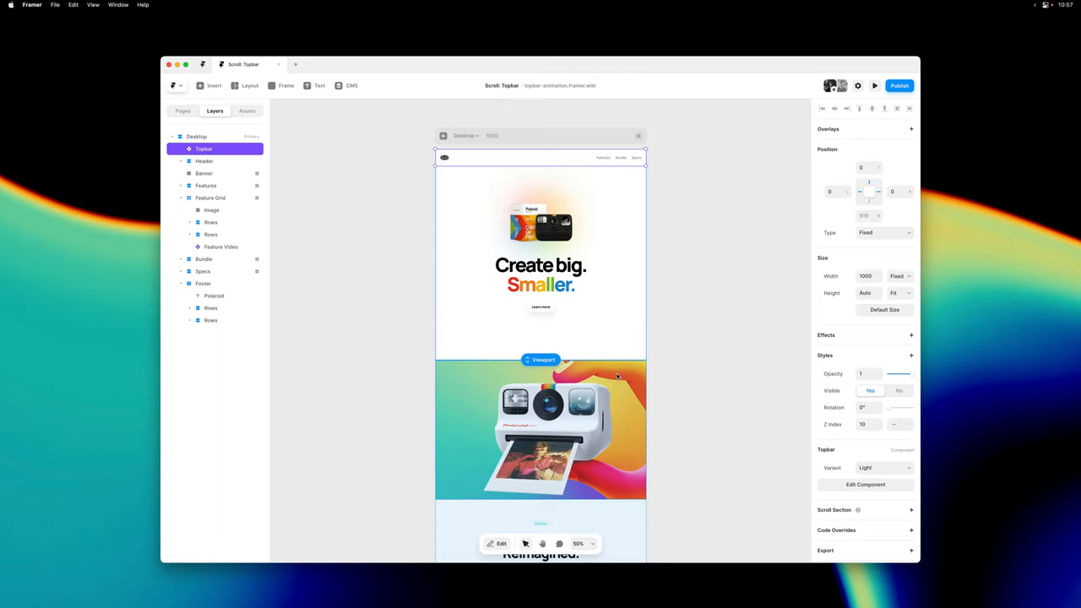
{"action": "mouse_move", "coordinate": [829, 390]}
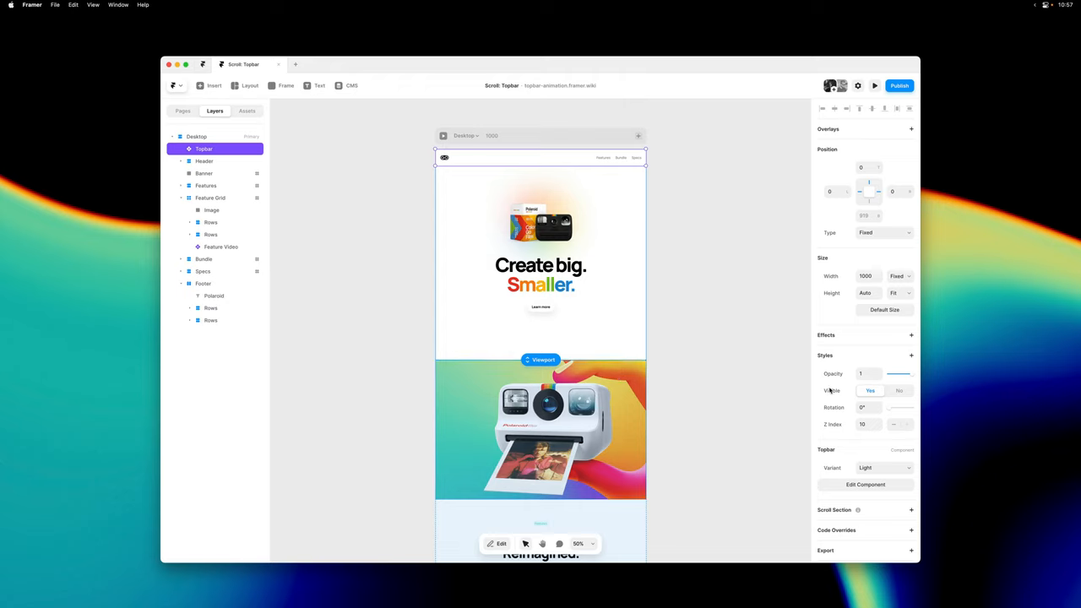
{"action": "mouse_move", "coordinate": [869, 346]}
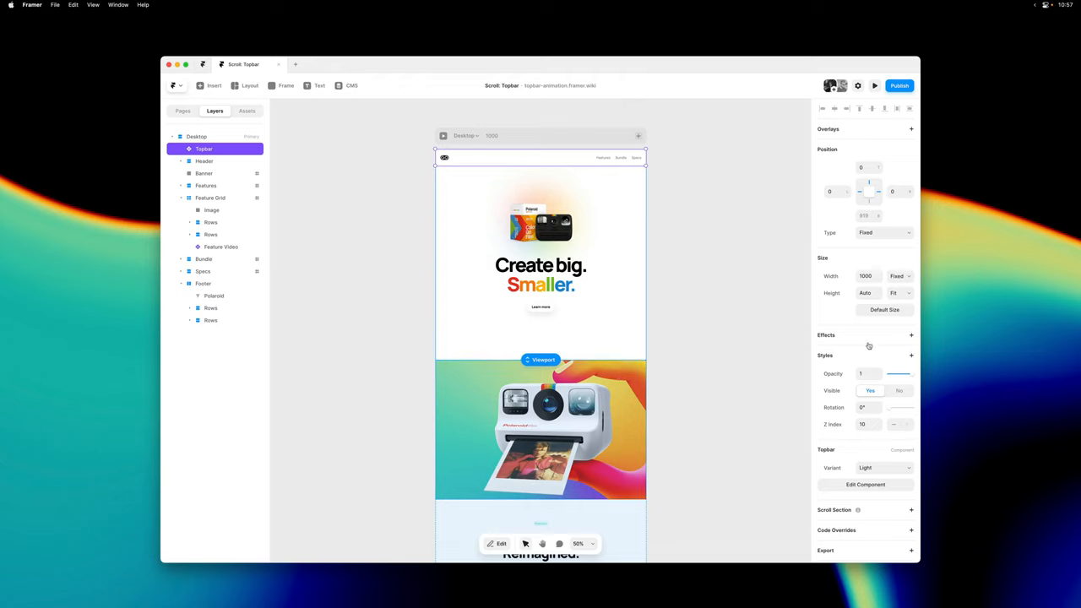
- Add an Appear Animation to the Topbar triggered by Section In View
{"action": "left_click", "coordinate": [912, 336]}
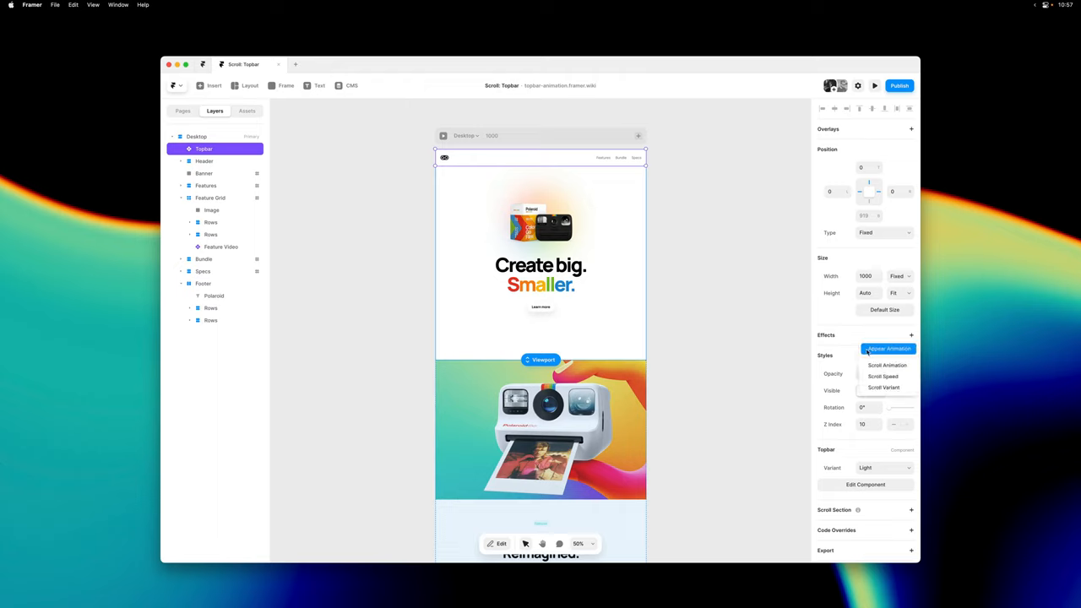
{"action": "left_click", "coordinate": [887, 349]}
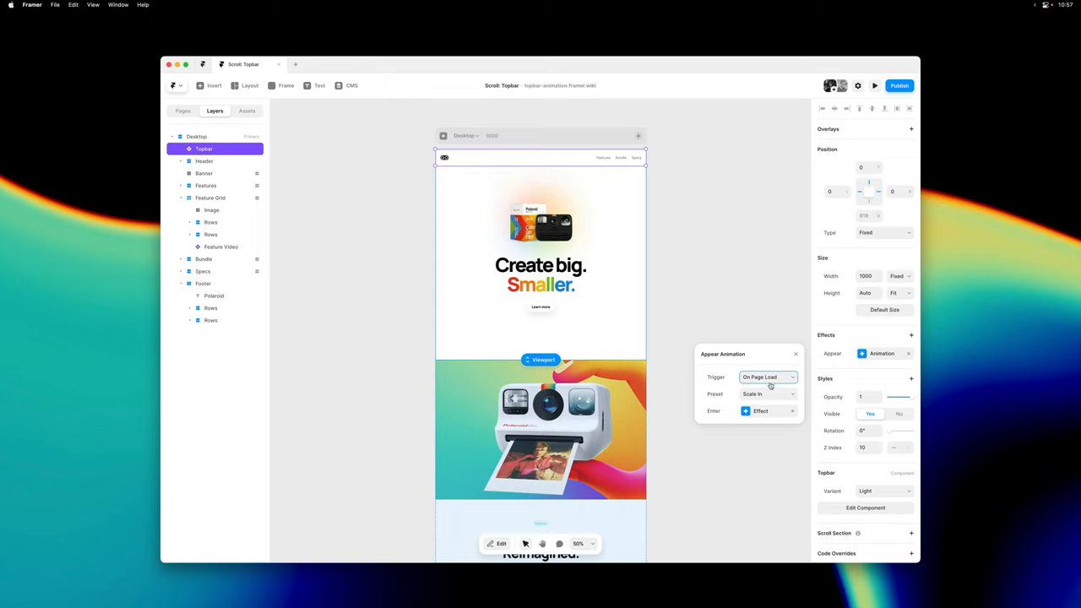
{"action": "left_click", "coordinate": [766, 377]}
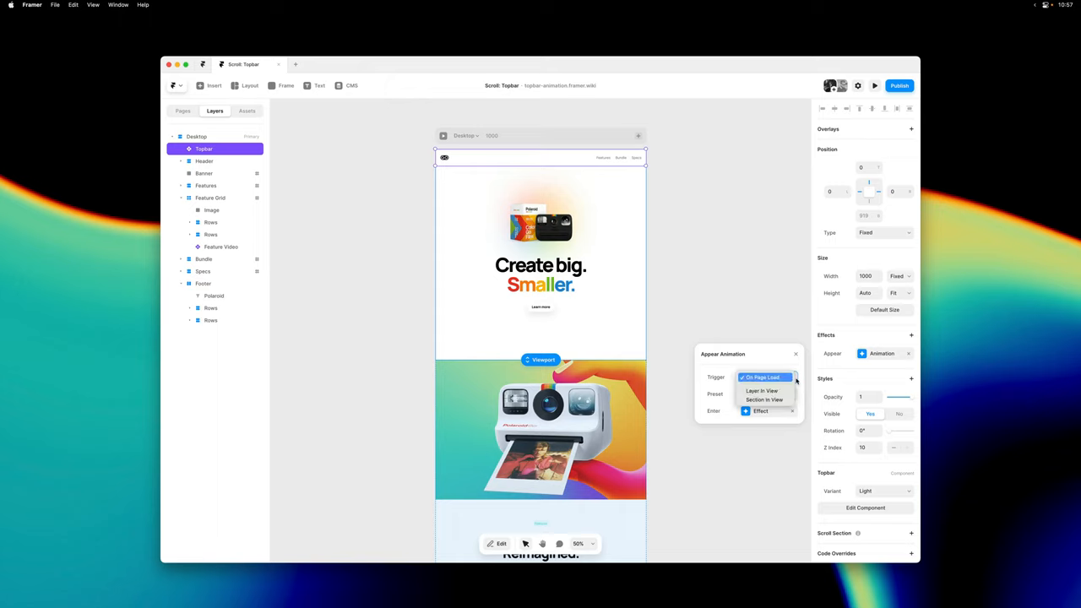
{"action": "mouse_move", "coordinate": [762, 390]}
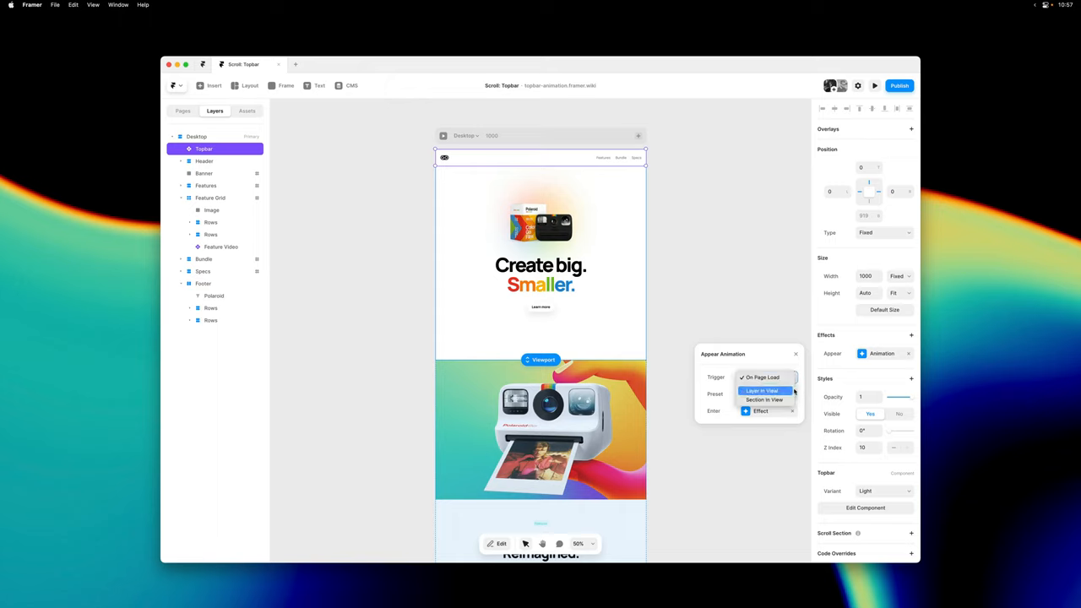
{"action": "mouse_move", "coordinate": [763, 399]}
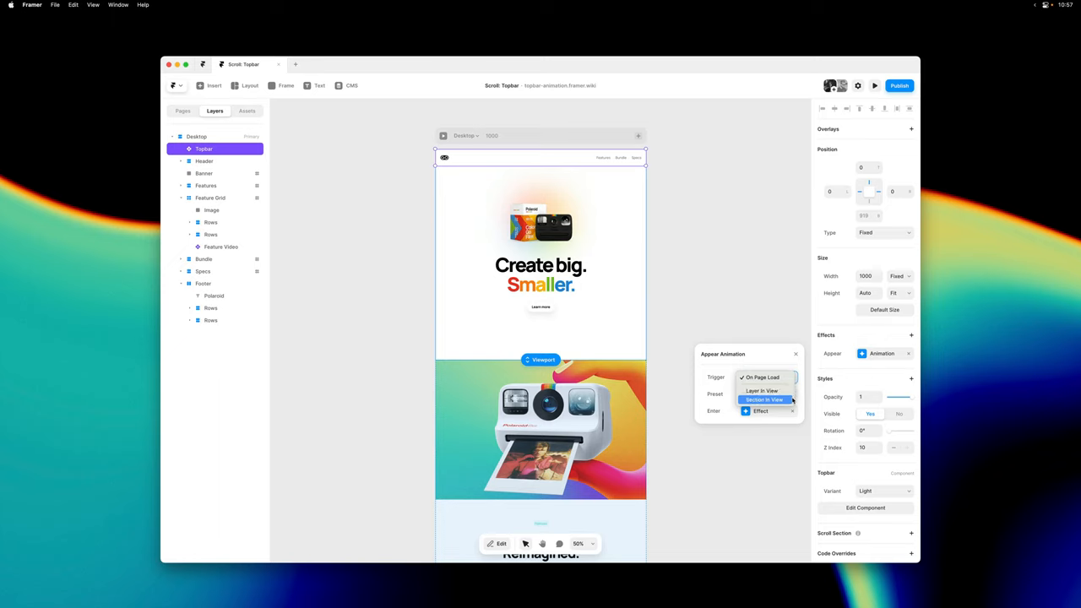
{"action": "mouse_move", "coordinate": [764, 400]}
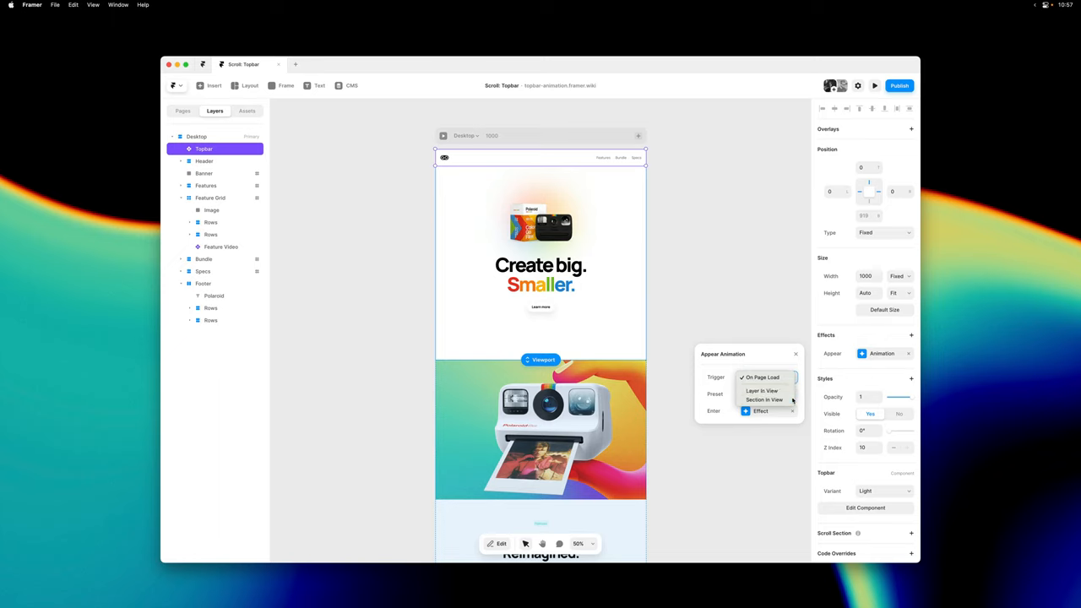
{"action": "left_click", "coordinate": [764, 399]}
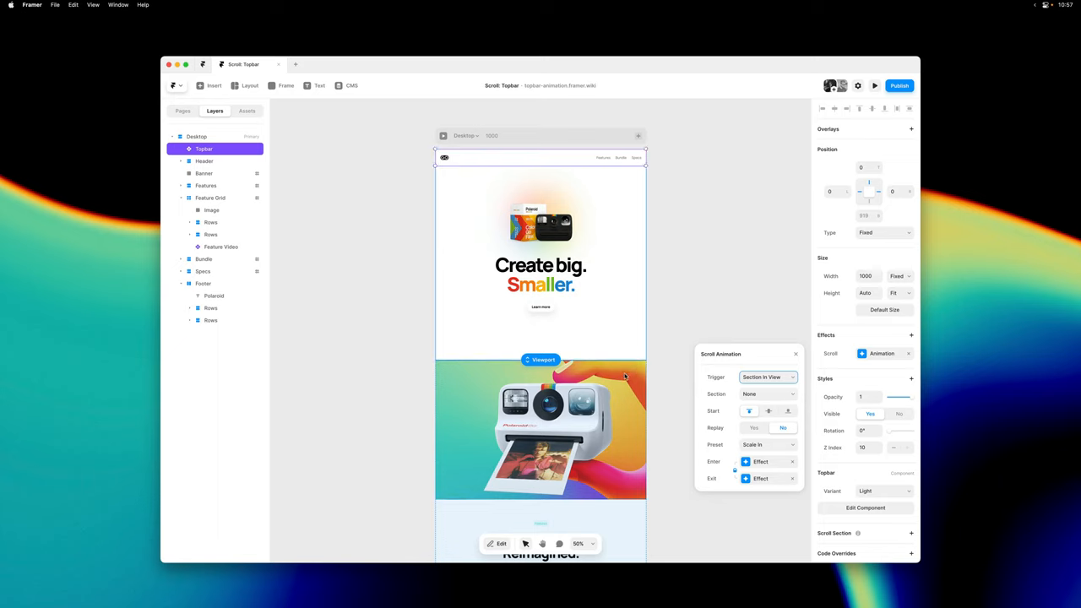
{"action": "mouse_move", "coordinate": [598, 160]}
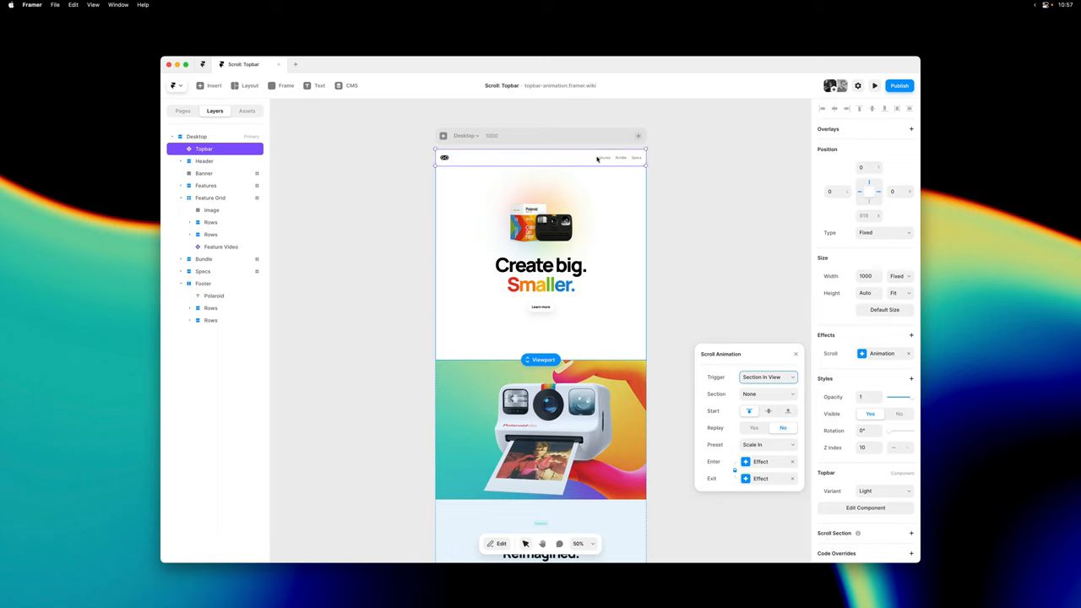
{"action": "mouse_move", "coordinate": [264, 194]}
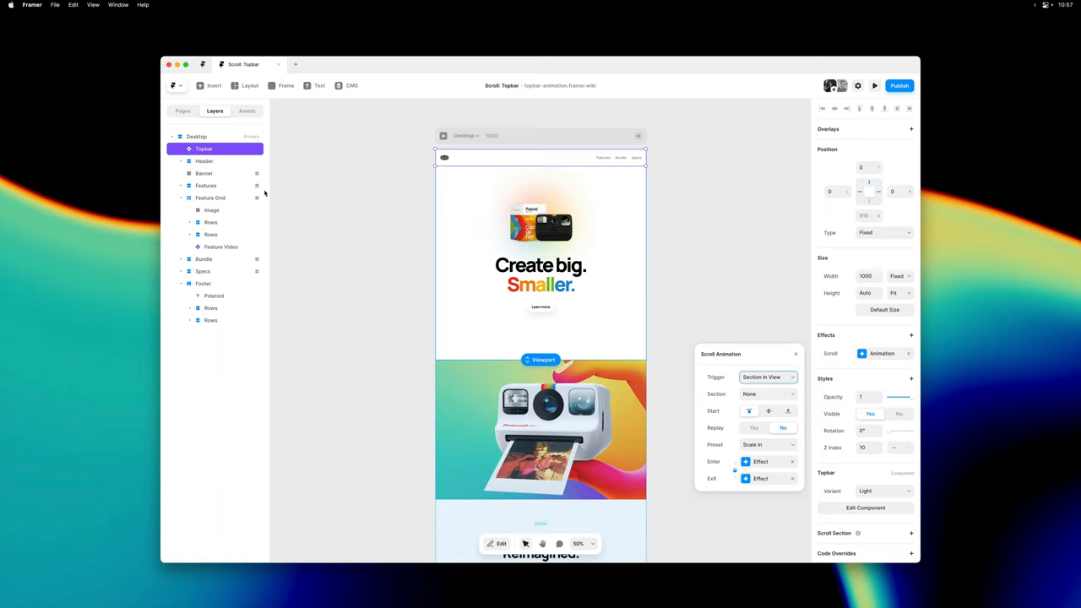
- Tie the animation to the #banner section and apply the Slide In Top preset
{"action": "left_click", "coordinate": [767, 394]}
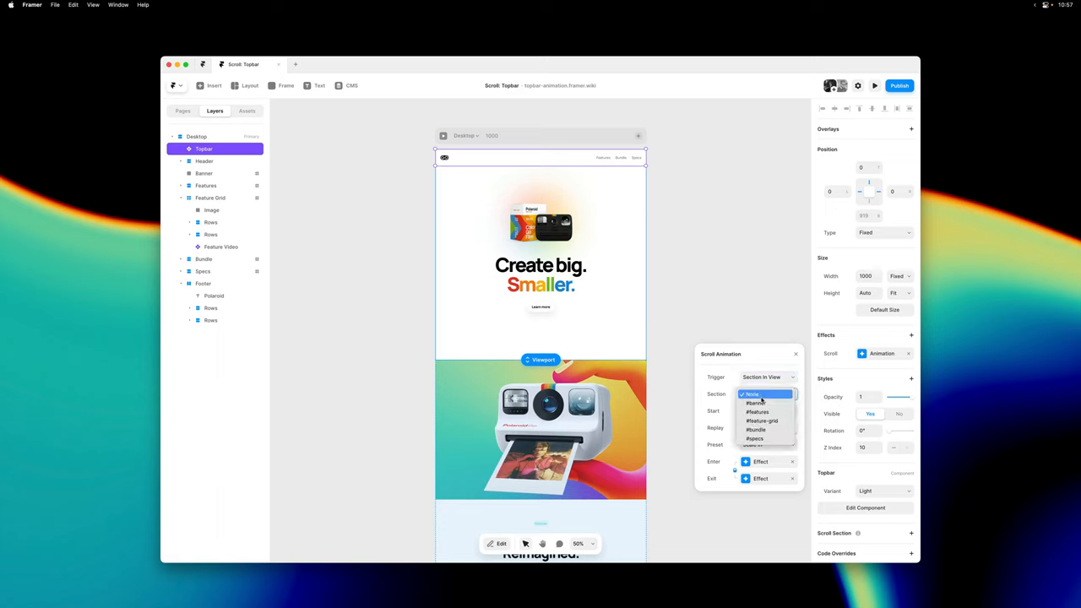
{"action": "left_click", "coordinate": [755, 403]}
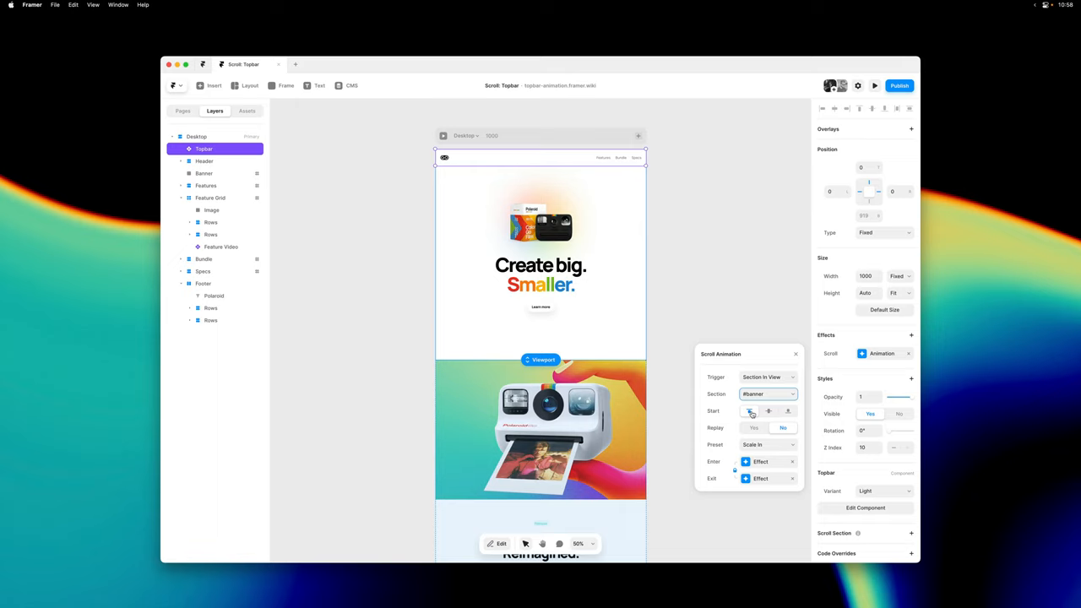
{"action": "mouse_move", "coordinate": [757, 429]}
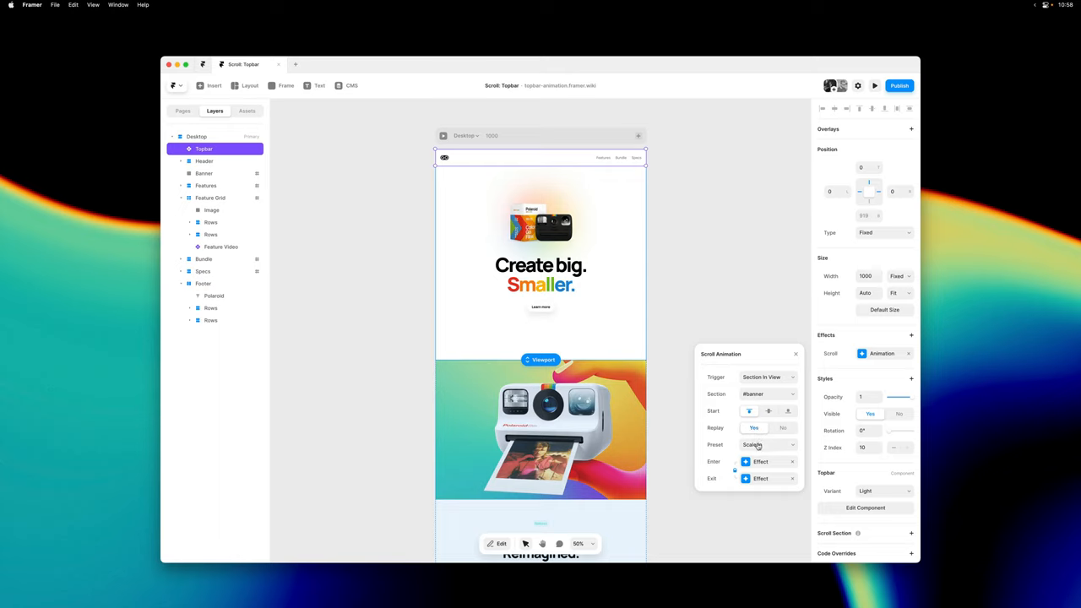
{"action": "left_click", "coordinate": [767, 444]}
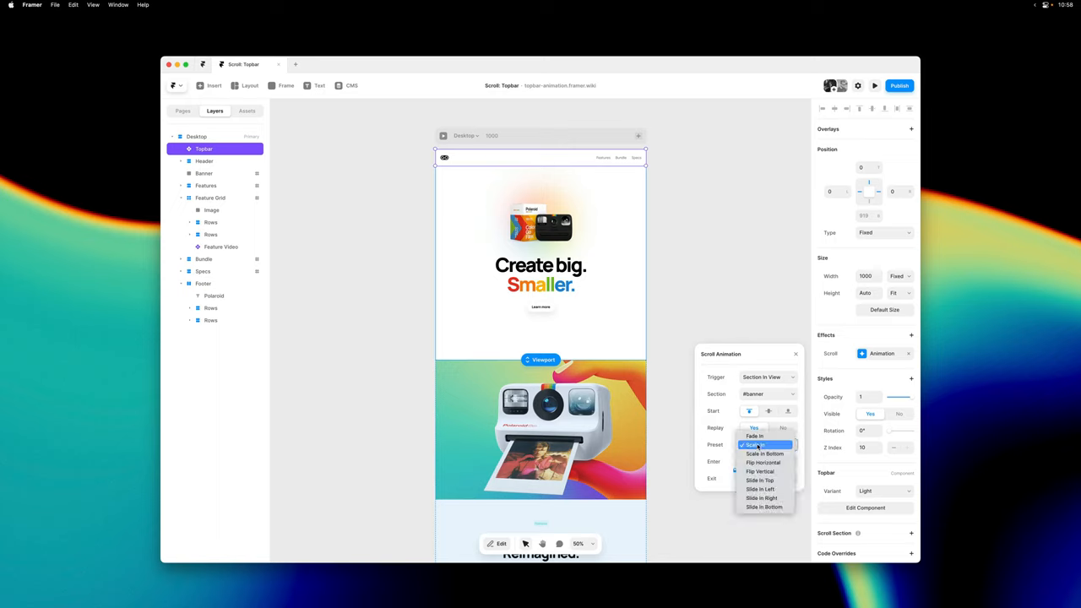
{"action": "mouse_move", "coordinate": [758, 480]}
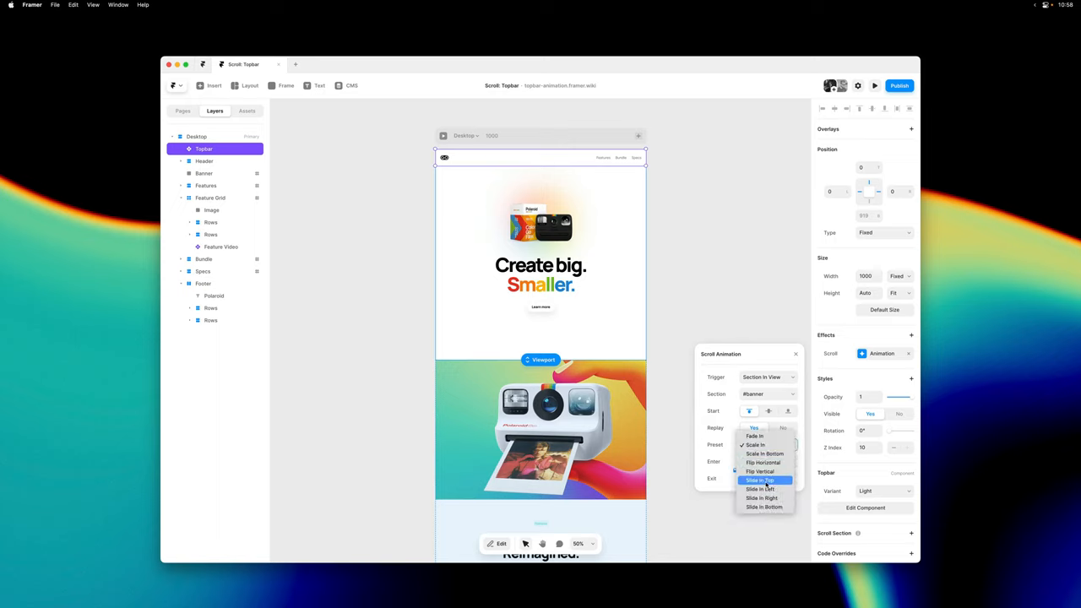
{"action": "left_click", "coordinate": [759, 480]}
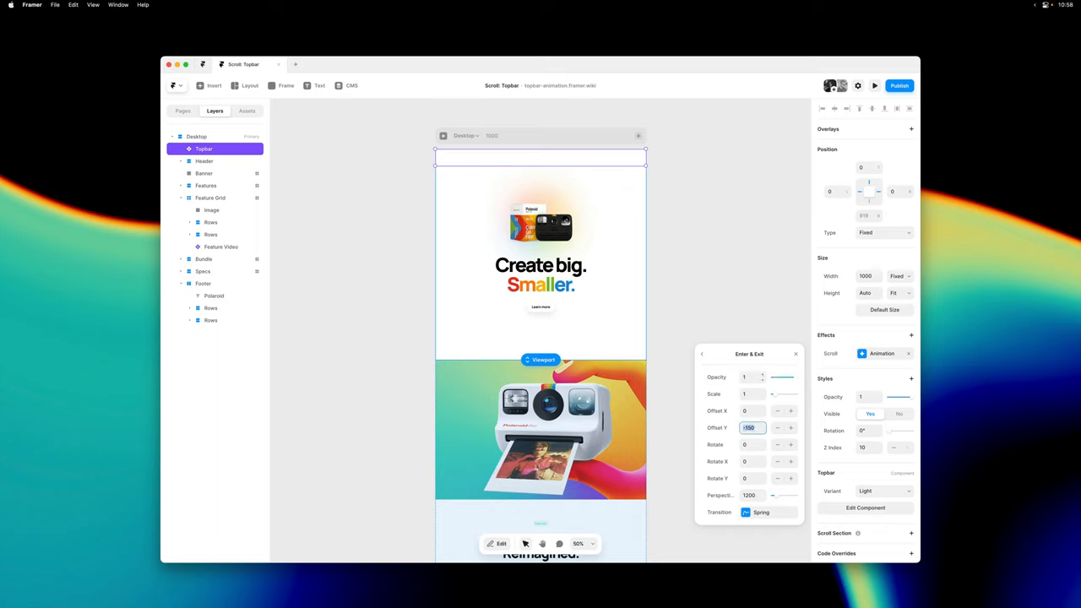
- Set the enter effect's Offset Y to -80 and check its spring transition
{"action": "type", "text": "-80"}
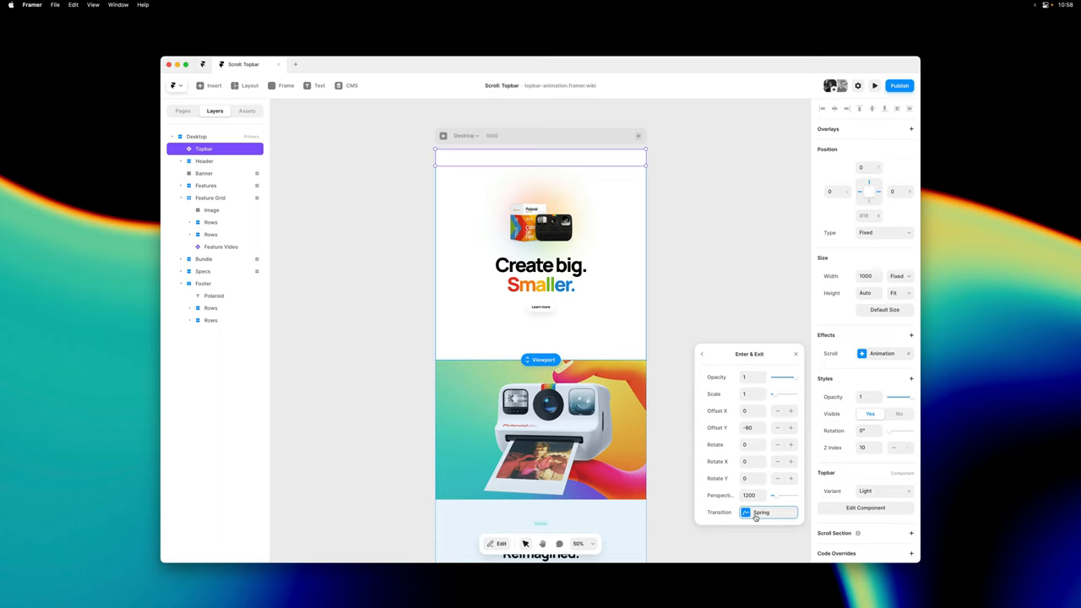
{"action": "left_click", "coordinate": [769, 513]}
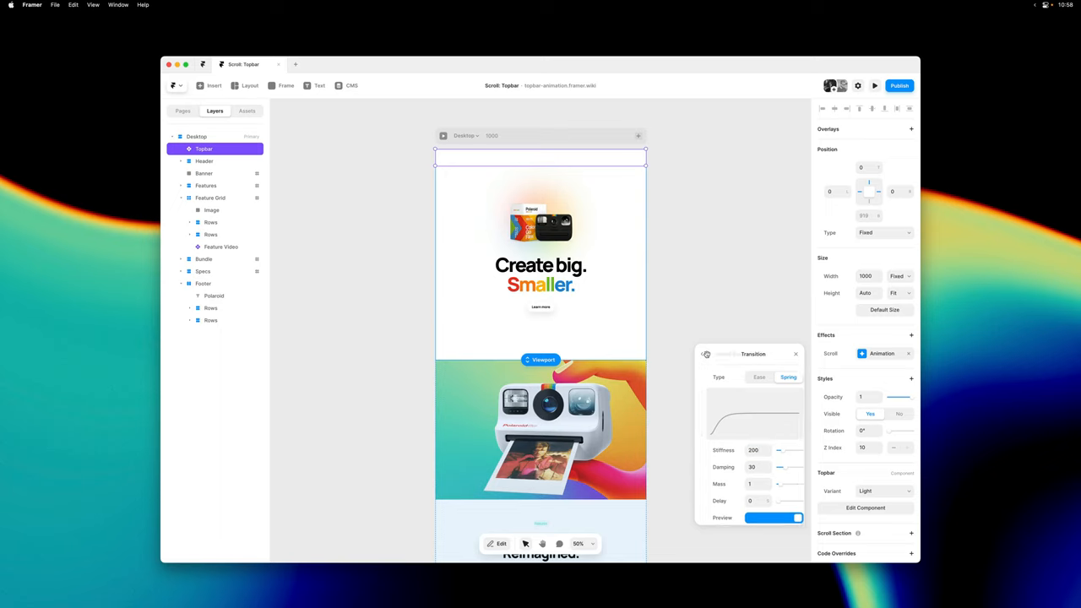
{"action": "left_click", "coordinate": [703, 354]}
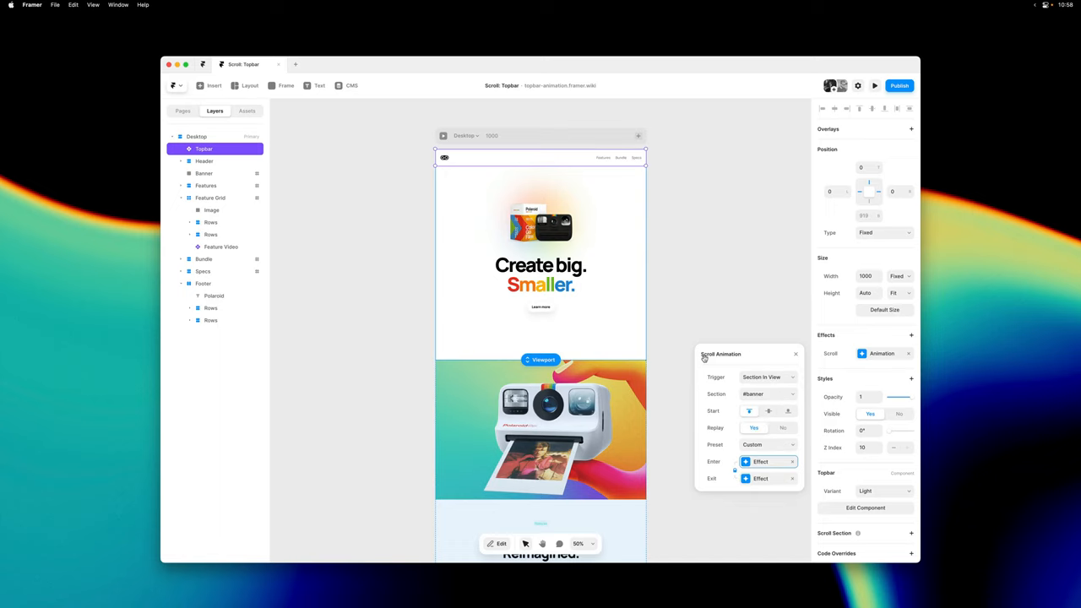
{"action": "mouse_move", "coordinate": [774, 467]}
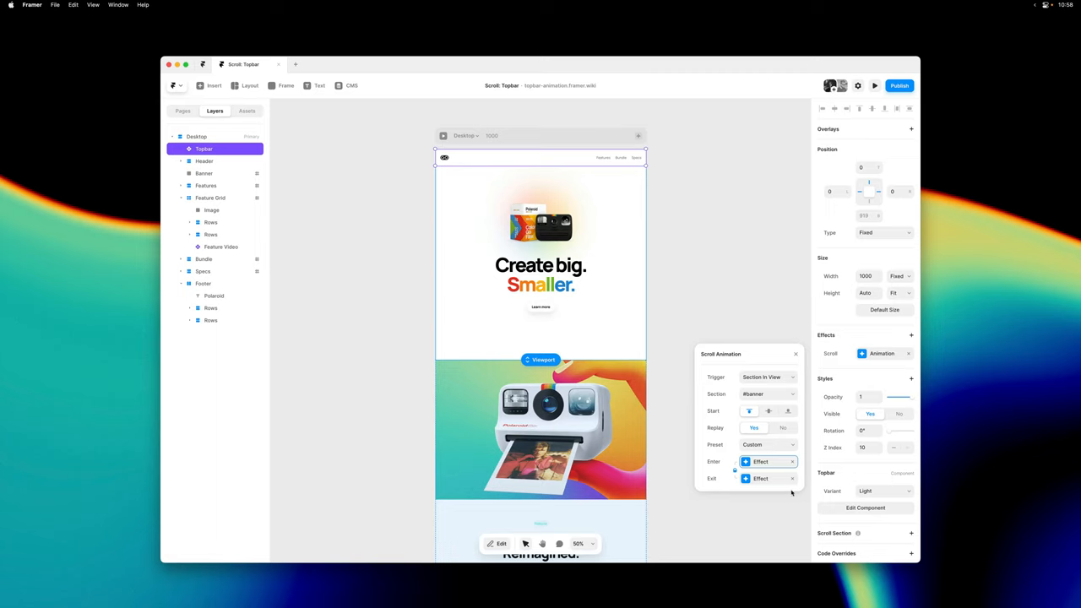
- Remove the Topbar's exit effect and close the Scroll Animation settings
{"action": "left_click", "coordinate": [760, 478]}
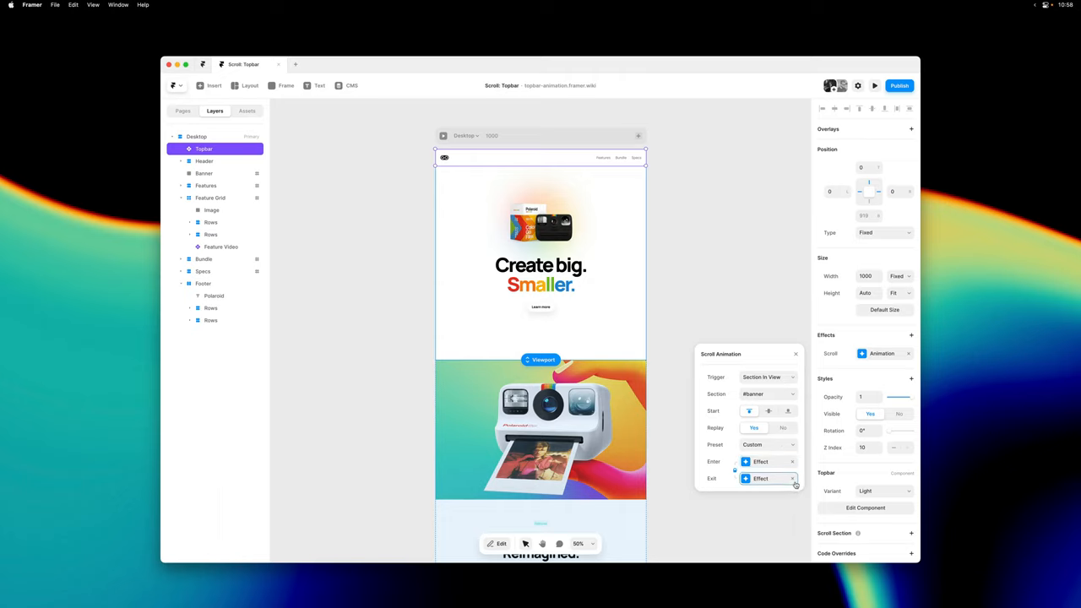
{"action": "left_click", "coordinate": [793, 478]}
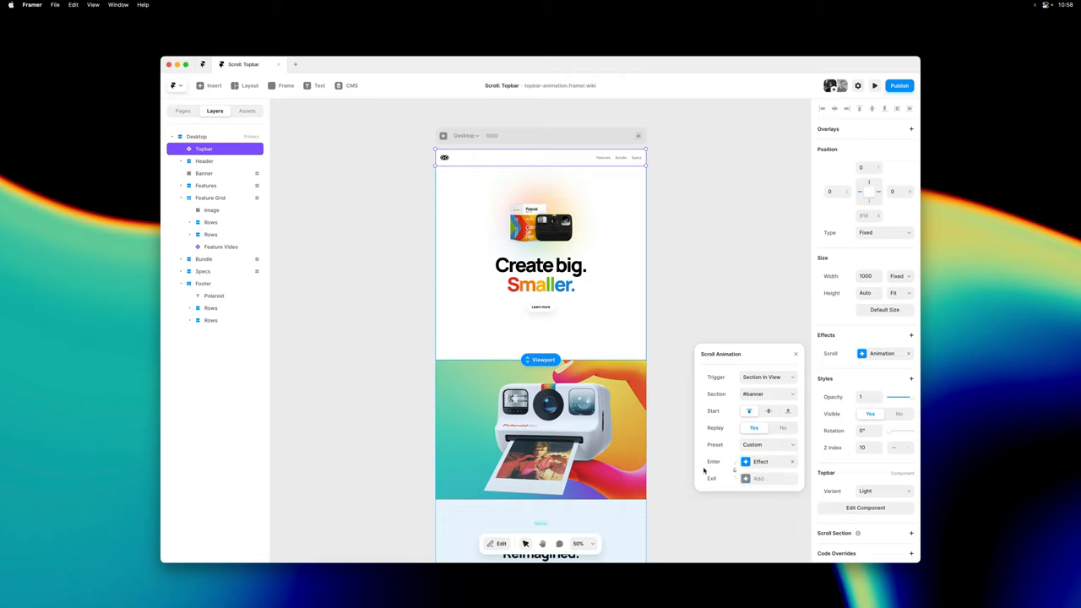
{"action": "mouse_move", "coordinate": [795, 356]}
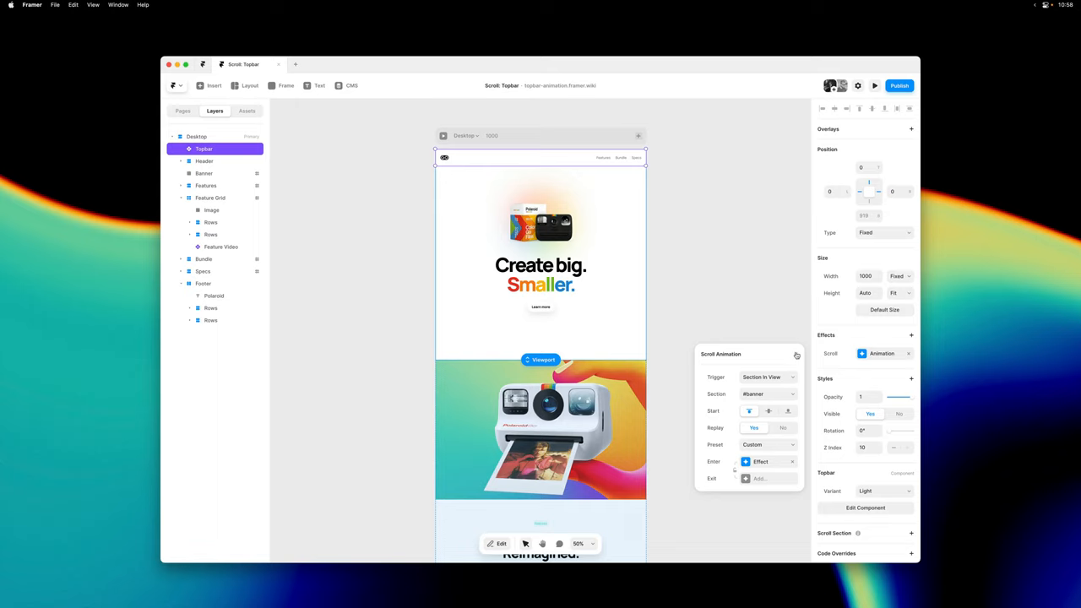
{"action": "left_click", "coordinate": [796, 355]}
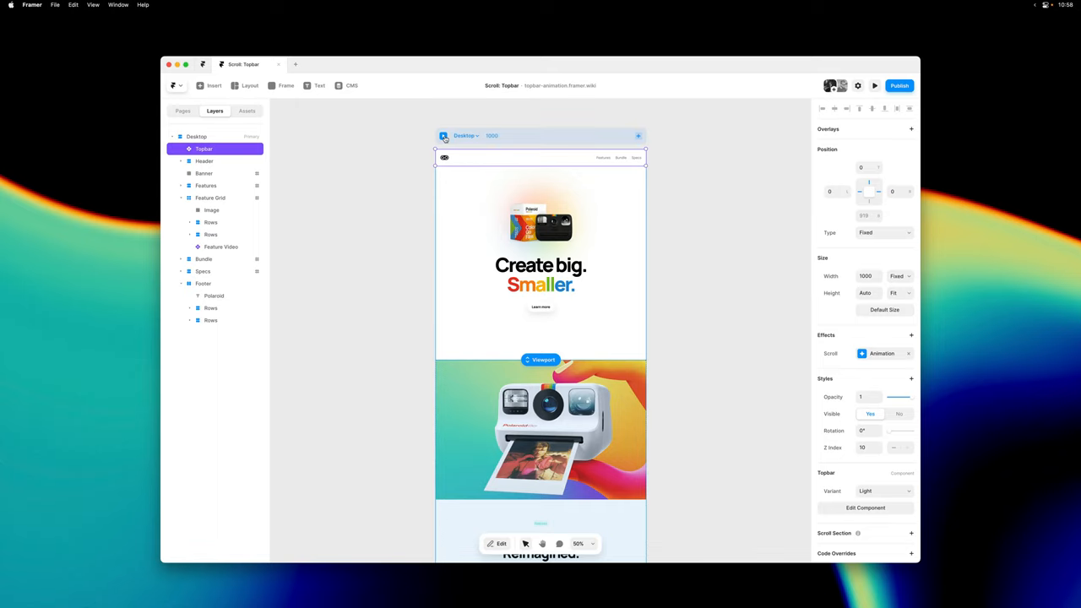
- Preview the page, checking the top bar appears once the banner scrolls into view, then close
{"action": "left_click", "coordinate": [875, 86]}
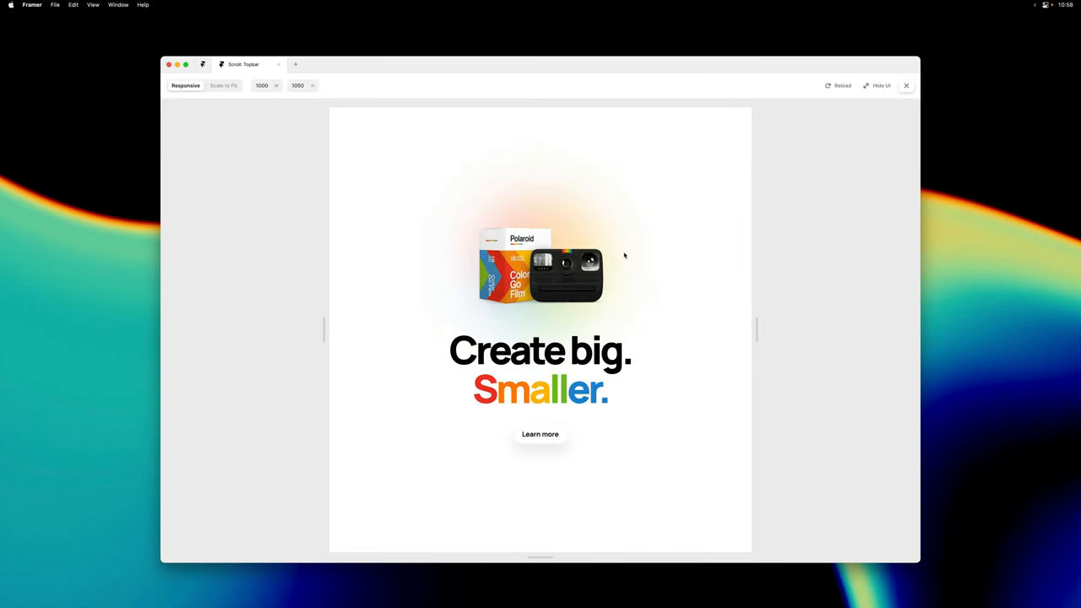
{"action": "scroll", "scroll_direction": "down", "scroll_amount": 3}
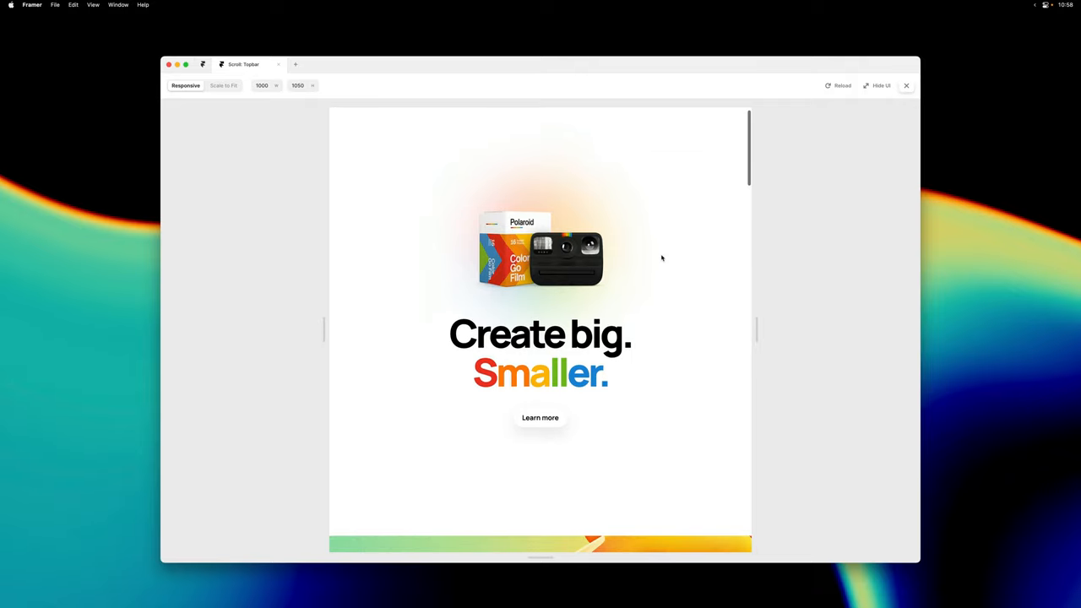
{"action": "scroll", "scroll_direction": "down", "scroll_amount": 3}
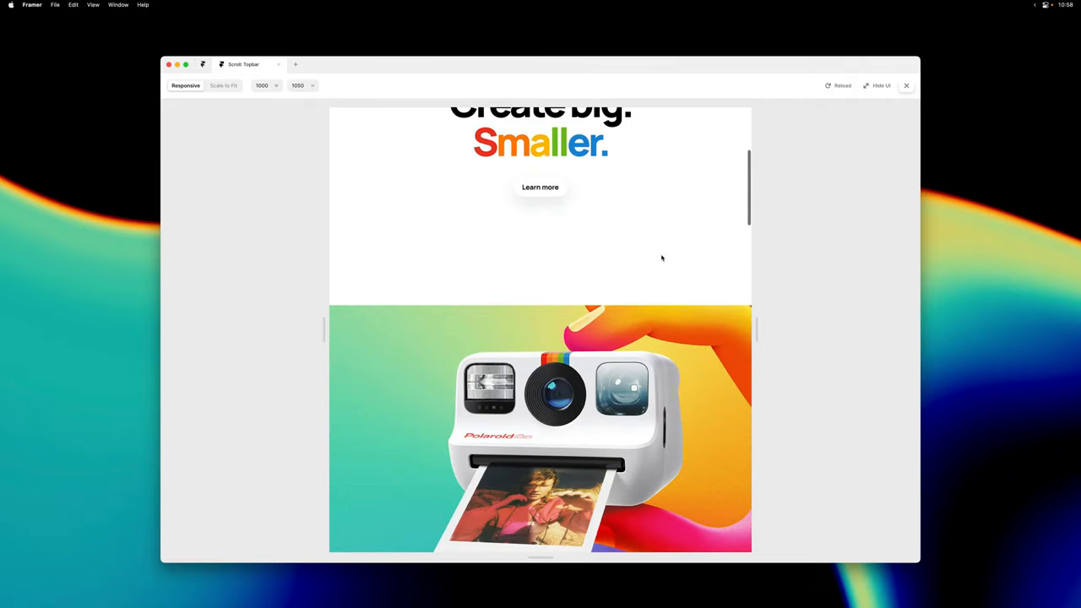
{"action": "scroll", "scroll_direction": "down", "scroll_amount": 3}
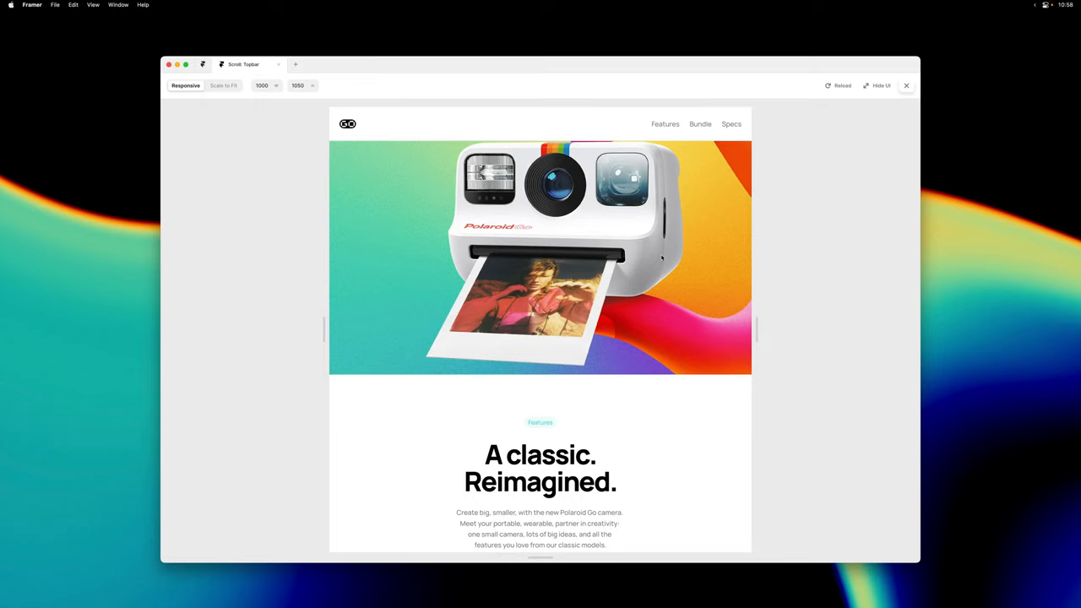
{"action": "mouse_move", "coordinate": [455, 127]}
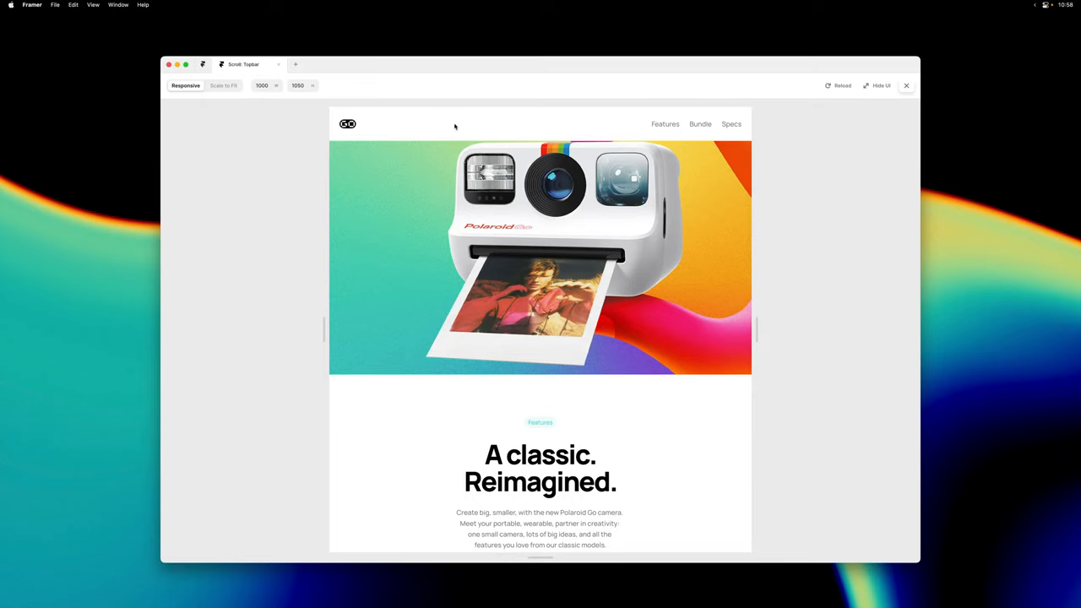
{"action": "scroll", "scroll_direction": "down", "scroll_amount": 3}
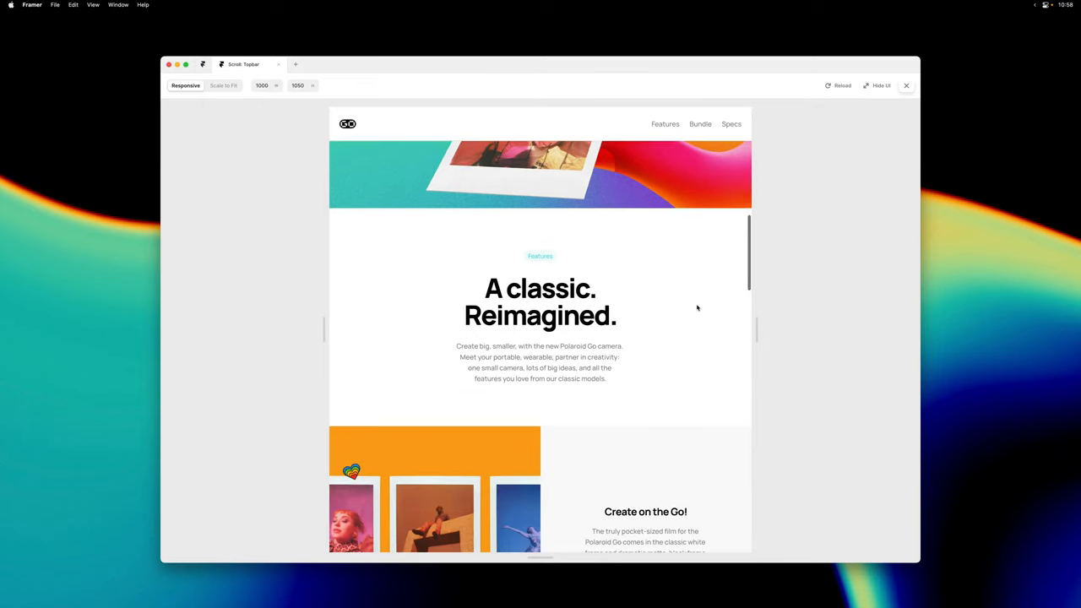
{"action": "scroll", "scroll_direction": "up", "scroll_amount": 3}
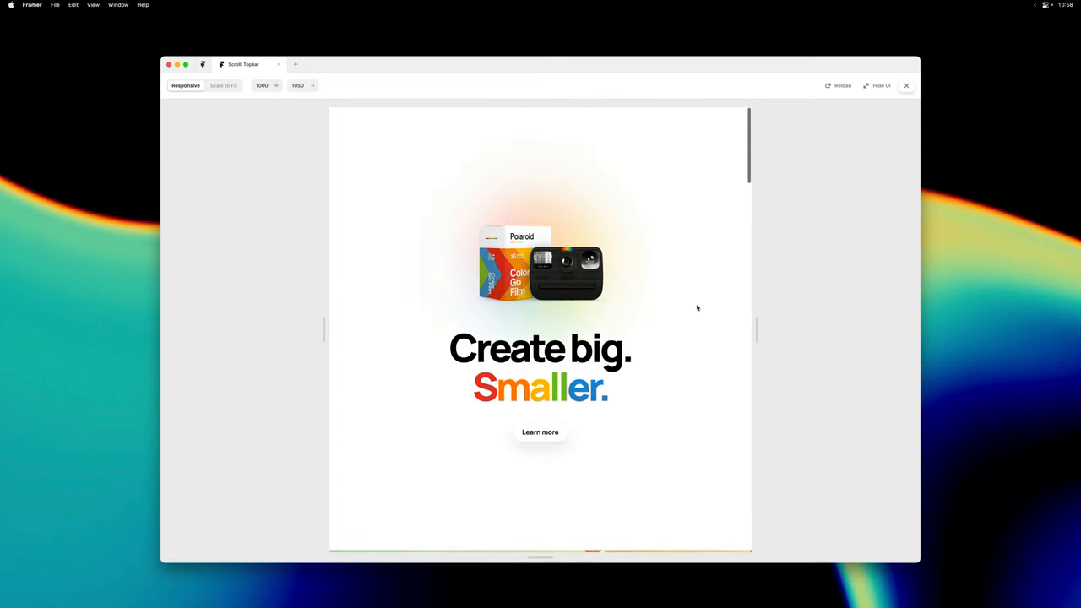
{"action": "scroll", "scroll_direction": "down", "scroll_amount": 3}
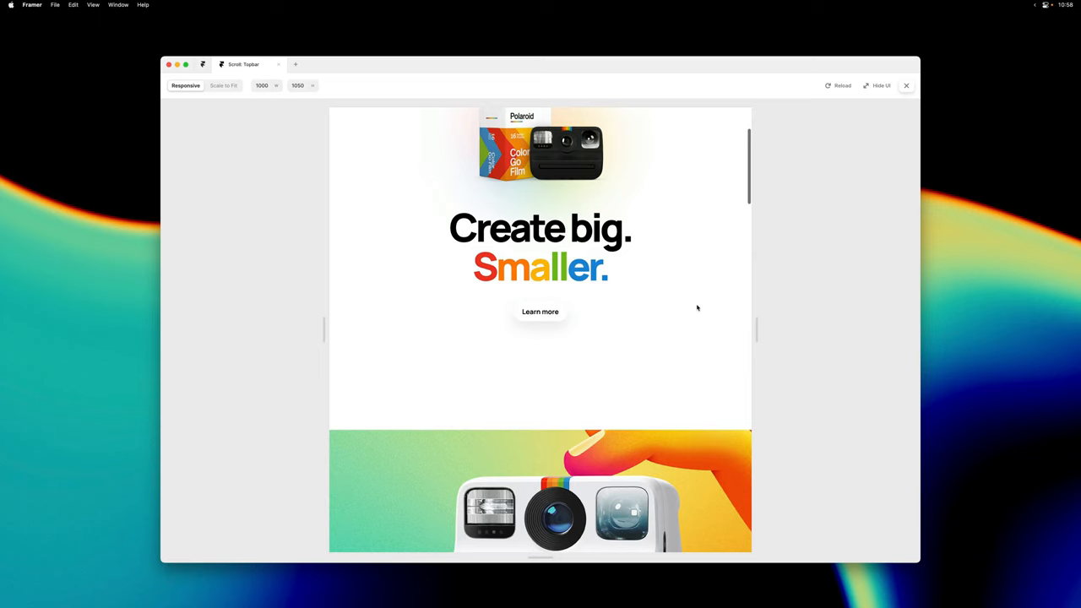
{"action": "scroll", "scroll_direction": "down", "scroll_amount": 3}
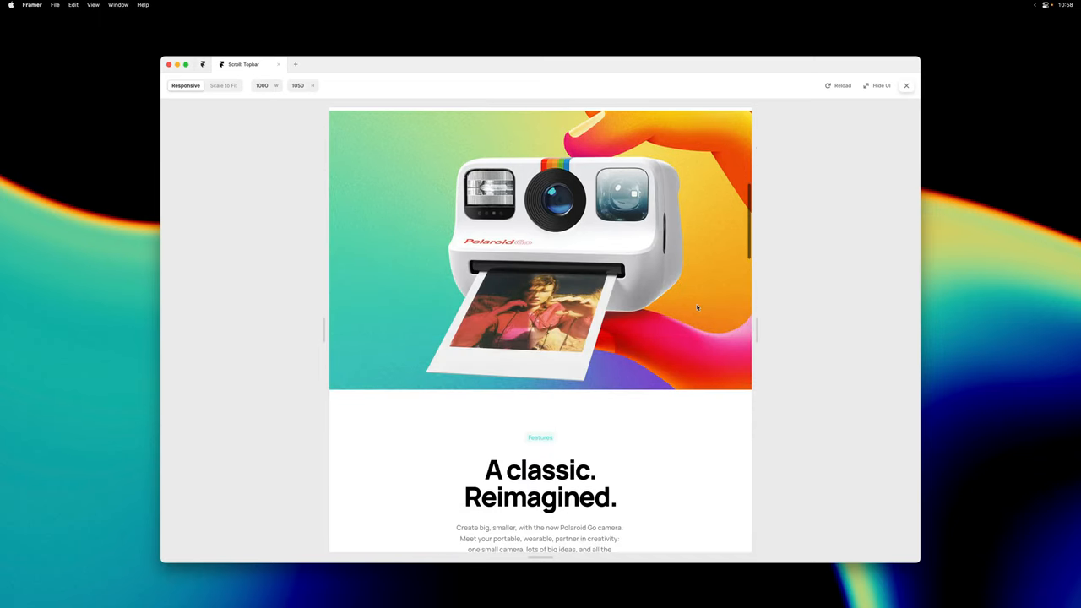
{"action": "scroll", "scroll_direction": "down", "scroll_amount": 3}
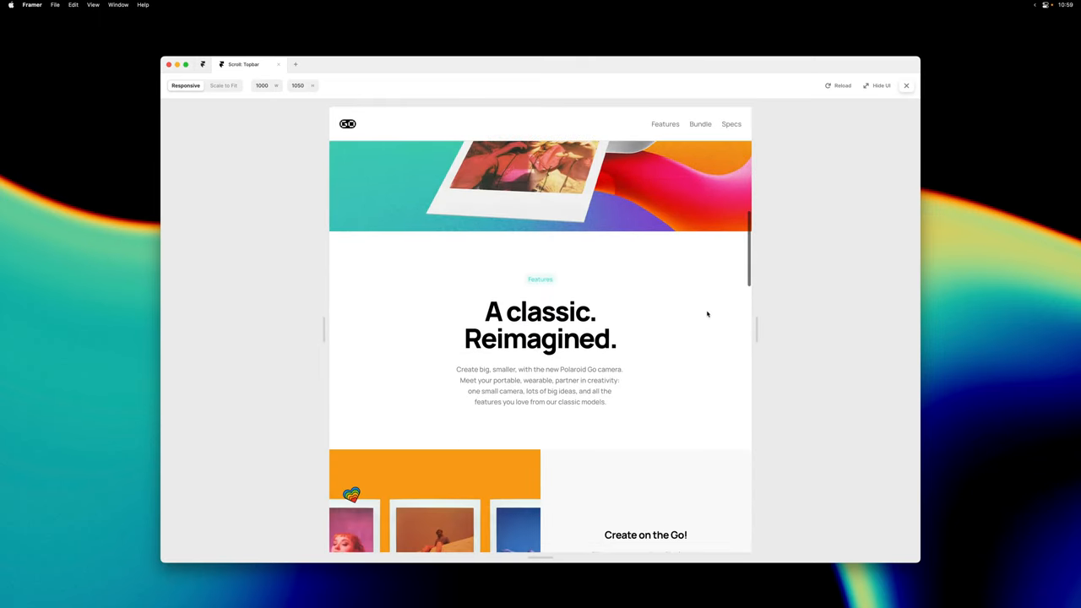
{"action": "scroll", "scroll_direction": "down", "scroll_amount": 3}
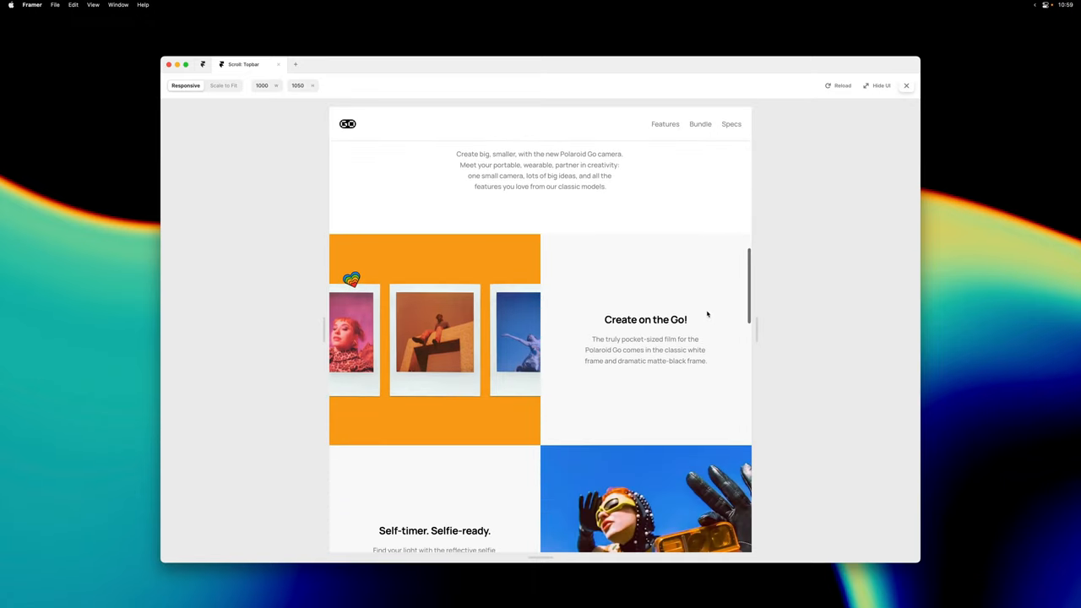
{"action": "scroll", "scroll_direction": "down", "scroll_amount": 3}
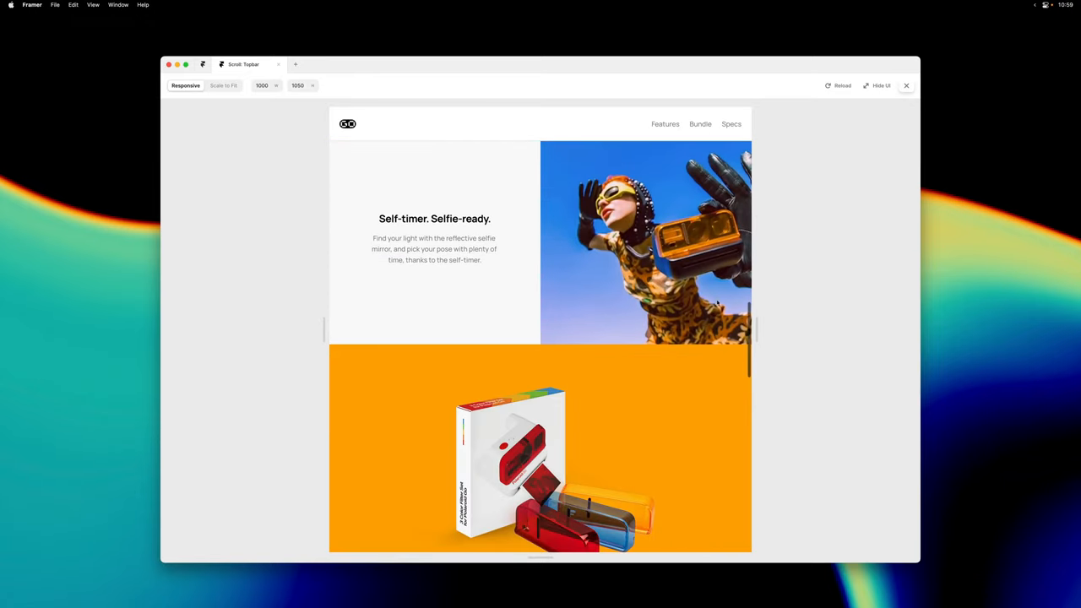
{"action": "left_click", "coordinate": [906, 85]}
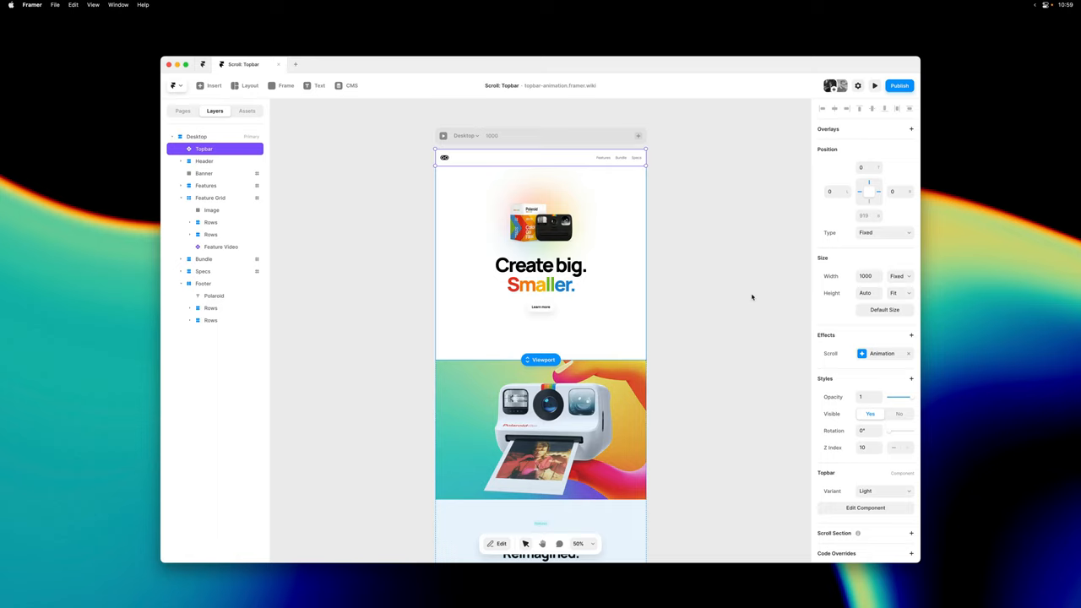
- Add a Scroll Variant effect to the Topbar with the Section In View trigger
{"action": "left_click", "coordinate": [882, 353]}
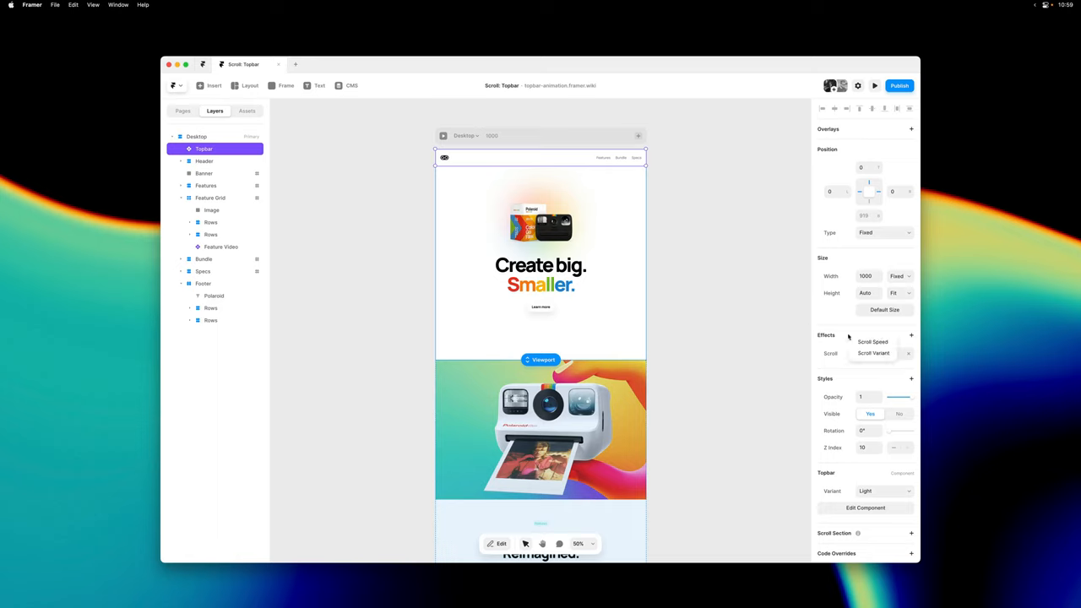
{"action": "left_click", "coordinate": [874, 353]}
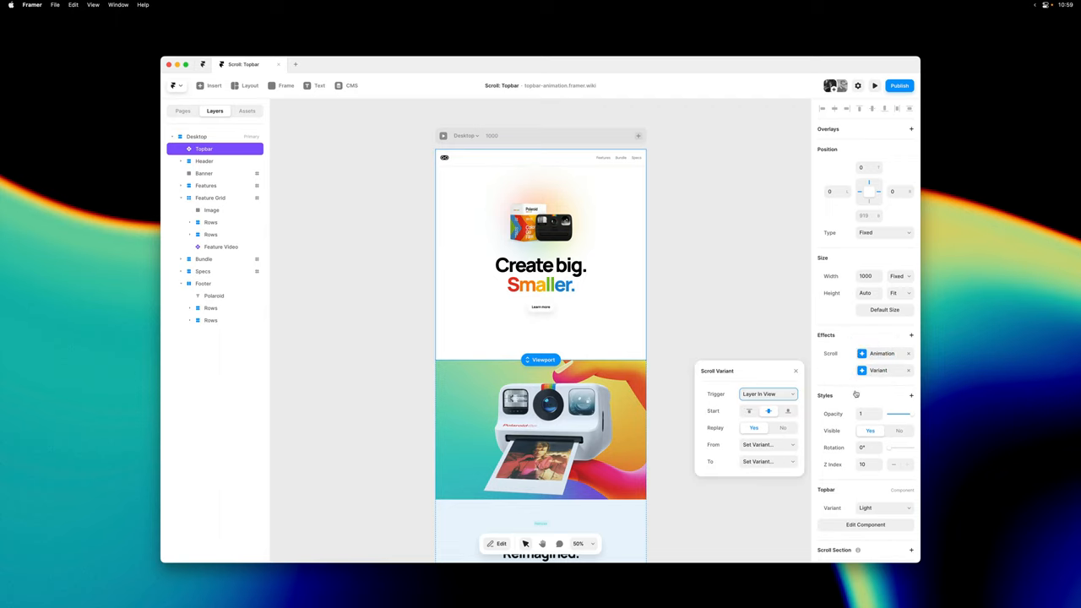
{"action": "left_click", "coordinate": [767, 394]}
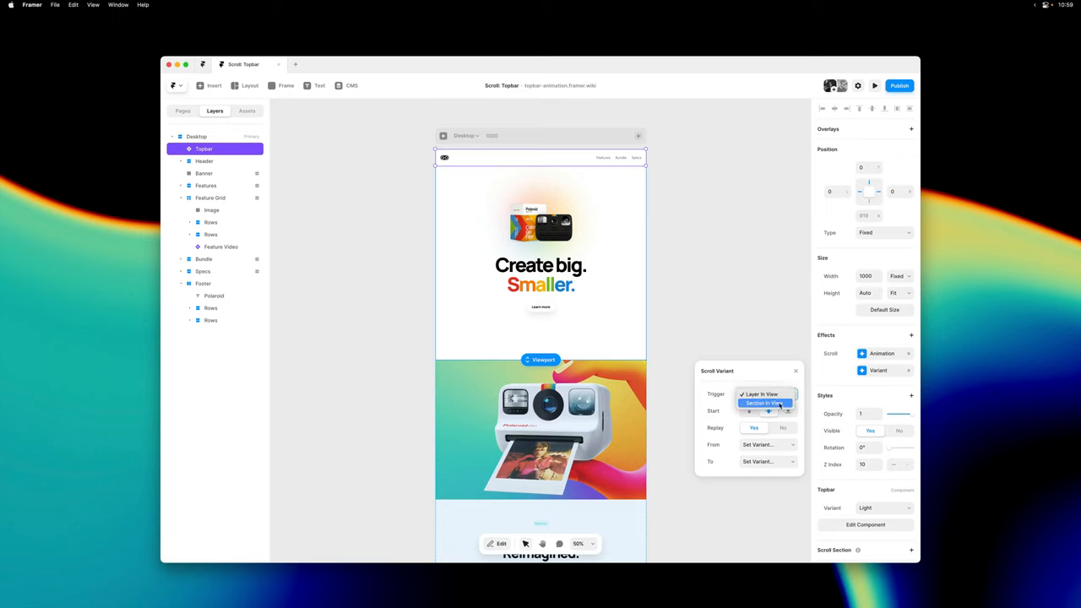
{"action": "left_click", "coordinate": [768, 403]}
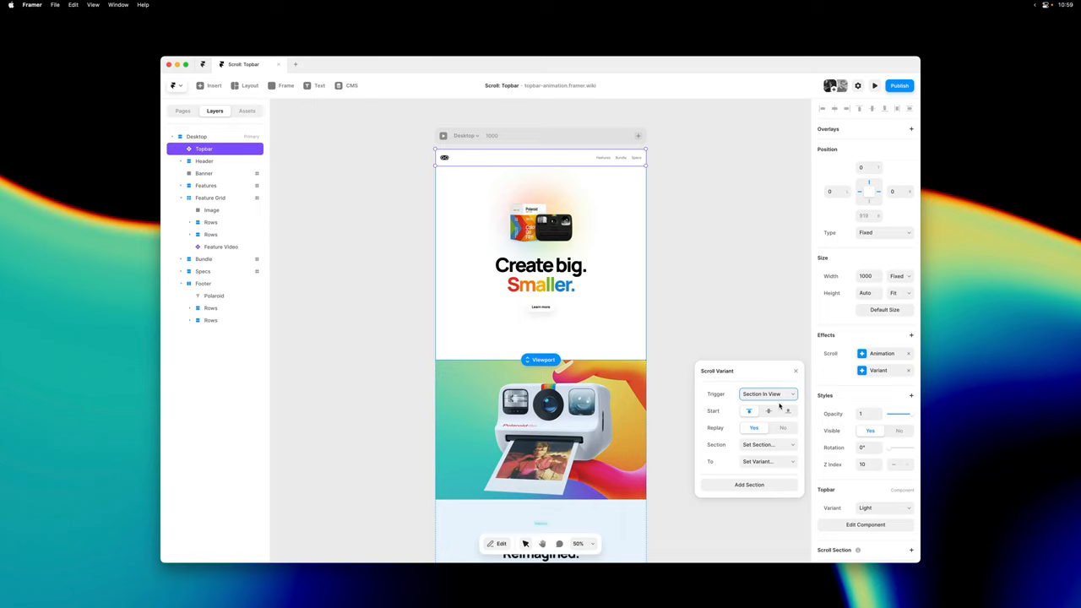
{"action": "mouse_move", "coordinate": [664, 409]}
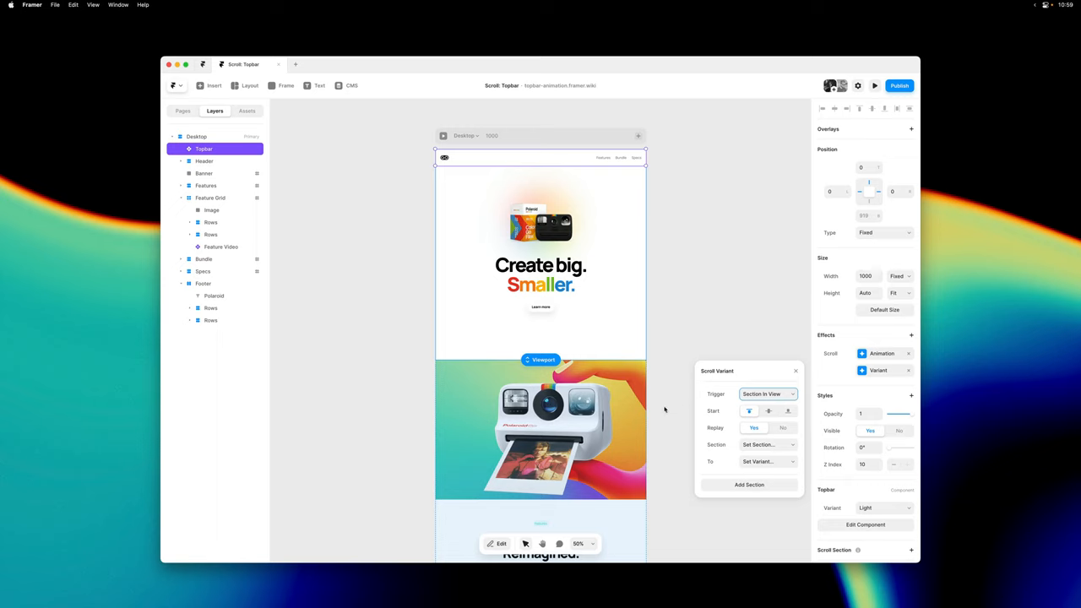
- Set the scroll variant's watched section to #features
{"action": "scroll", "scroll_direction": "down", "scroll_amount": 3}
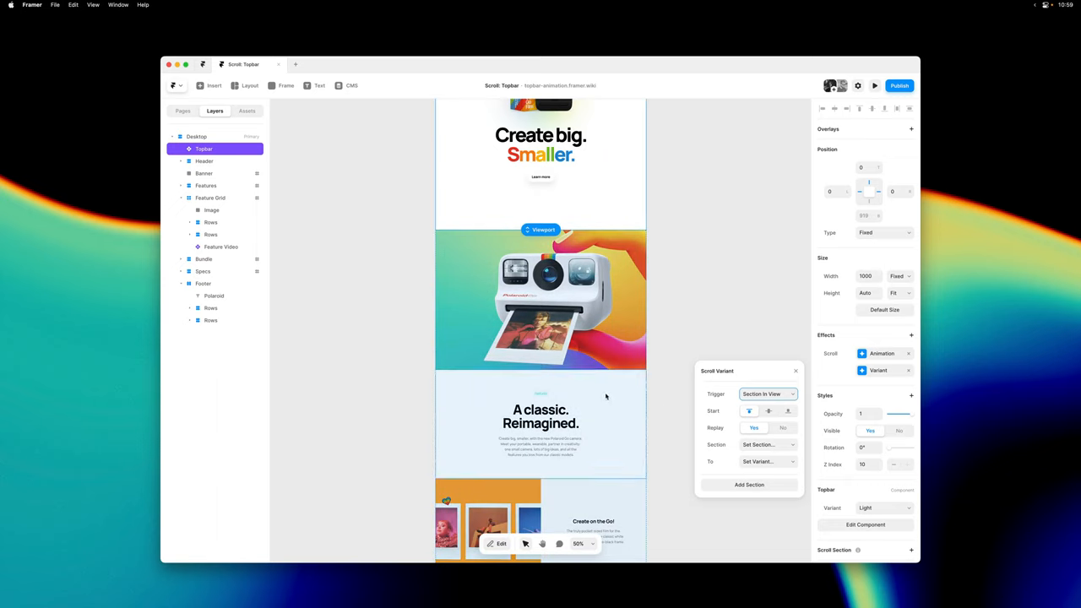
{"action": "left_click", "coordinate": [767, 445]}
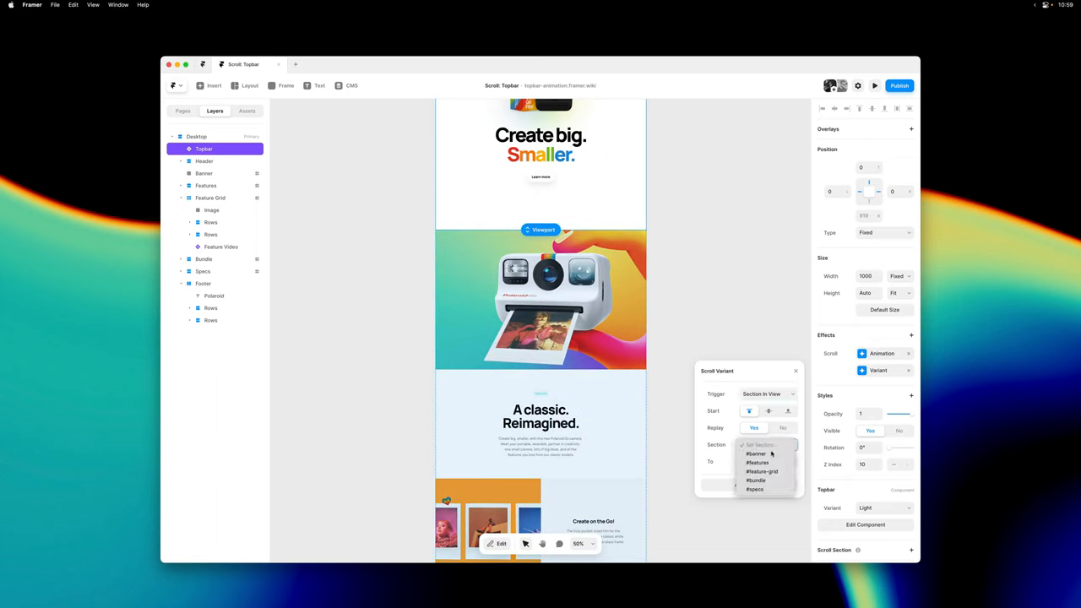
{"action": "left_click", "coordinate": [757, 462]}
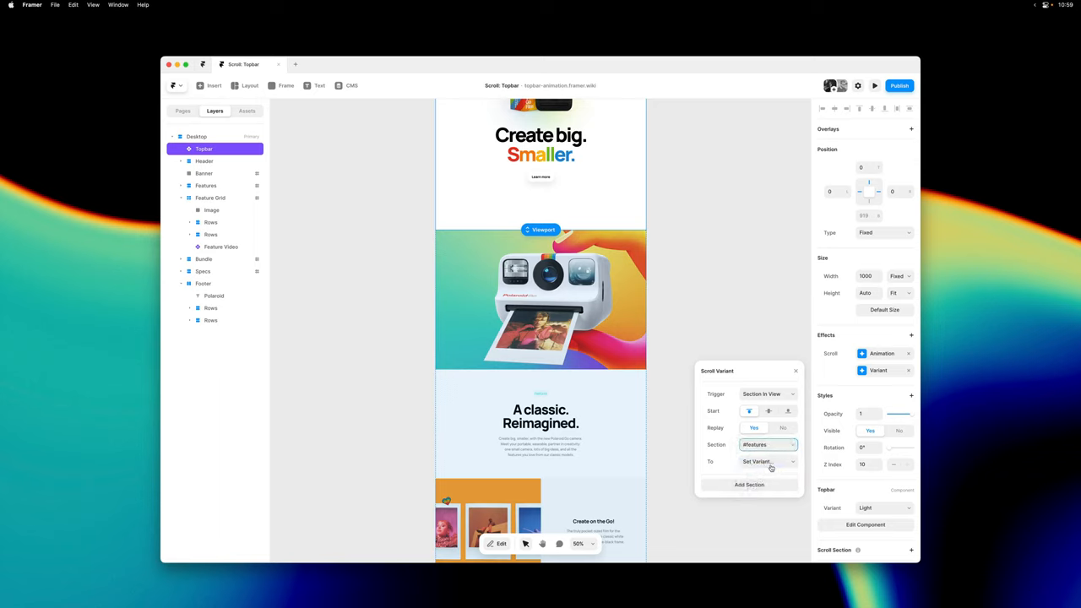
{"action": "scroll", "scroll_direction": "down", "scroll_amount": 3}
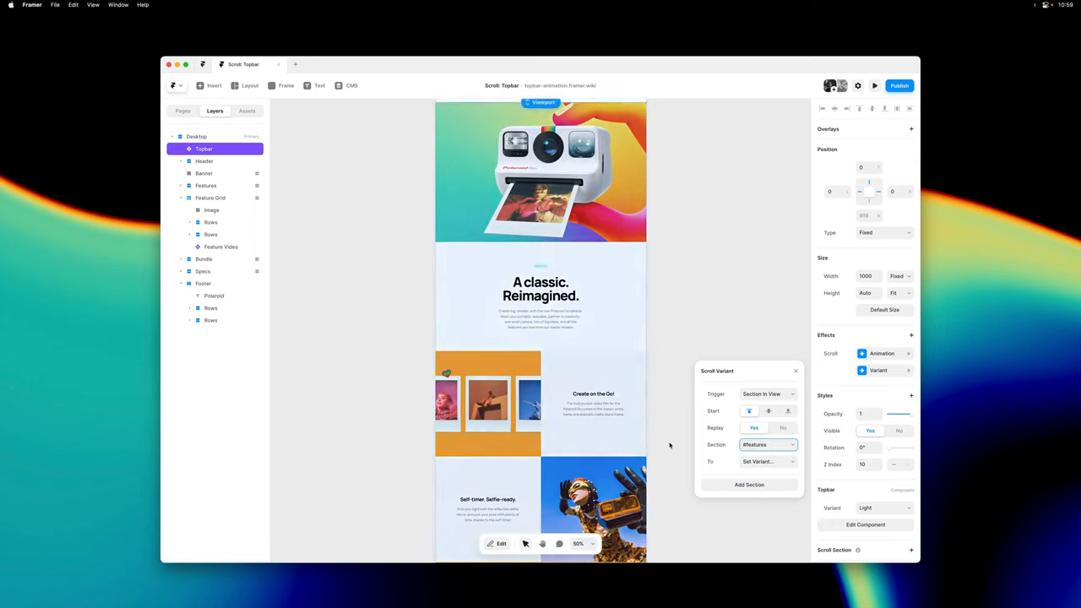
{"action": "scroll", "scroll_direction": "down", "scroll_amount": 3}
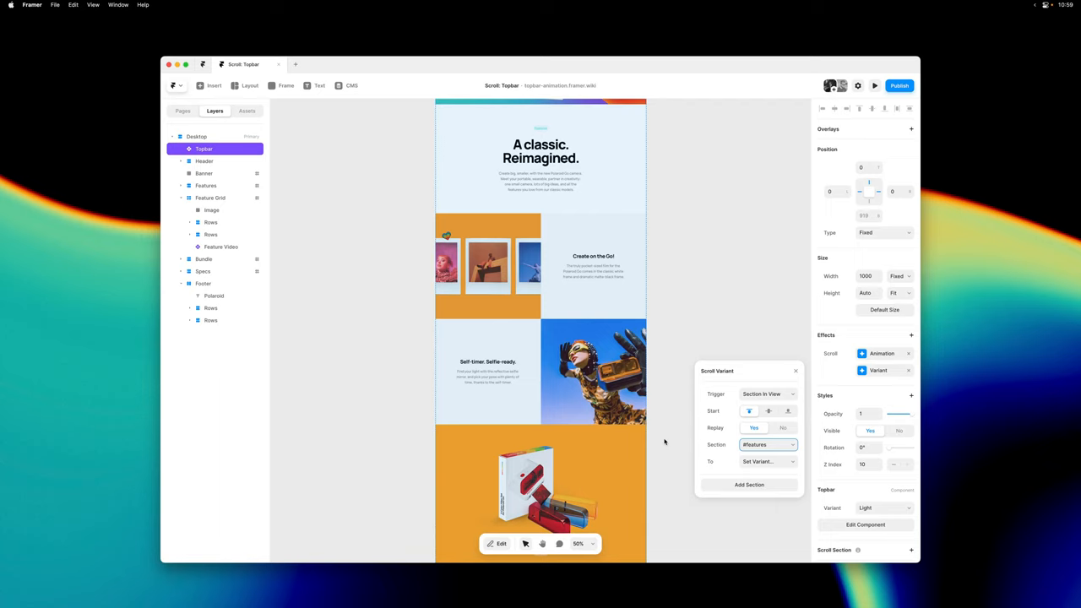
{"action": "mouse_move", "coordinate": [624, 434]}
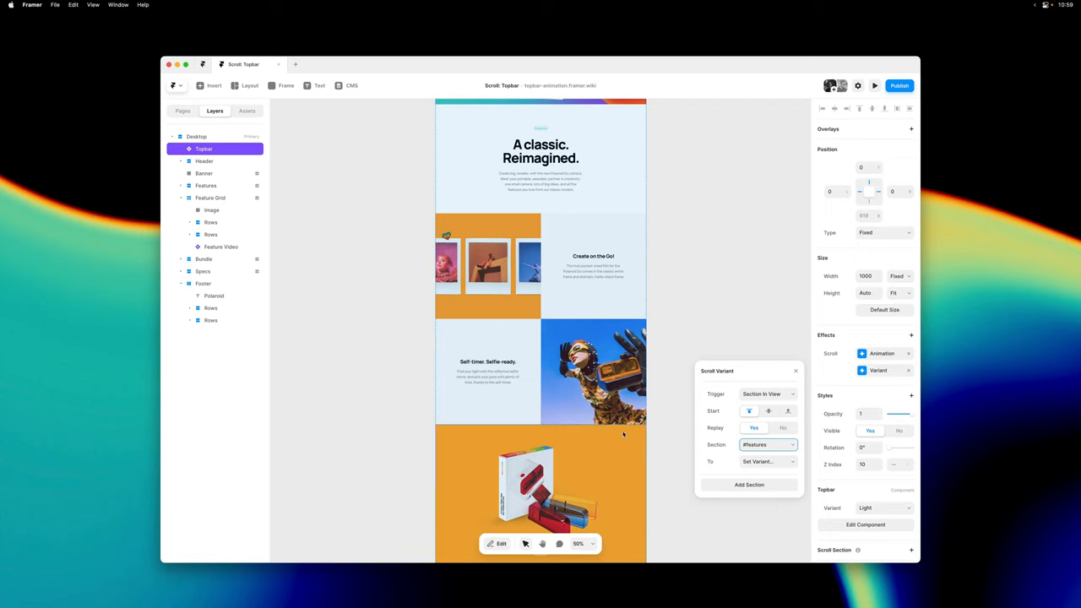
- Switch the watched section to #bundle and choose the target variant in To
{"action": "left_click", "coordinate": [767, 445]}
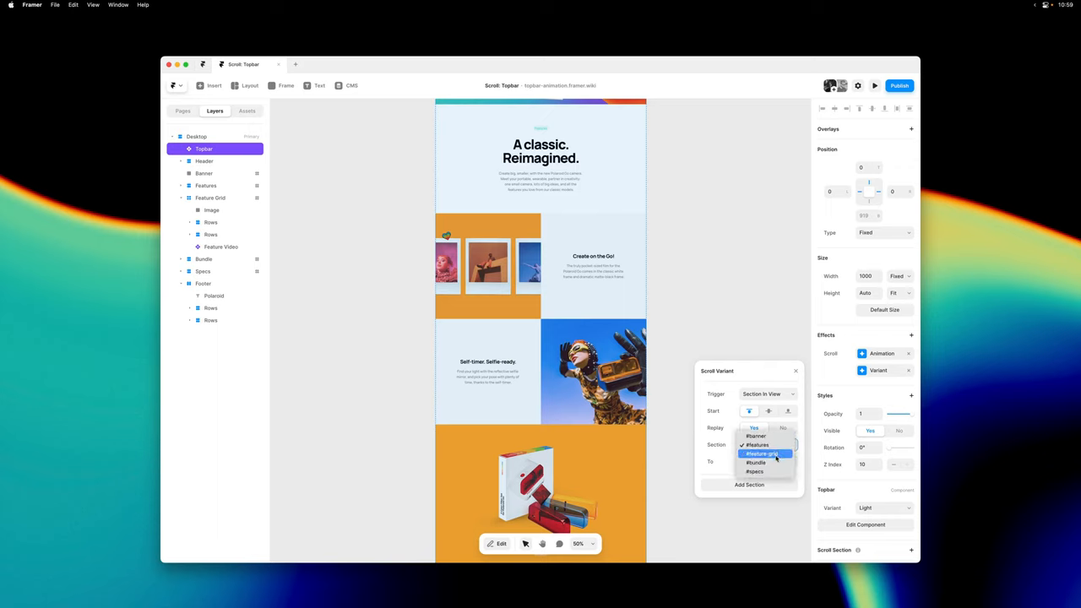
{"action": "left_click", "coordinate": [762, 454]}
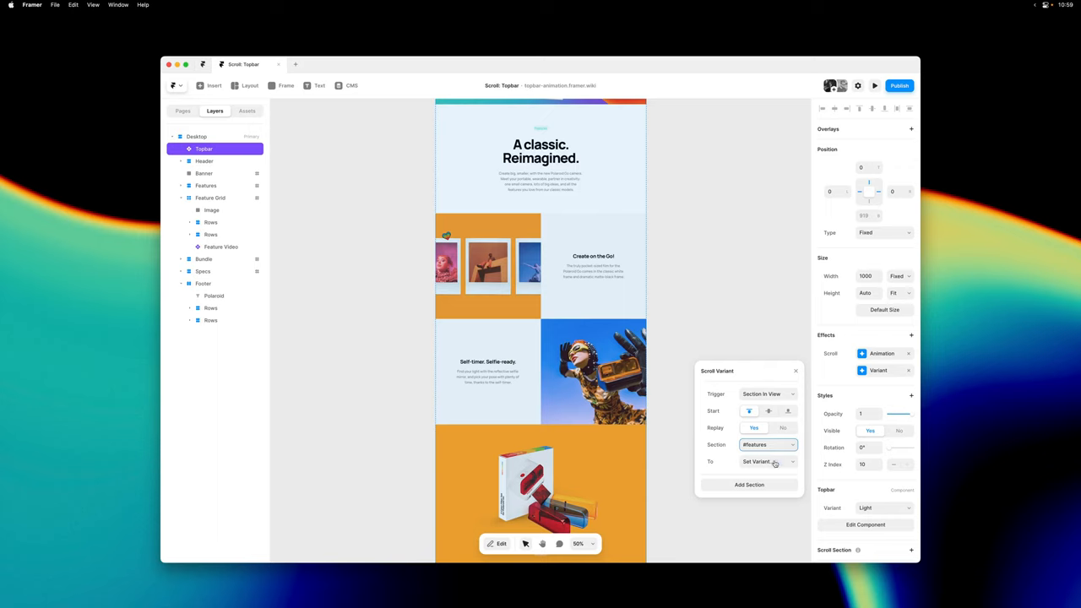
{"action": "left_click", "coordinate": [767, 444]}
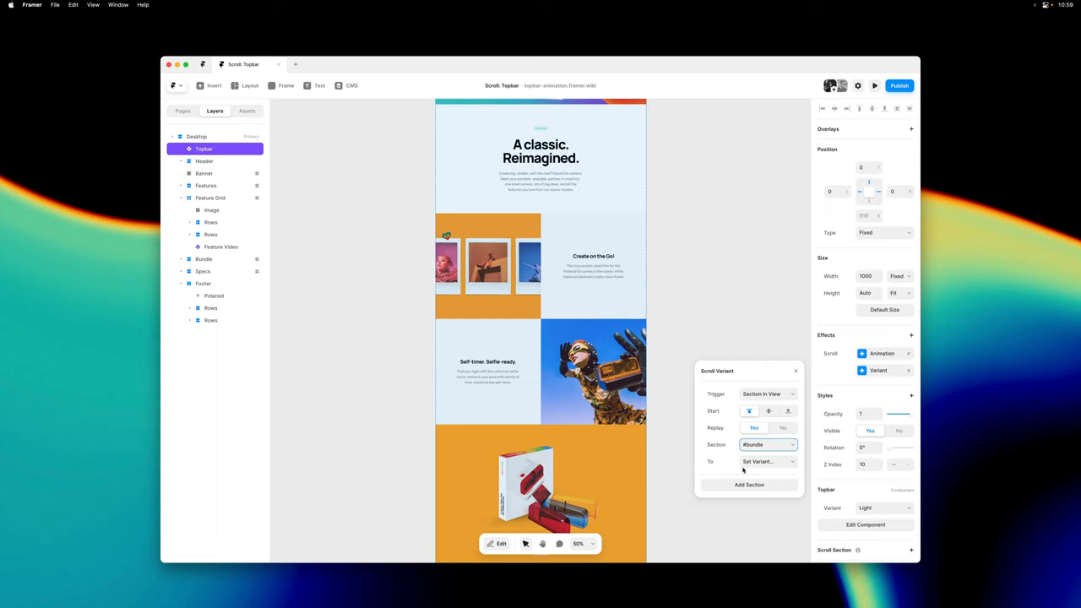
{"action": "left_click", "coordinate": [767, 462]}
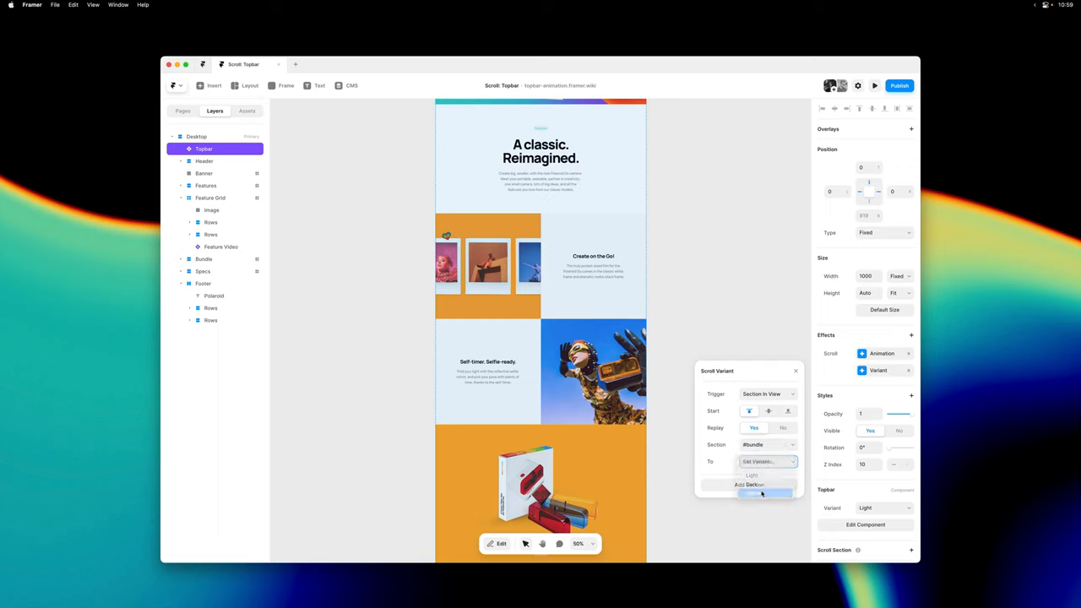
{"action": "left_click", "coordinate": [763, 490]}
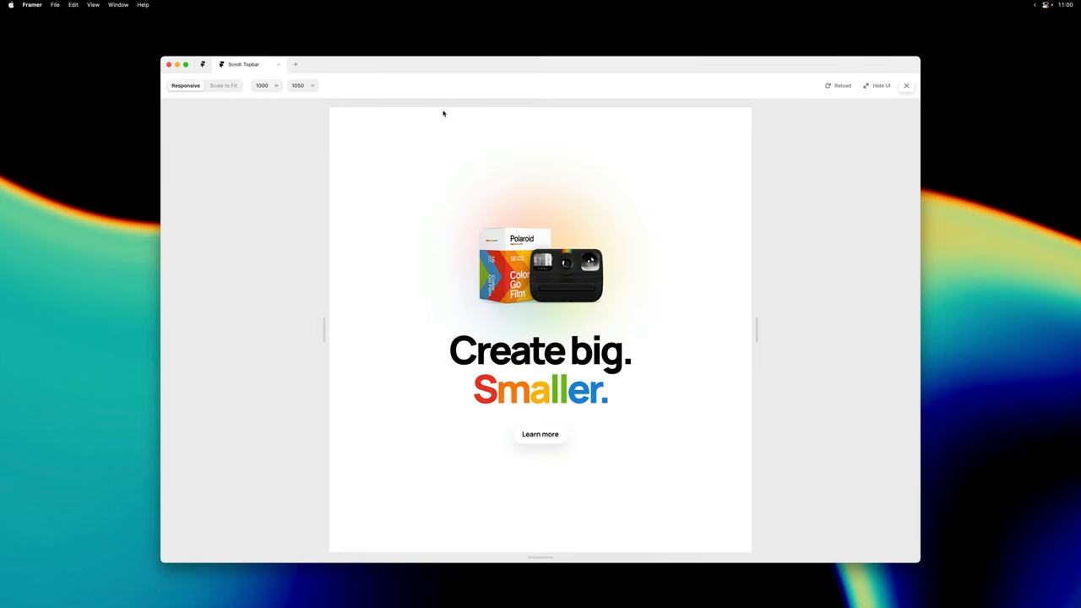
{"action": "scroll", "scroll_direction": "down", "scroll_amount": 3}
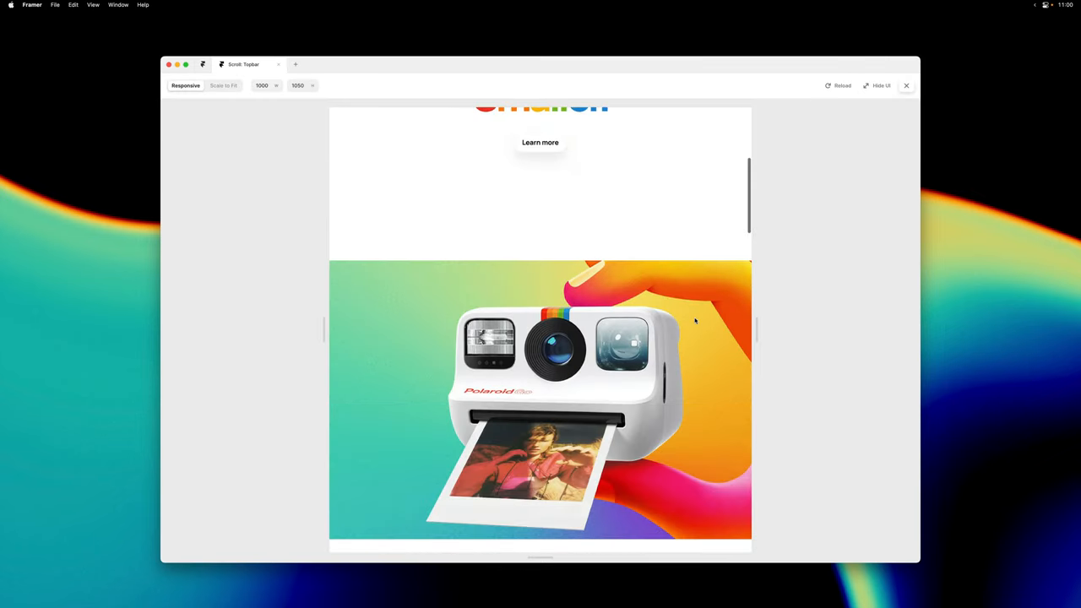
{"action": "scroll", "scroll_direction": "down", "scroll_amount": 3}
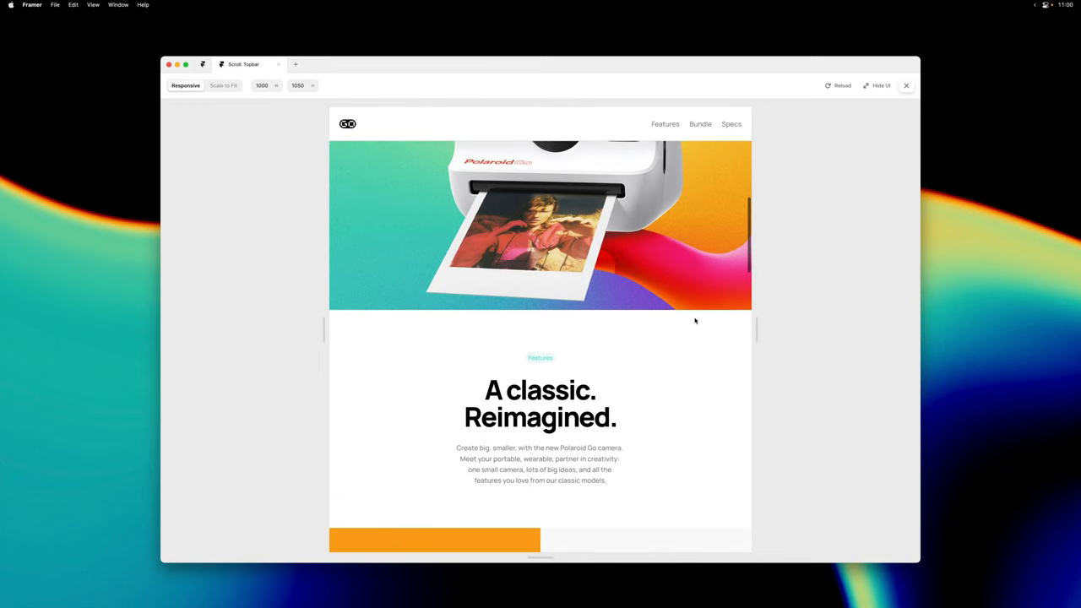
{"action": "scroll", "scroll_direction": "down", "scroll_amount": 3}
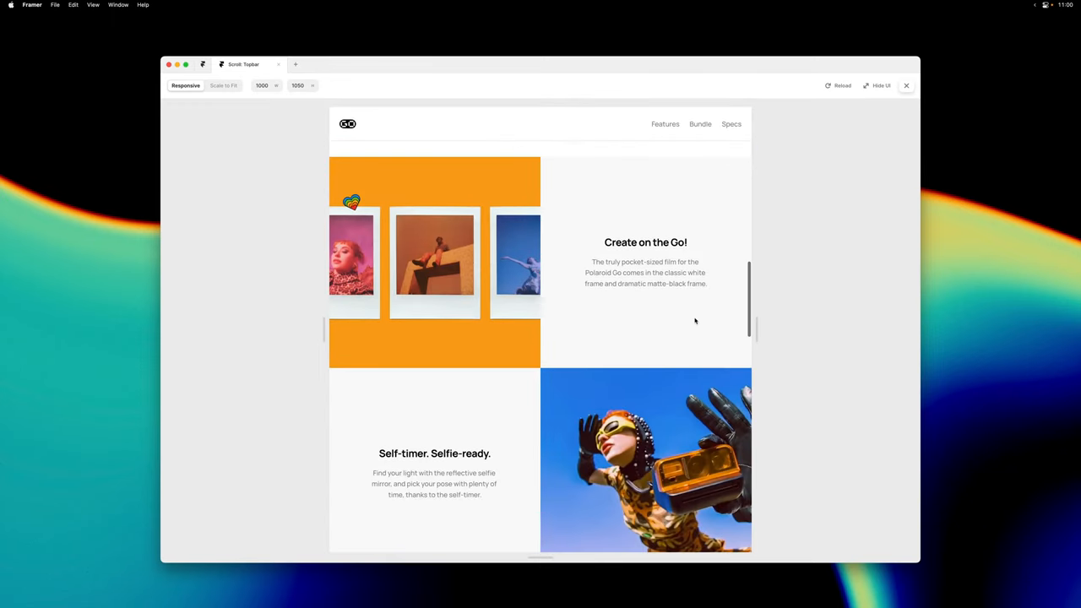
{"action": "scroll", "scroll_direction": "down", "scroll_amount": 3}
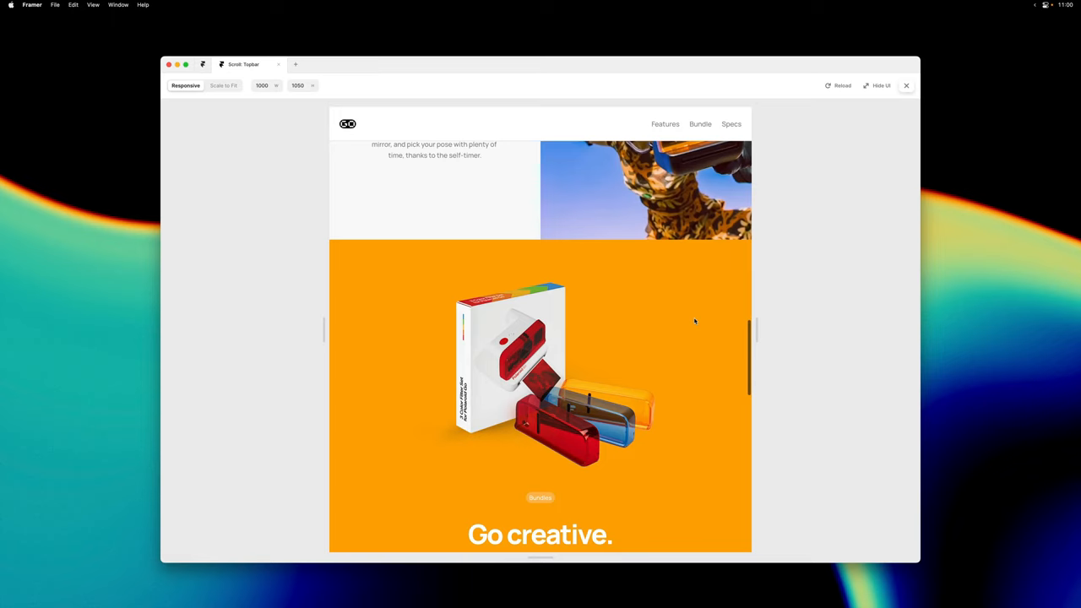
{"action": "scroll", "scroll_direction": "down", "scroll_amount": 3}
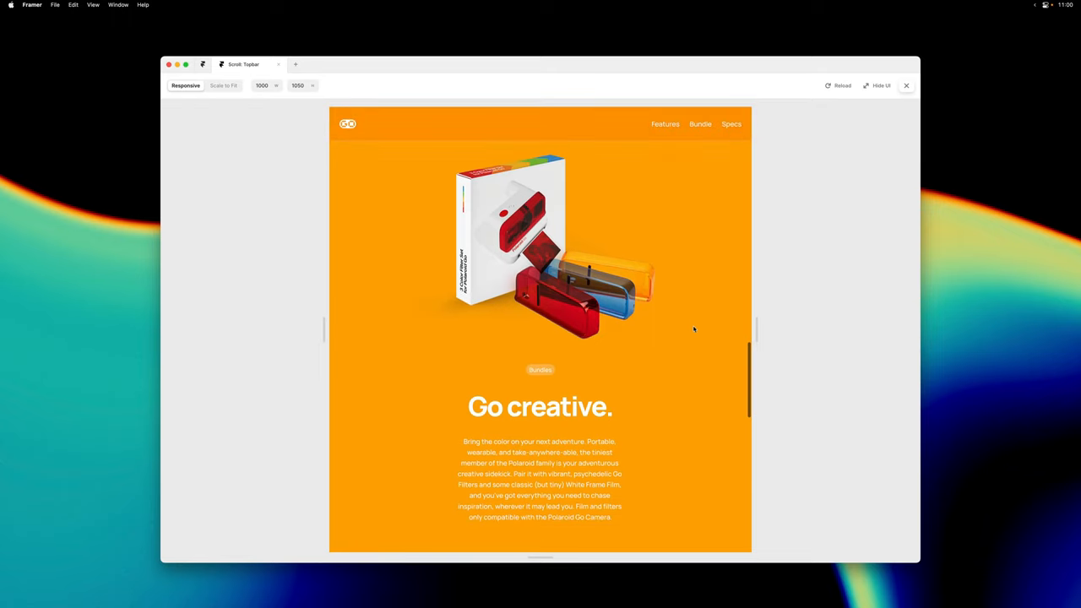
{"action": "scroll", "scroll_direction": "down", "scroll_amount": 3}
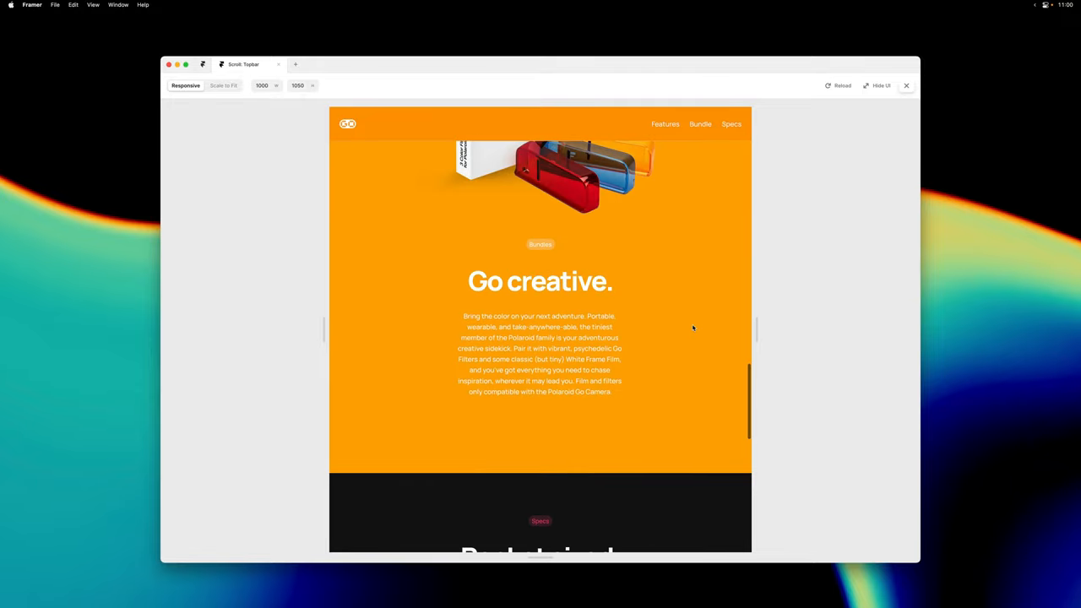
- Close the preview and select the Specs frame to check its #specs scroll section and 80 offset
{"action": "left_click", "coordinate": [905, 86]}
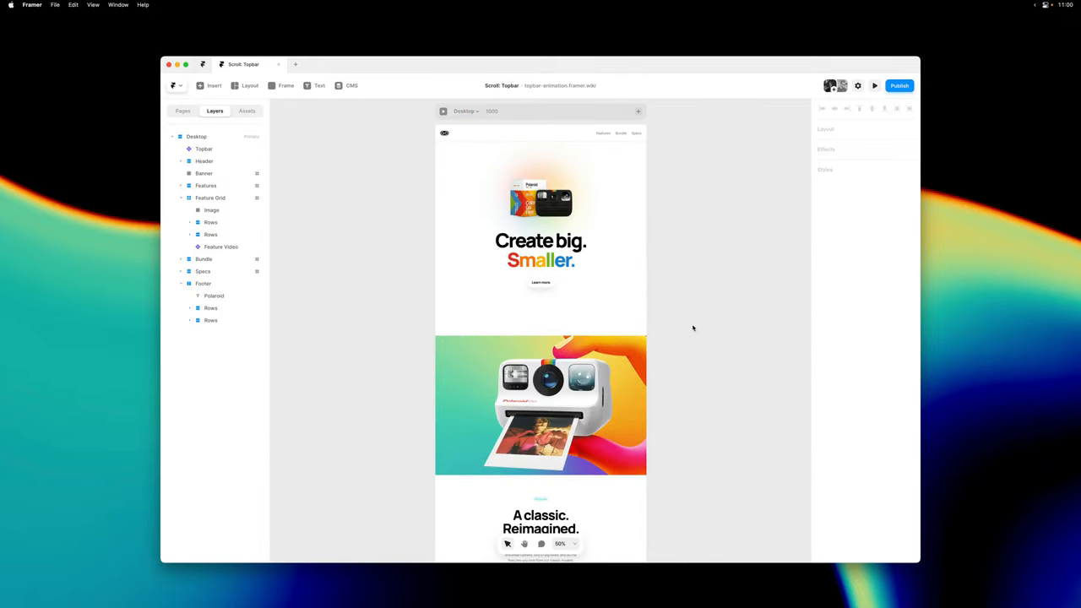
{"action": "scroll", "scroll_direction": "down", "scroll_amount": 3}
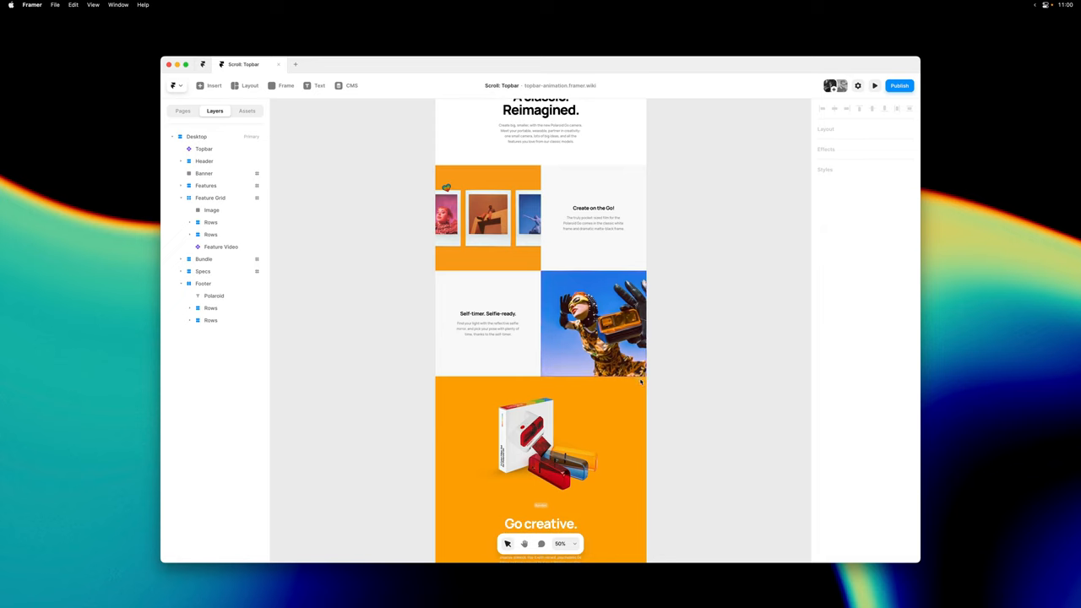
{"action": "left_click", "coordinate": [203, 258]}
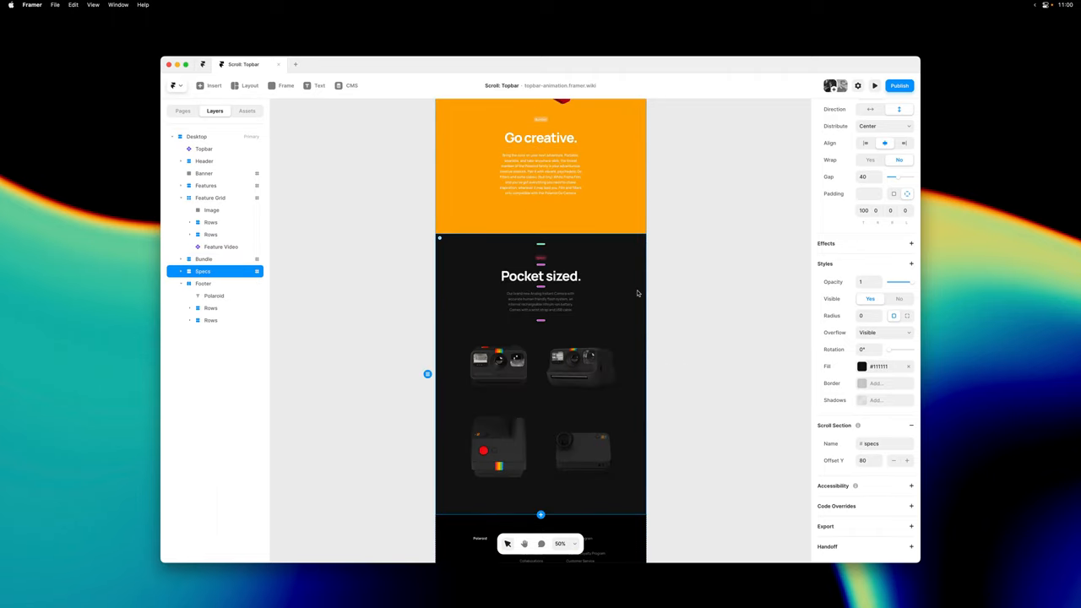
{"action": "scroll", "scroll_direction": "down", "scroll_amount": 3}
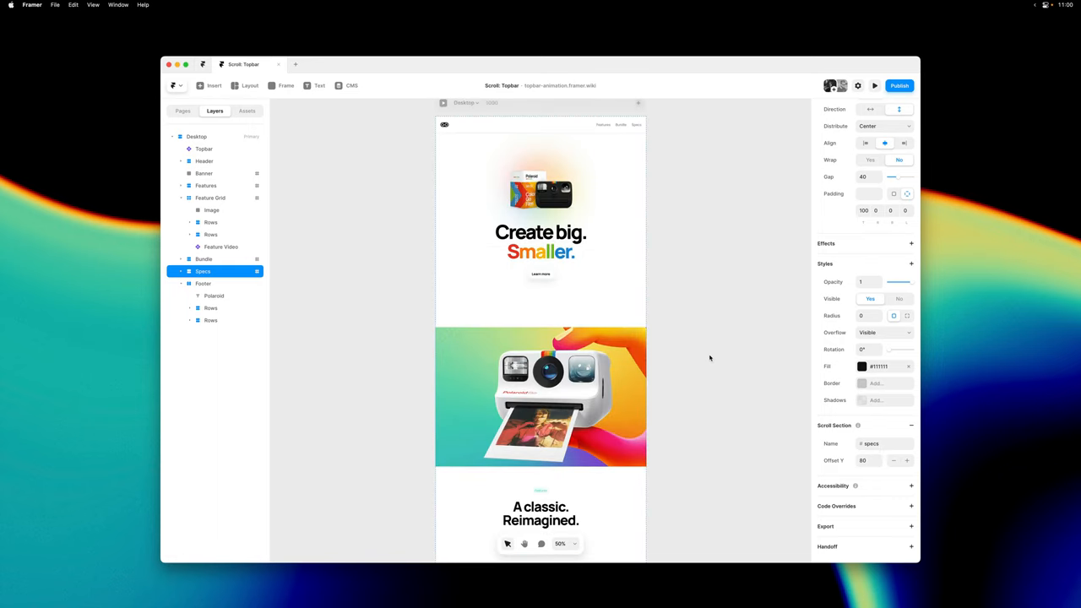
- Add a second Topbar scroll variant rule: switch to Dark when #specs is in view
{"action": "left_click", "coordinate": [203, 148]}
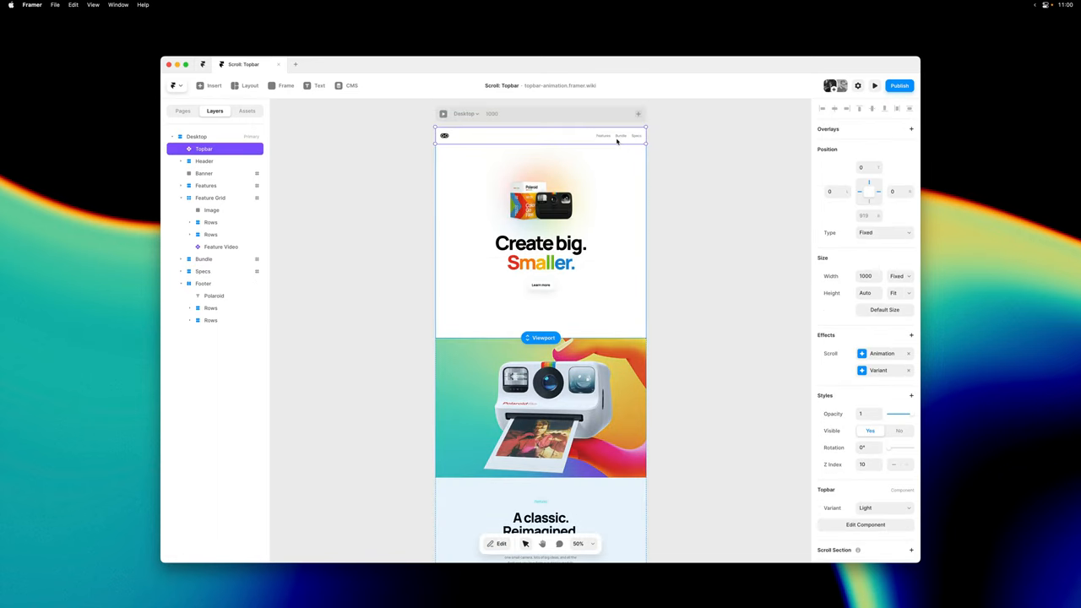
{"action": "left_click", "coordinate": [879, 370]}
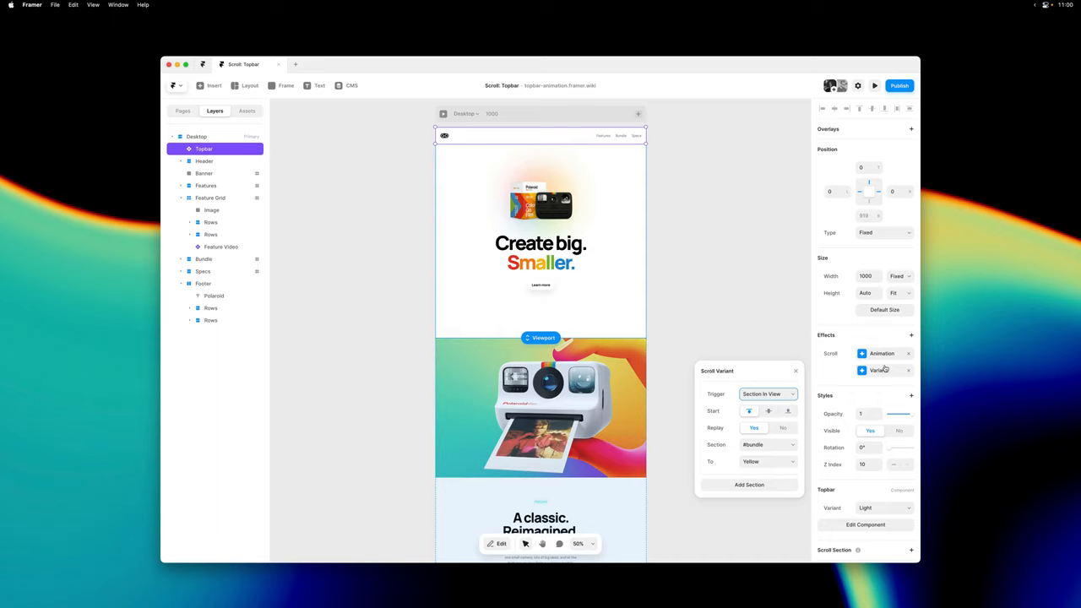
{"action": "mouse_move", "coordinate": [808, 472]}
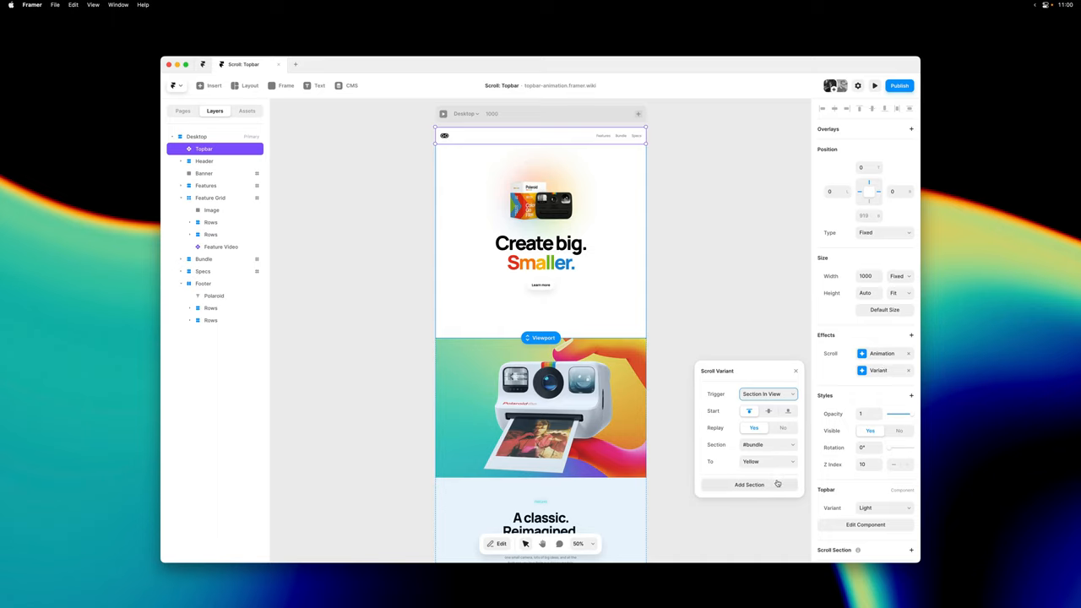
{"action": "left_click", "coordinate": [749, 484]}
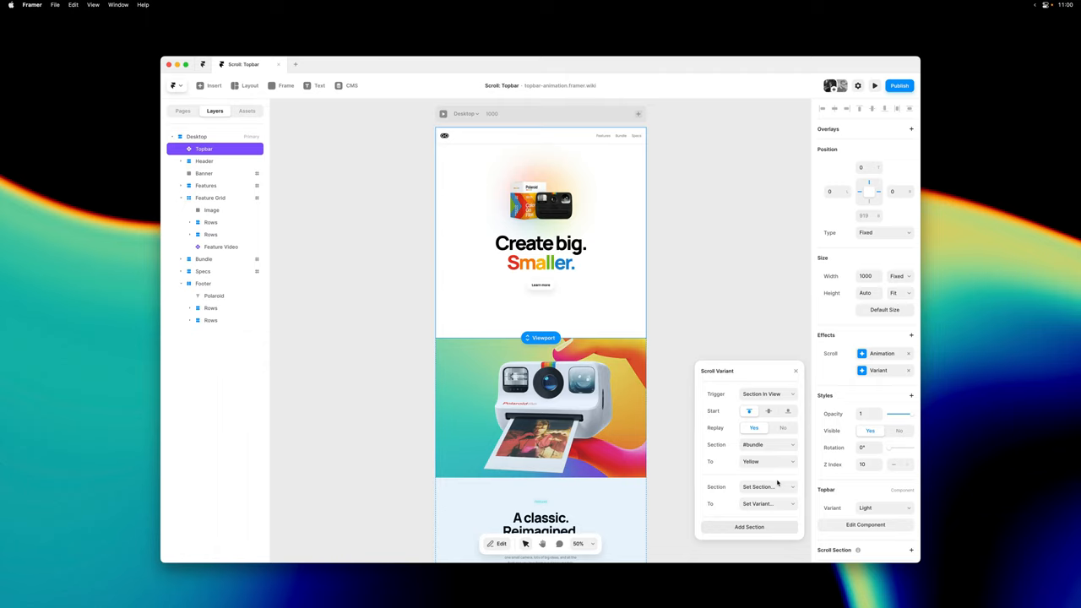
{"action": "left_click", "coordinate": [767, 486]}
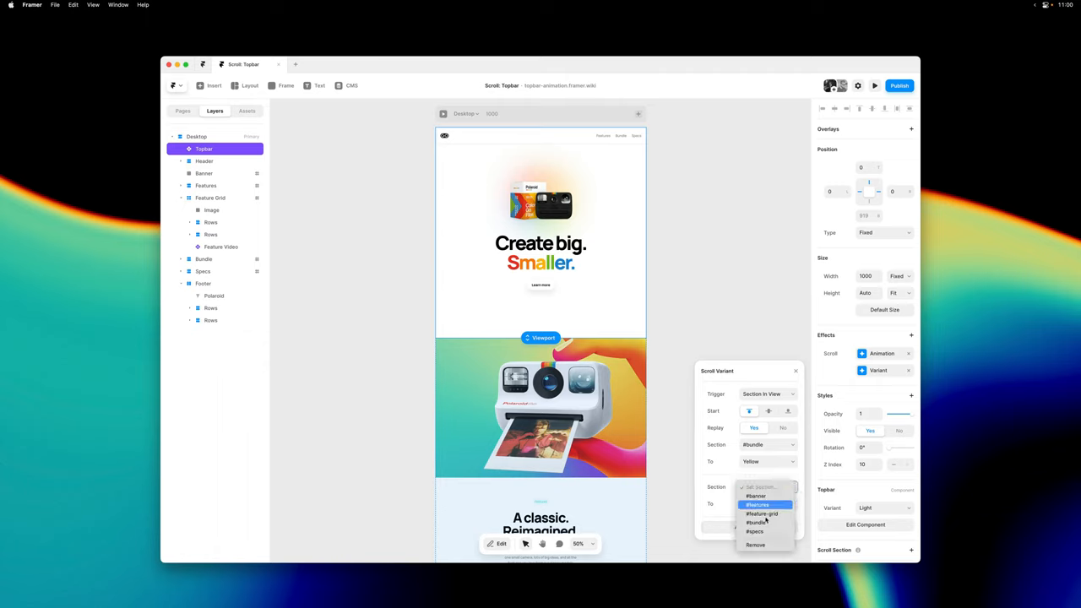
{"action": "left_click", "coordinate": [753, 514]}
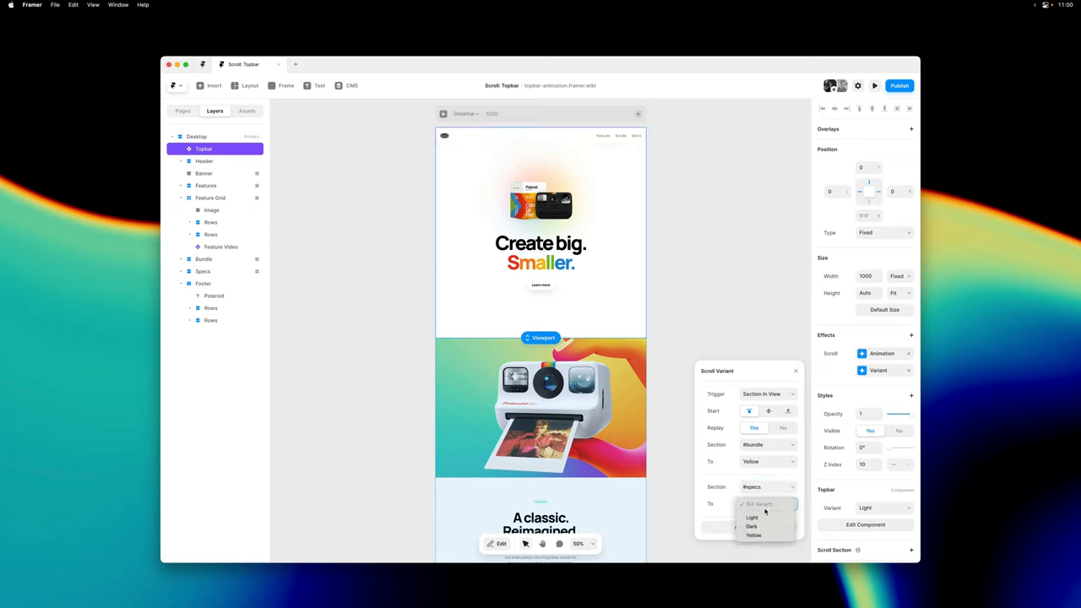
{"action": "left_click", "coordinate": [752, 526]}
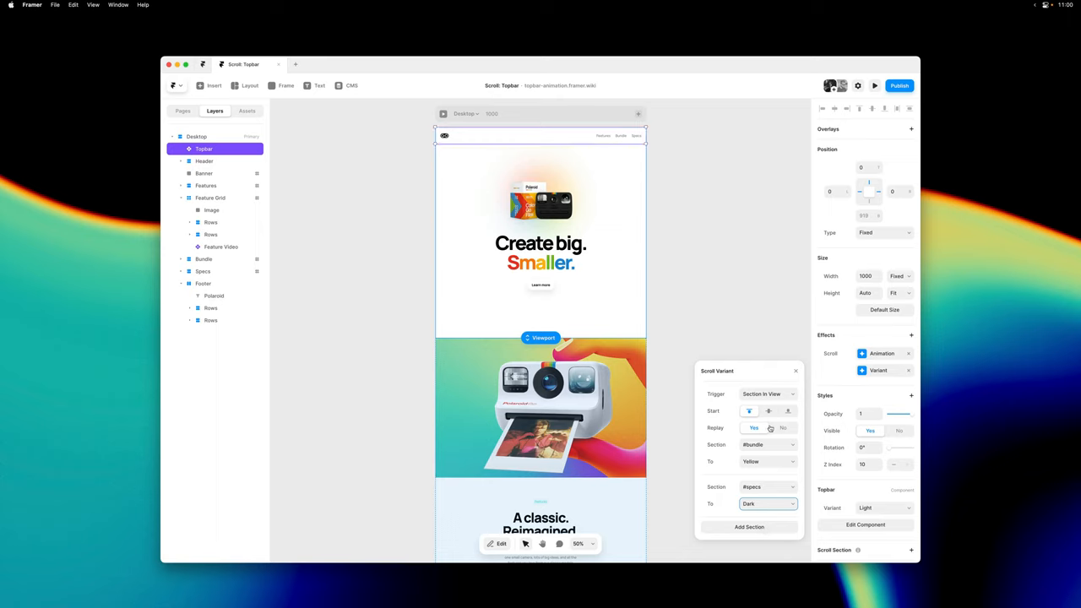
{"action": "mouse_move", "coordinate": [884, 507]}
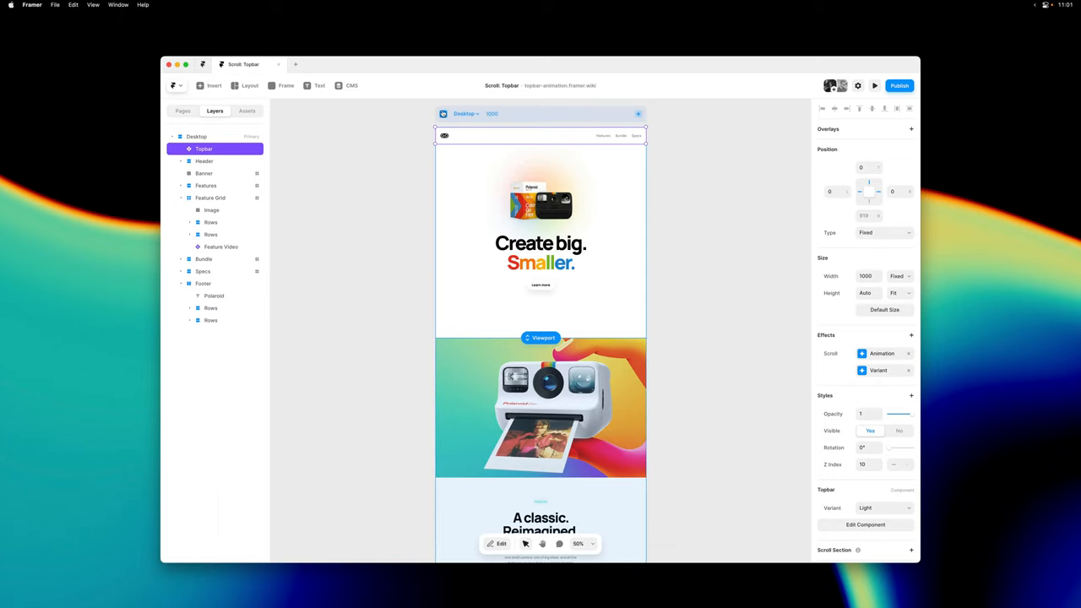
{"action": "left_click", "coordinate": [875, 85]}
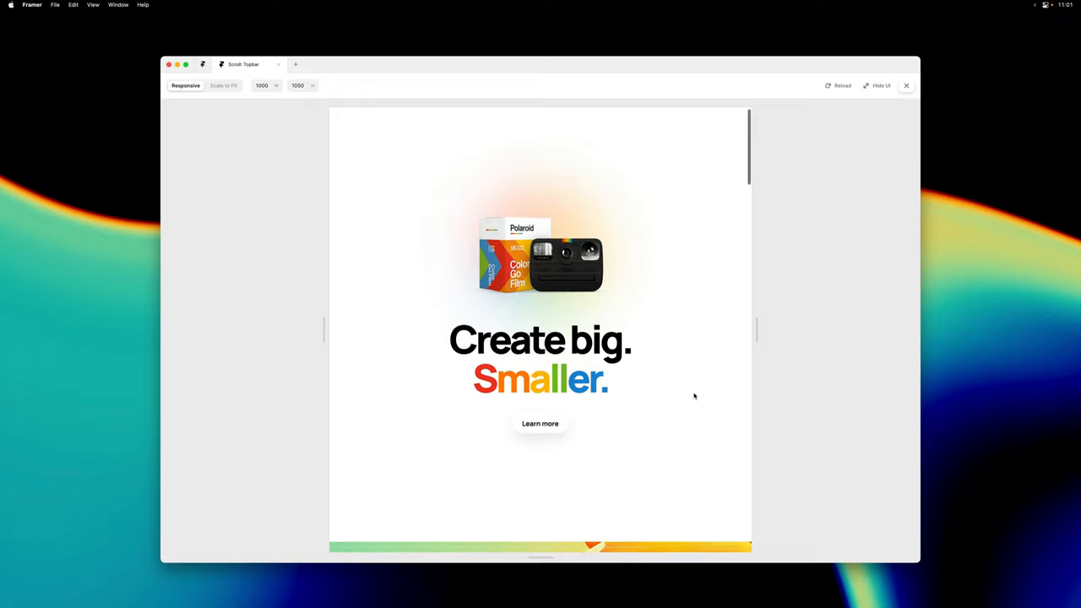
{"action": "scroll", "scroll_direction": "down", "scroll_amount": 3}
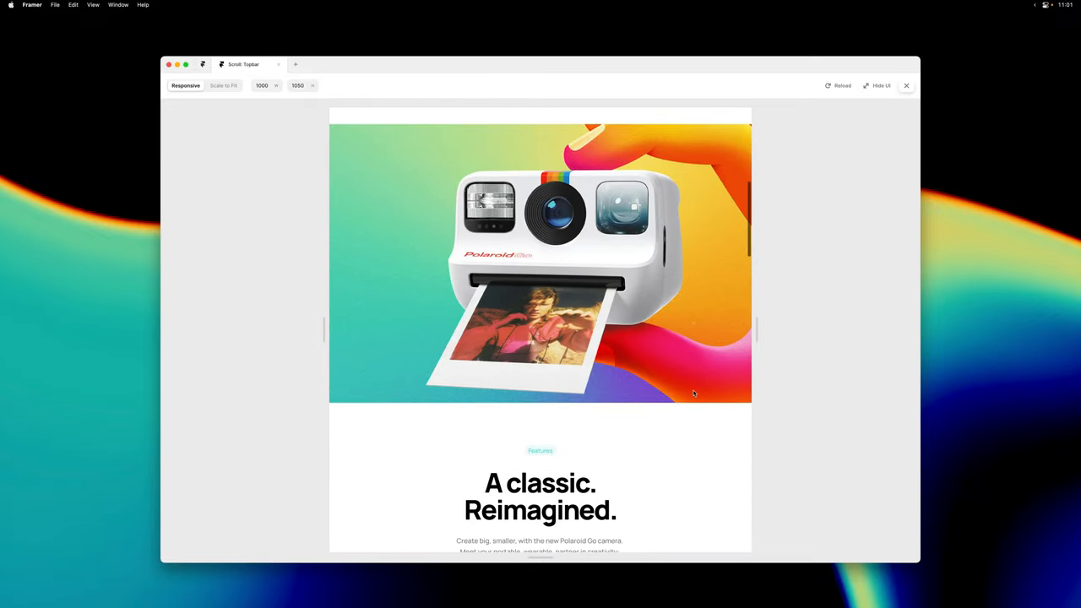
{"action": "scroll", "scroll_direction": "down", "scroll_amount": 3}
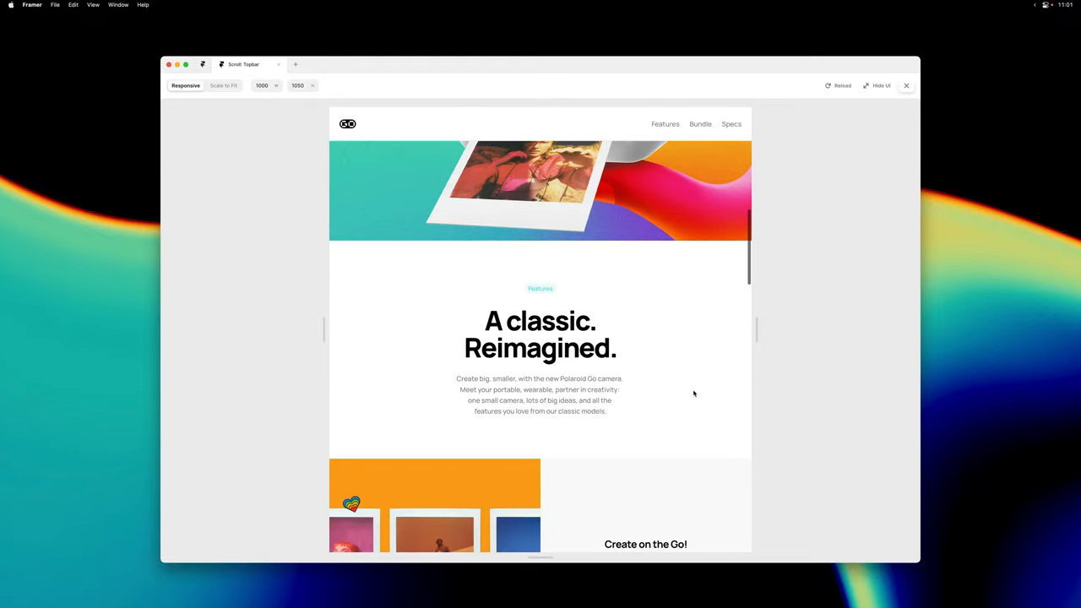
{"action": "scroll", "scroll_direction": "down", "scroll_amount": 3}
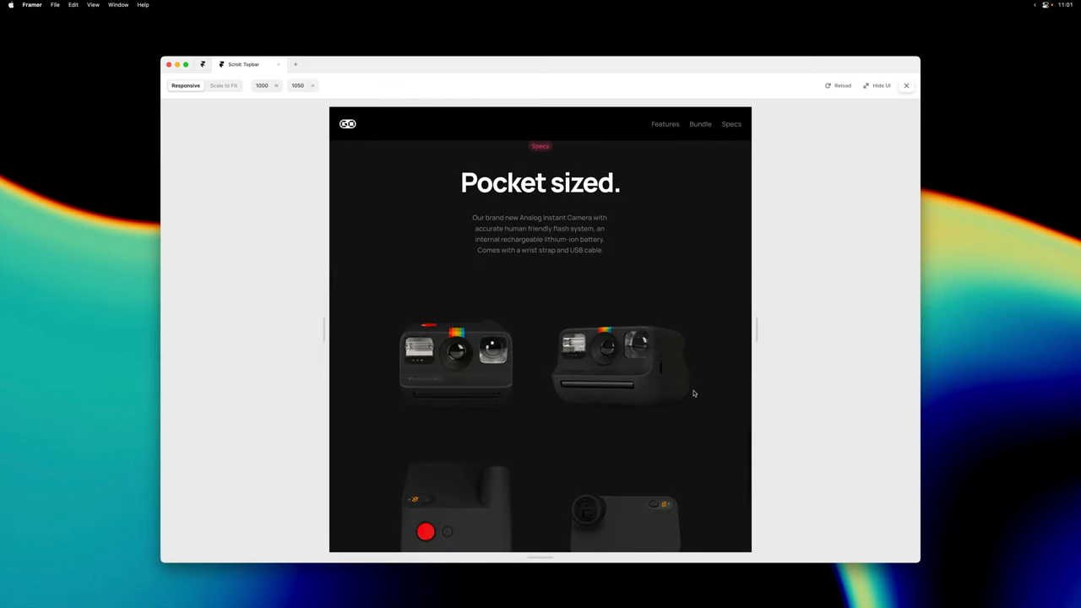
{"action": "scroll", "scroll_direction": "down", "scroll_amount": 3}
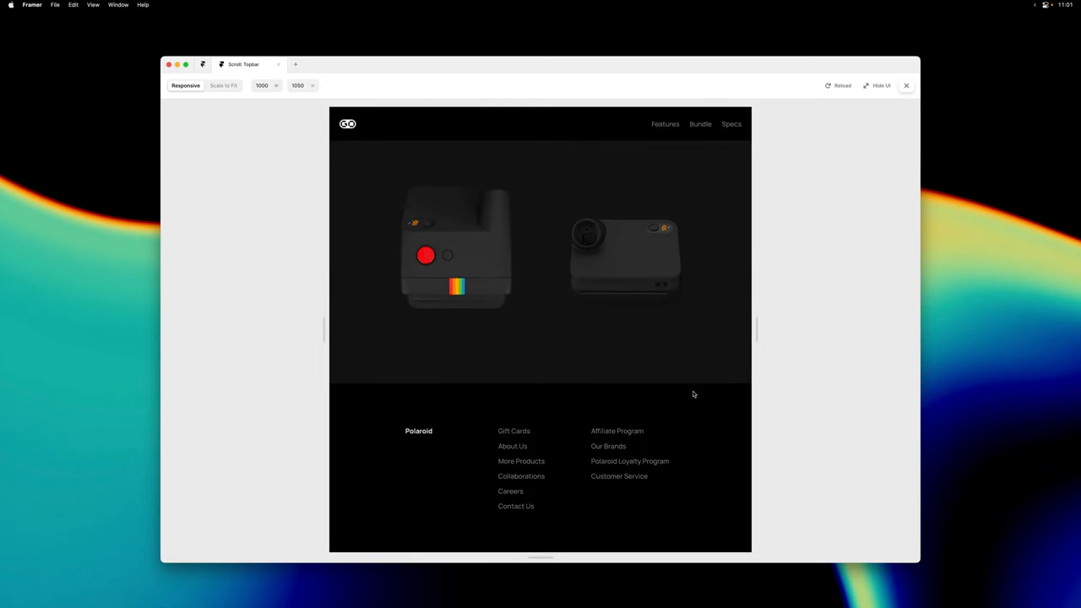
{"action": "scroll", "scroll_direction": "up", "scroll_amount": 3}
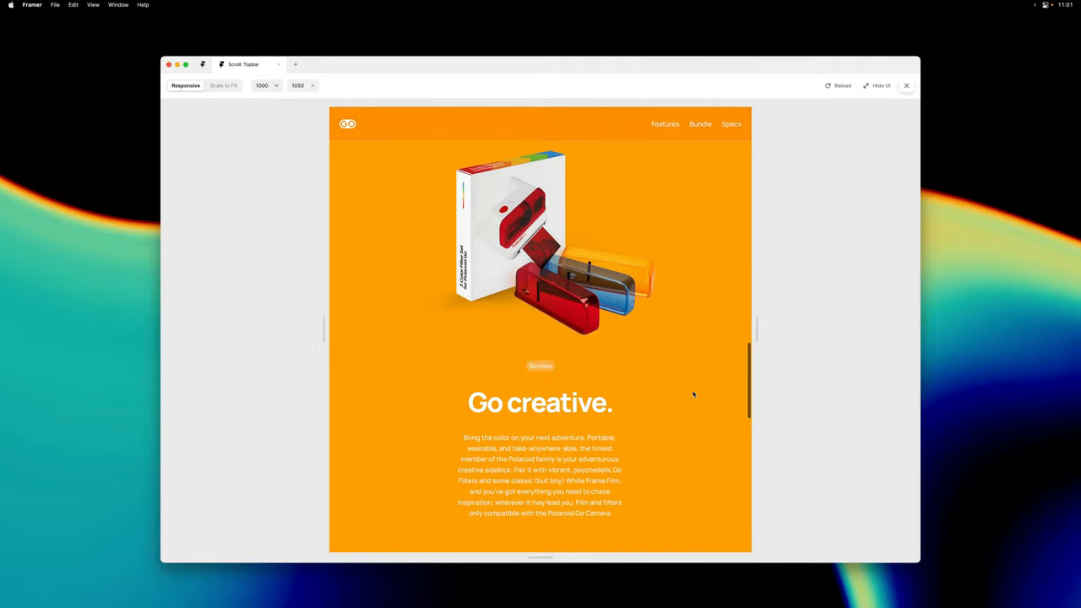
{"action": "scroll", "scroll_direction": "down", "scroll_amount": 3}
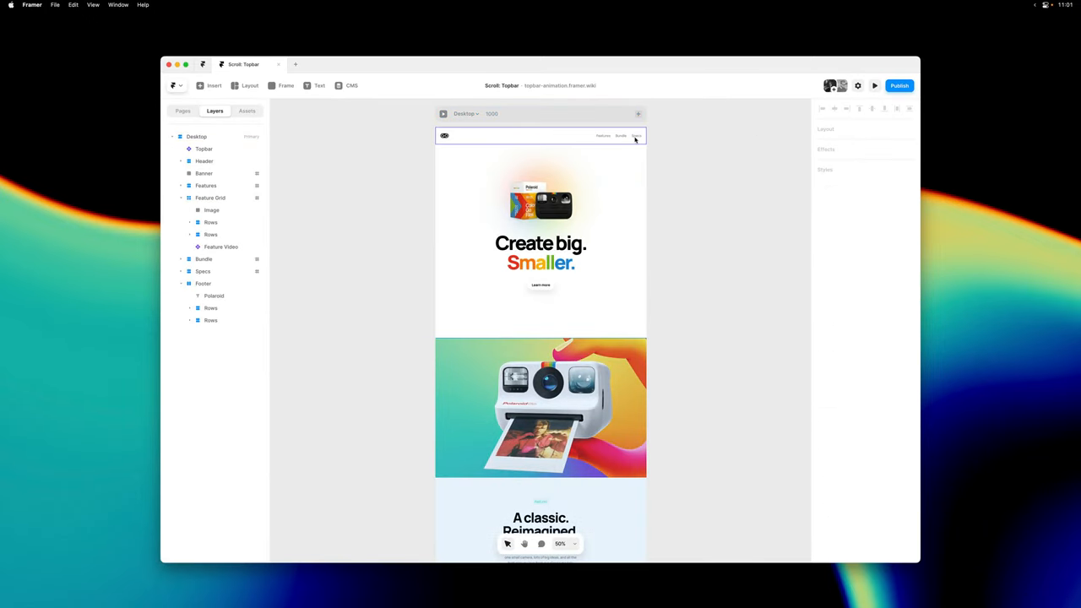
- Link the Topbar's Features and Bundle labels to #features and #bundle, and start a Specs link
{"action": "left_click", "coordinate": [541, 136]}
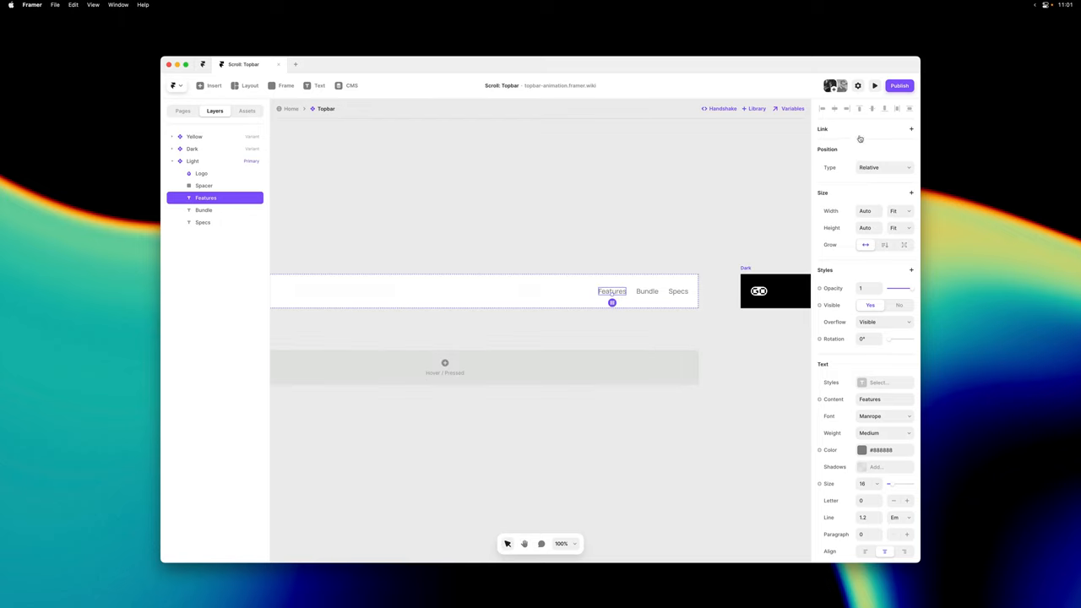
{"action": "left_click", "coordinate": [911, 130]}
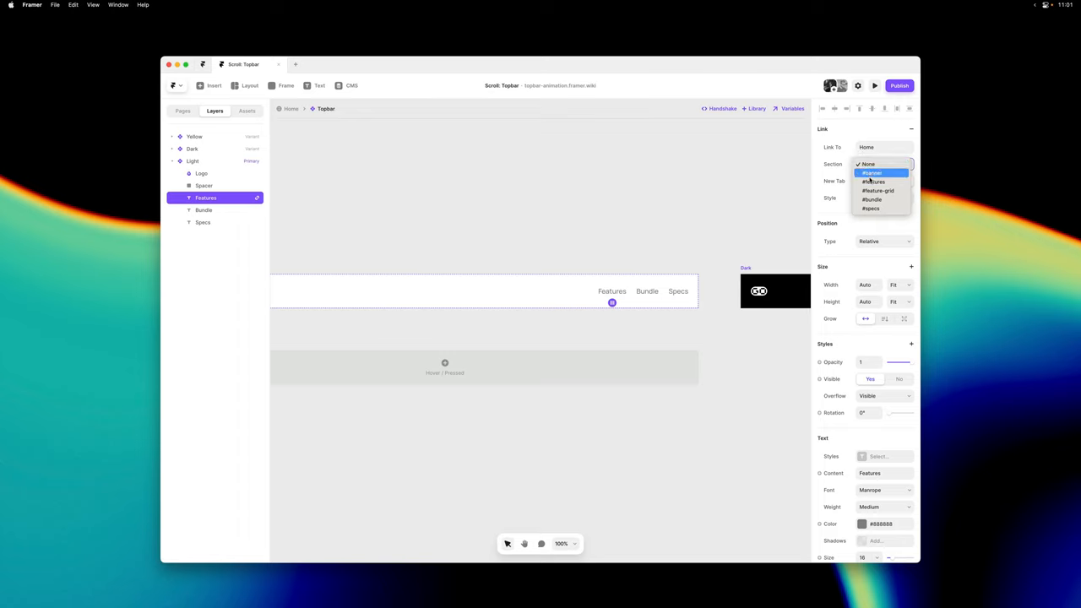
{"action": "left_click", "coordinate": [874, 182]}
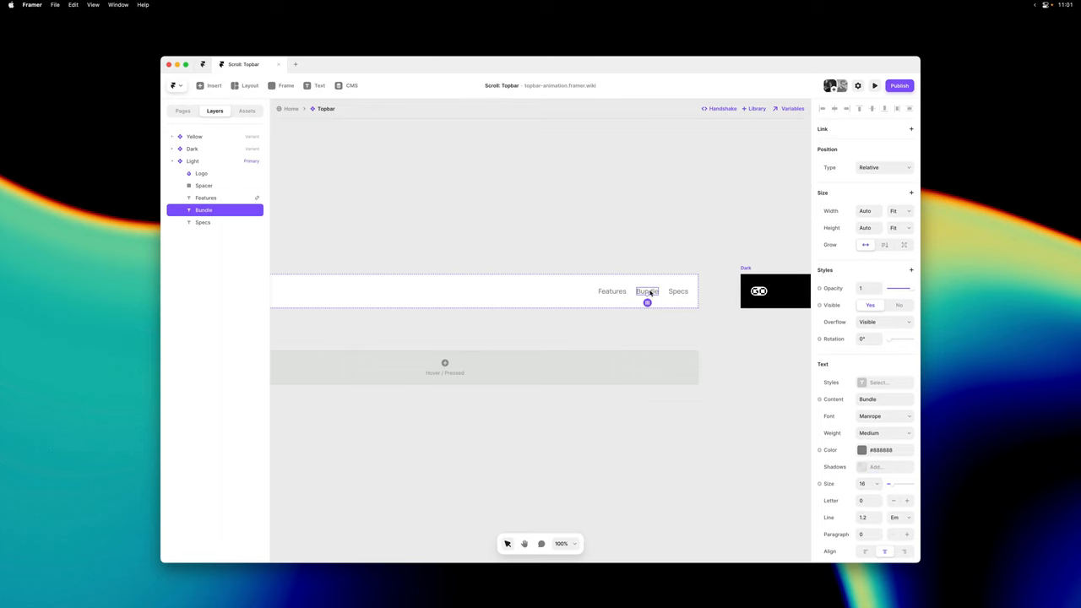
{"action": "left_click", "coordinate": [910, 129]}
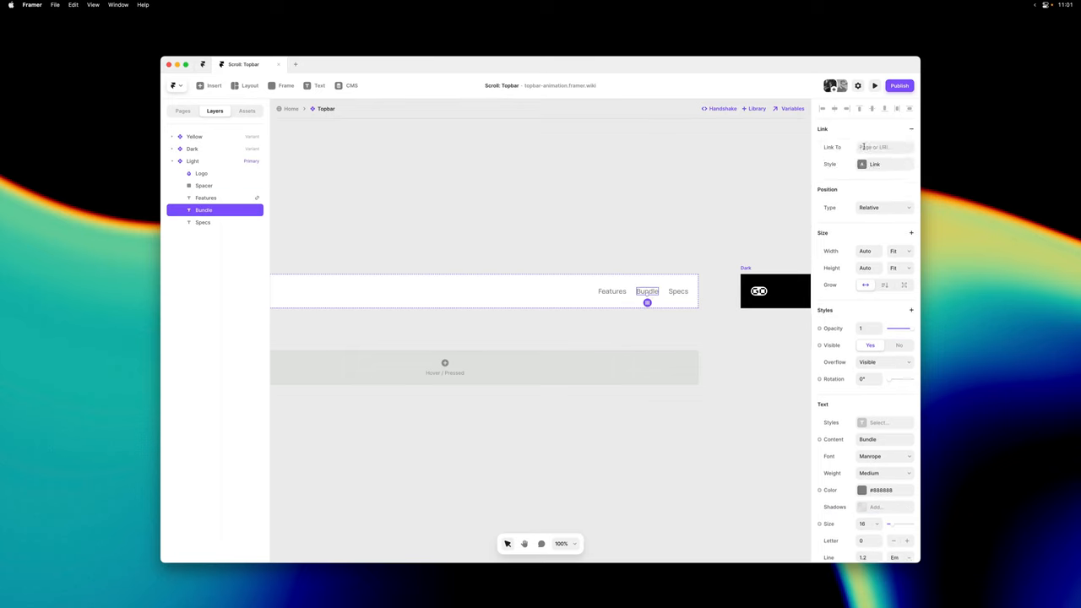
{"action": "left_click", "coordinate": [884, 147]}
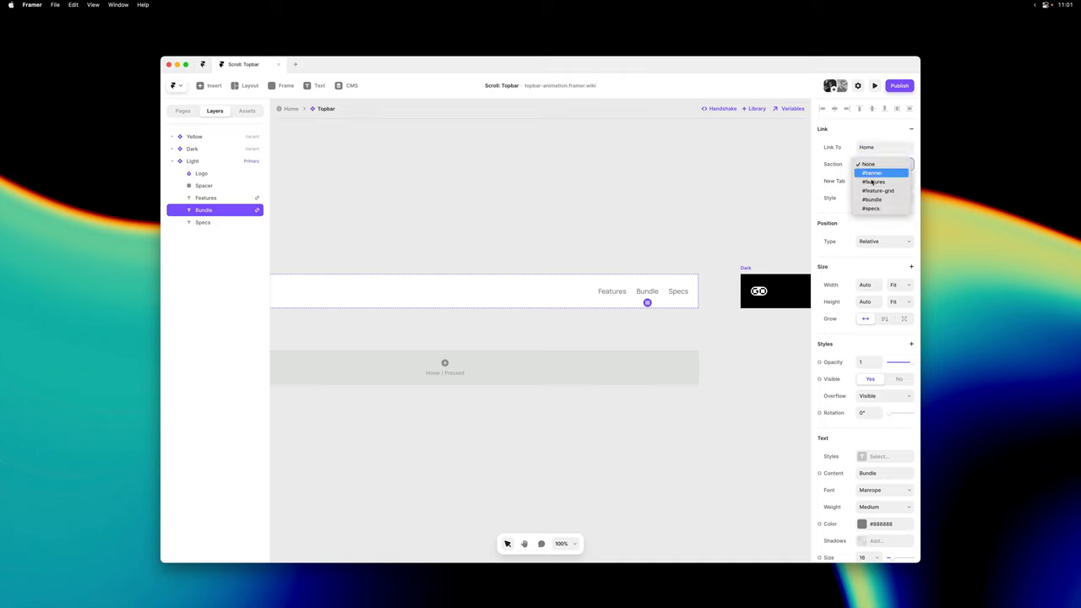
{"action": "left_click", "coordinate": [872, 199]}
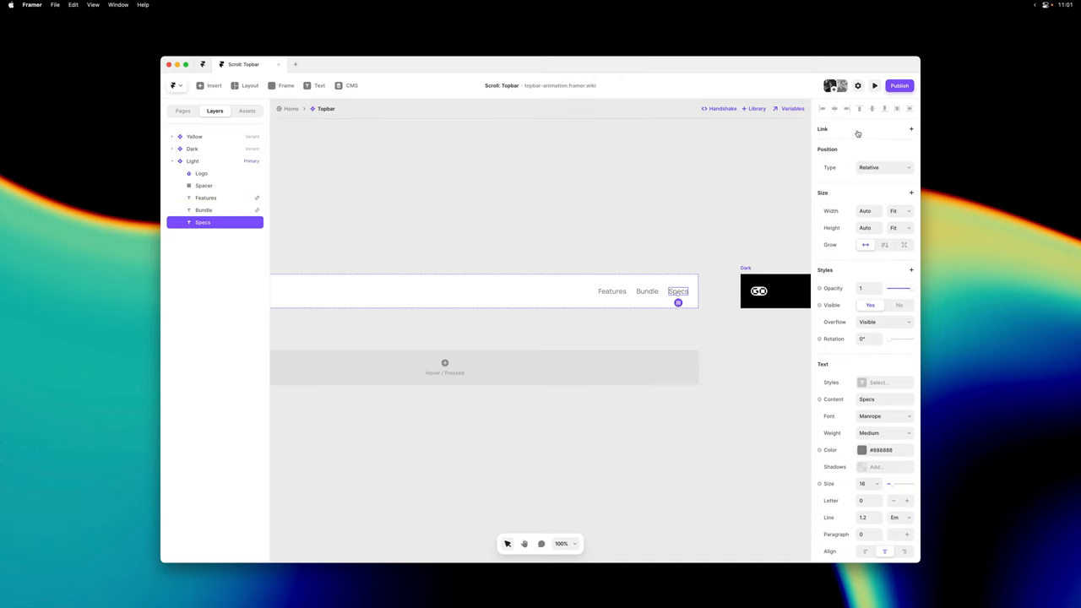
{"action": "left_click", "coordinate": [911, 129]}
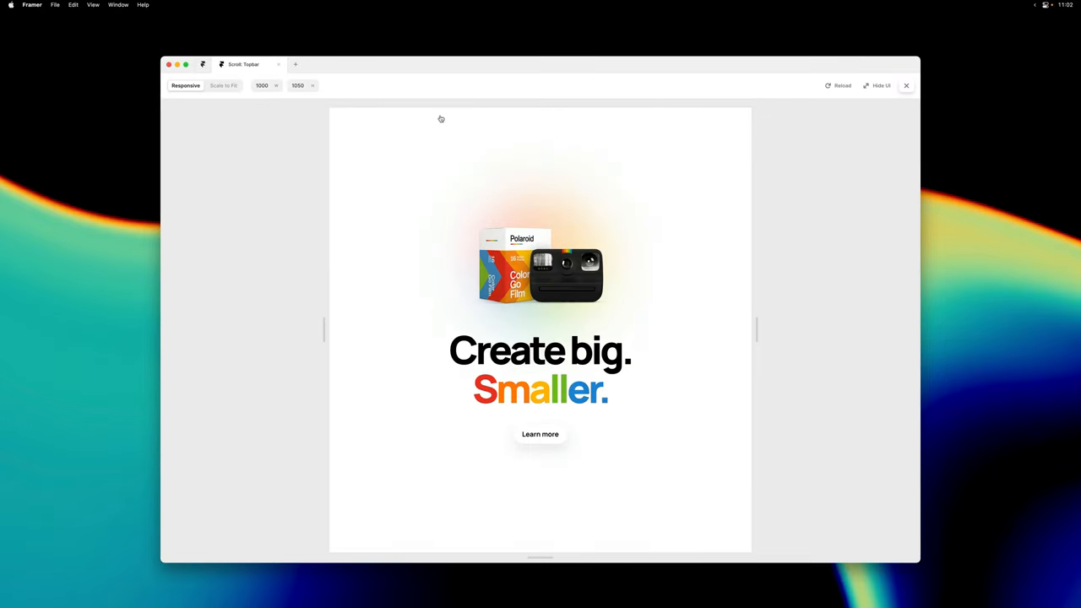
{"action": "scroll", "scroll_direction": "down", "scroll_amount": 3}
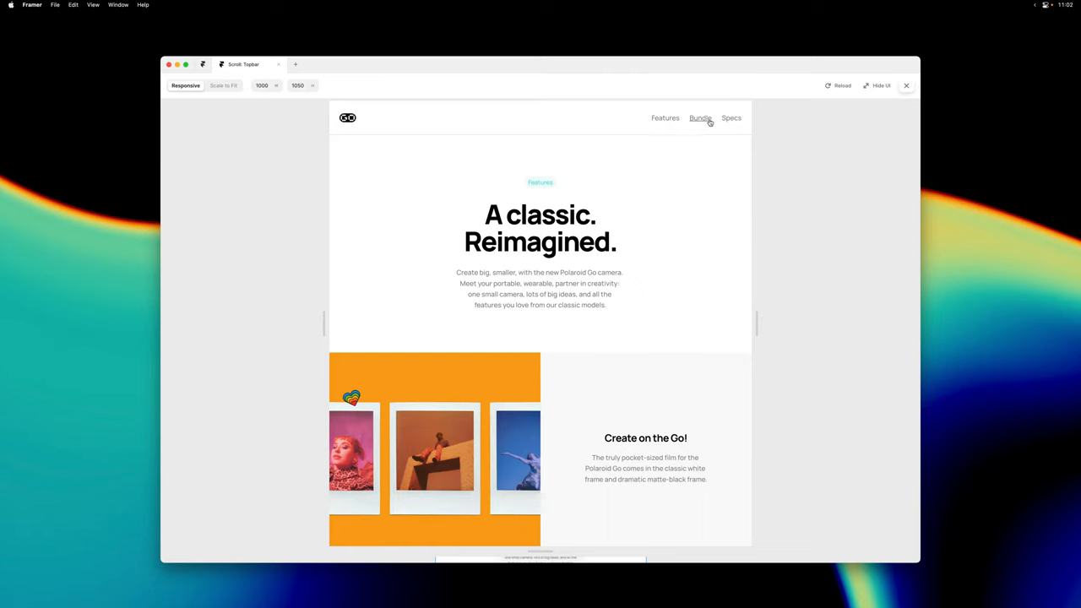
{"action": "left_click", "coordinate": [731, 117]}
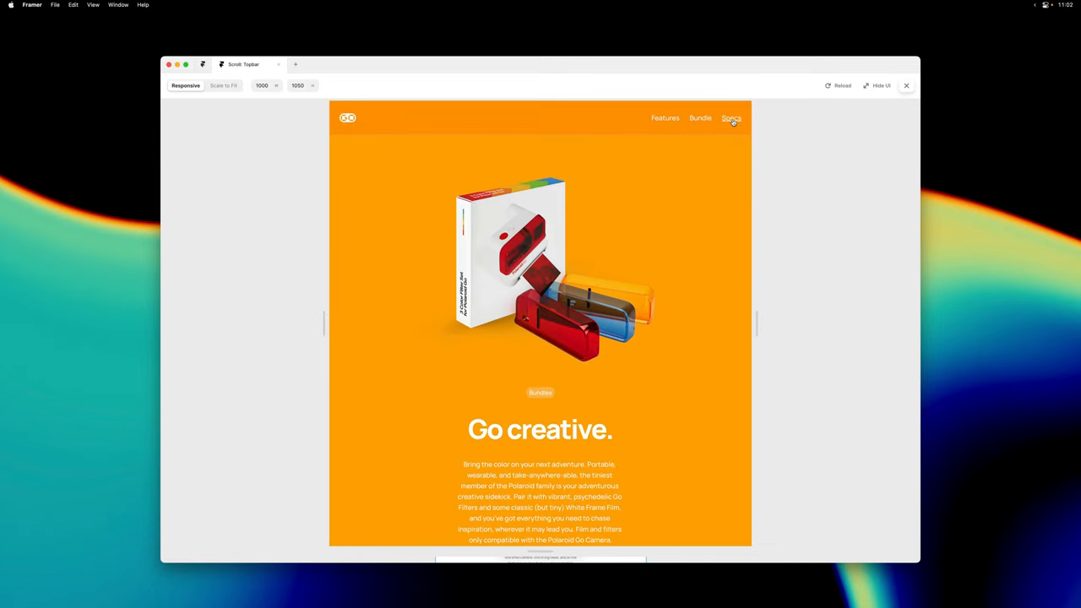
{"action": "left_click", "coordinate": [730, 118]}
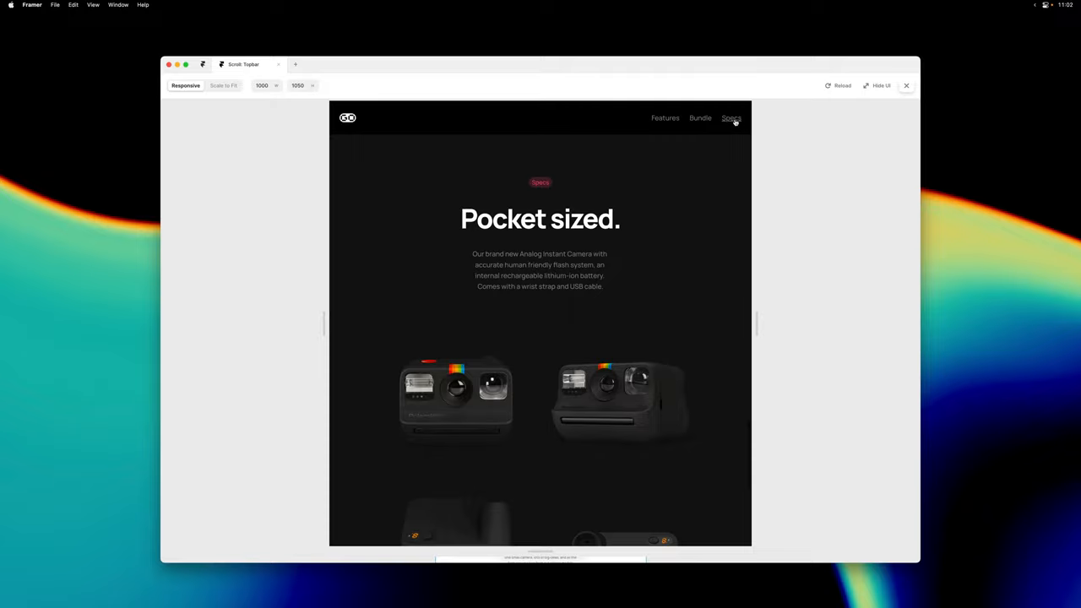
{"action": "left_click", "coordinate": [700, 117]}
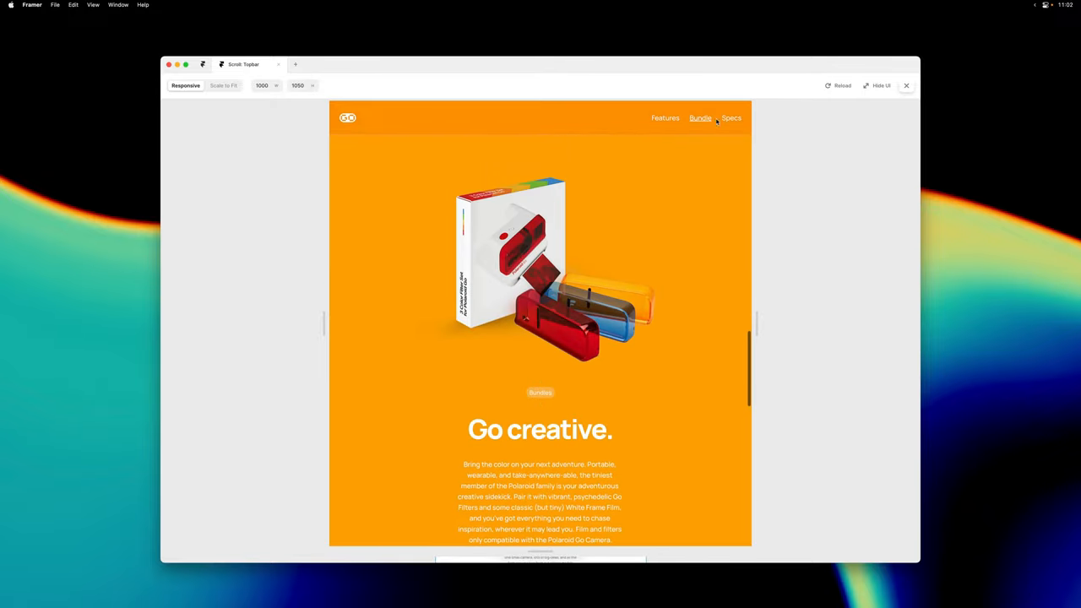
{"action": "left_click", "coordinate": [731, 117]}
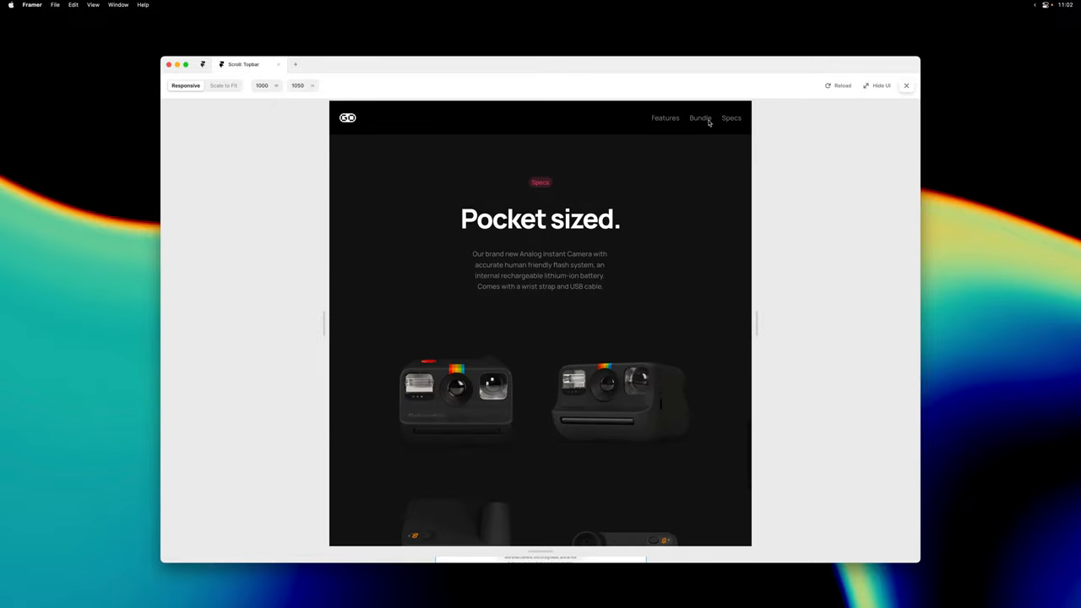
{"action": "left_click", "coordinate": [665, 117]}
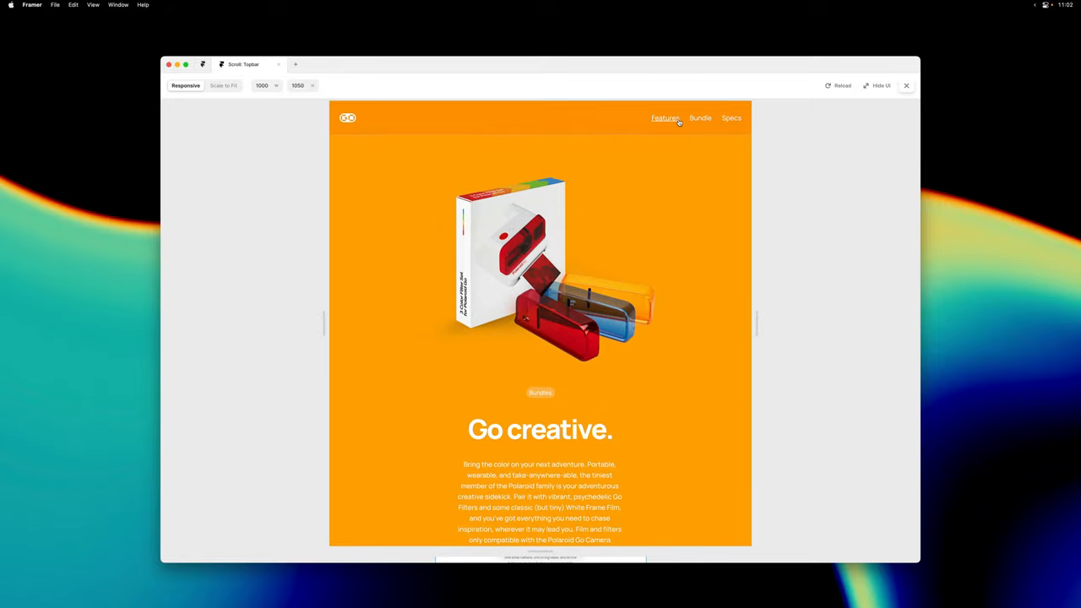
{"action": "left_click", "coordinate": [700, 117]}
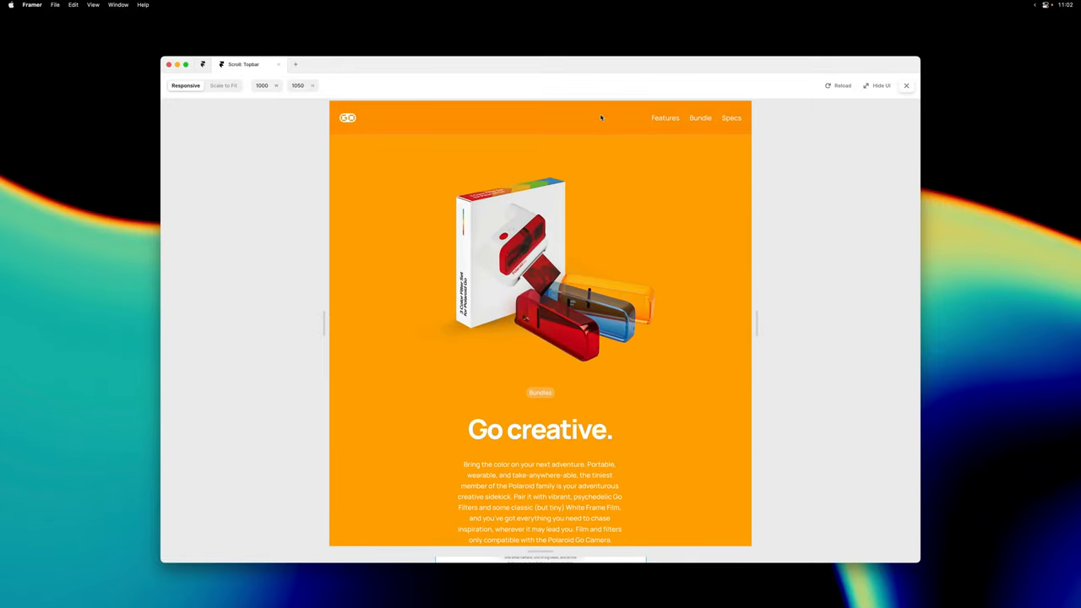
{"action": "mouse_move", "coordinate": [618, 178]}
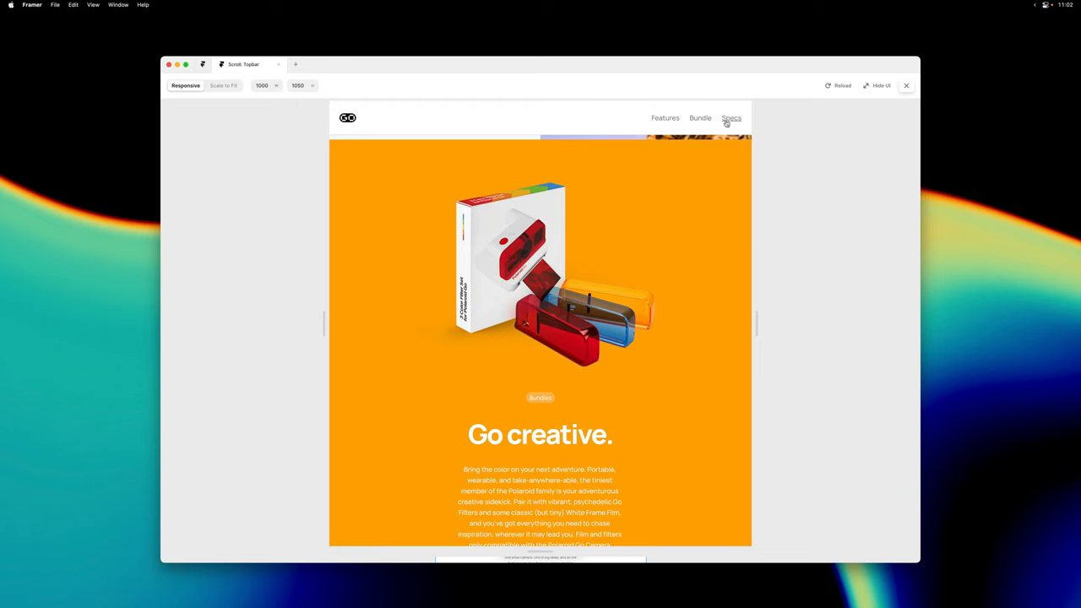
{"action": "left_click", "coordinate": [731, 118]}
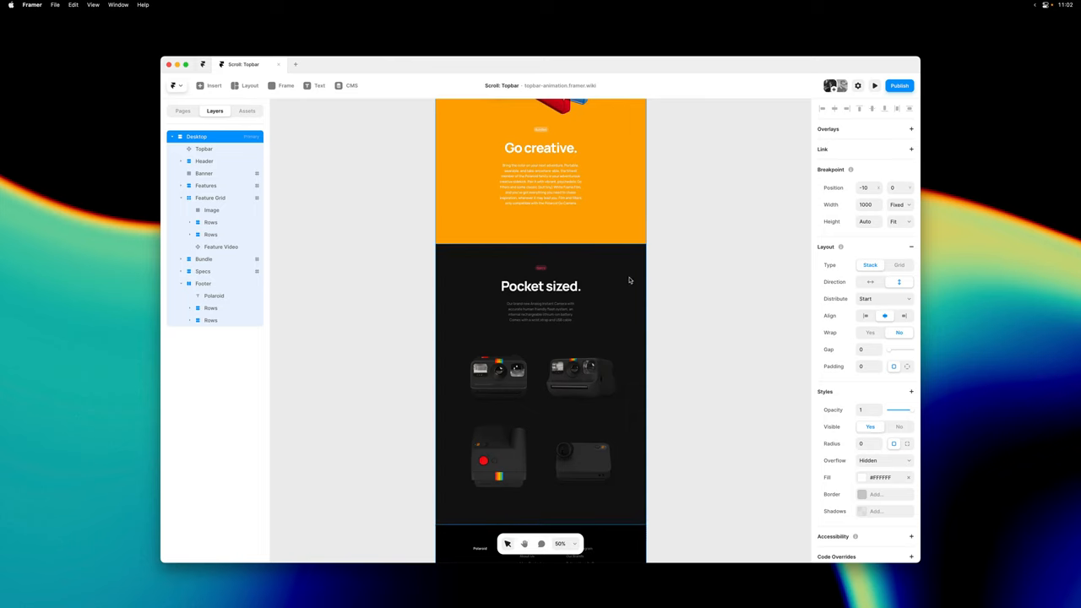
- Select the Specs section to review its specs scroll name and 80 offset
{"action": "left_click", "coordinate": [202, 271]}
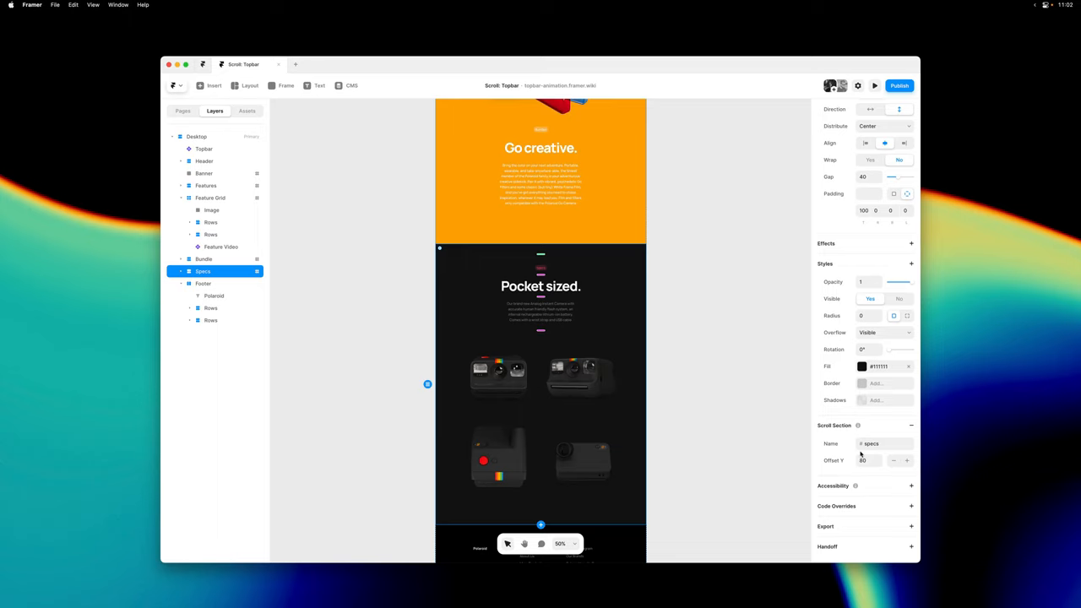
{"action": "mouse_move", "coordinate": [674, 290]}
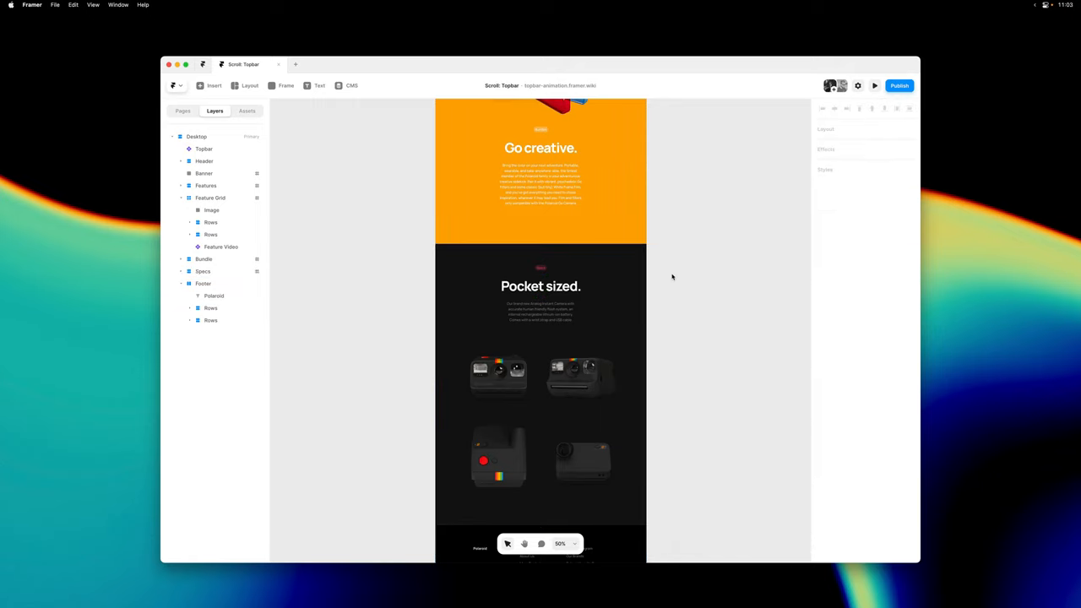
{"action": "scroll", "scroll_direction": "down", "scroll_amount": 3}
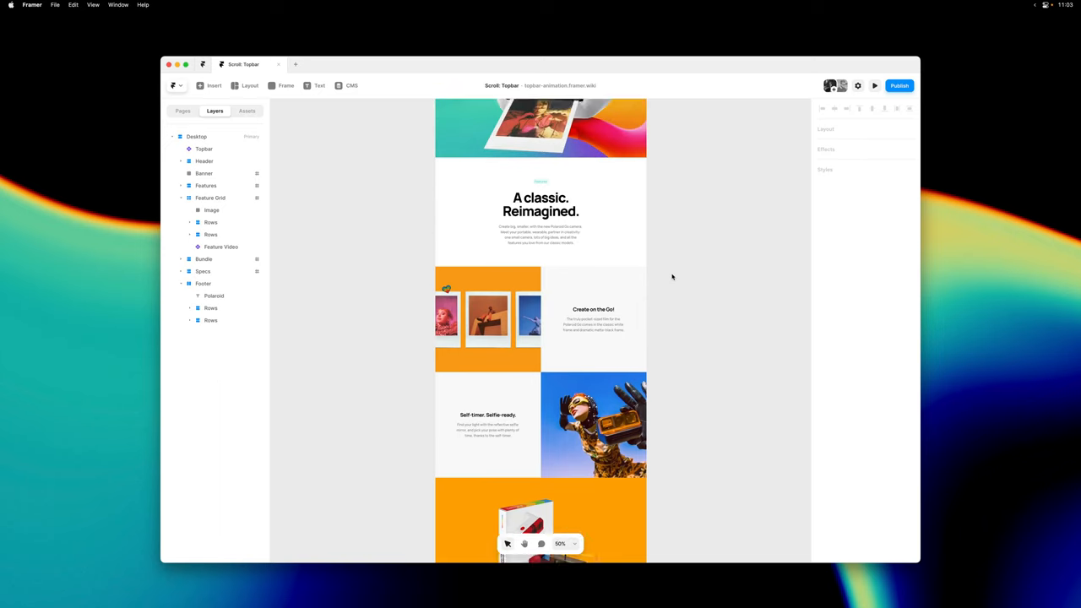
{"action": "scroll", "scroll_direction": "up", "scroll_amount": 3}
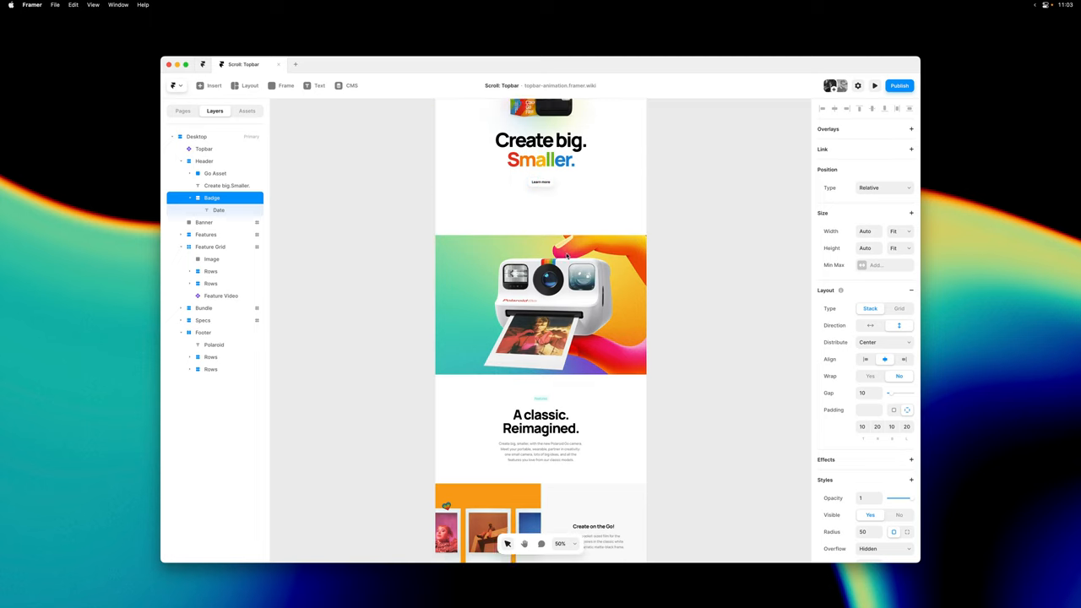
- Link the Header's Learn more badge to the Home page
{"action": "scroll", "scroll_direction": "down", "scroll_amount": 3}
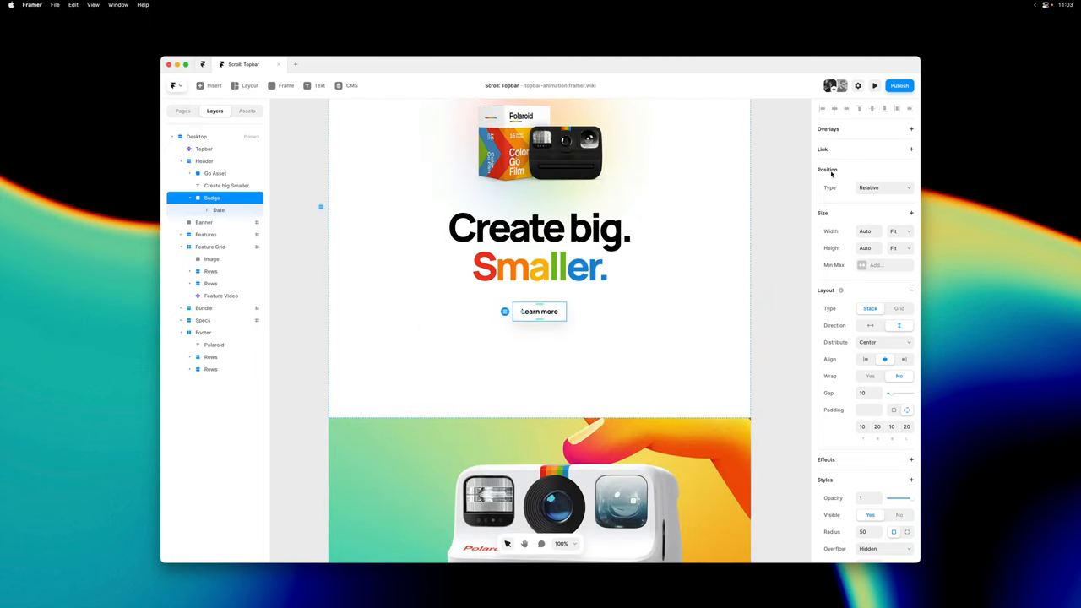
{"action": "left_click", "coordinate": [911, 148]}
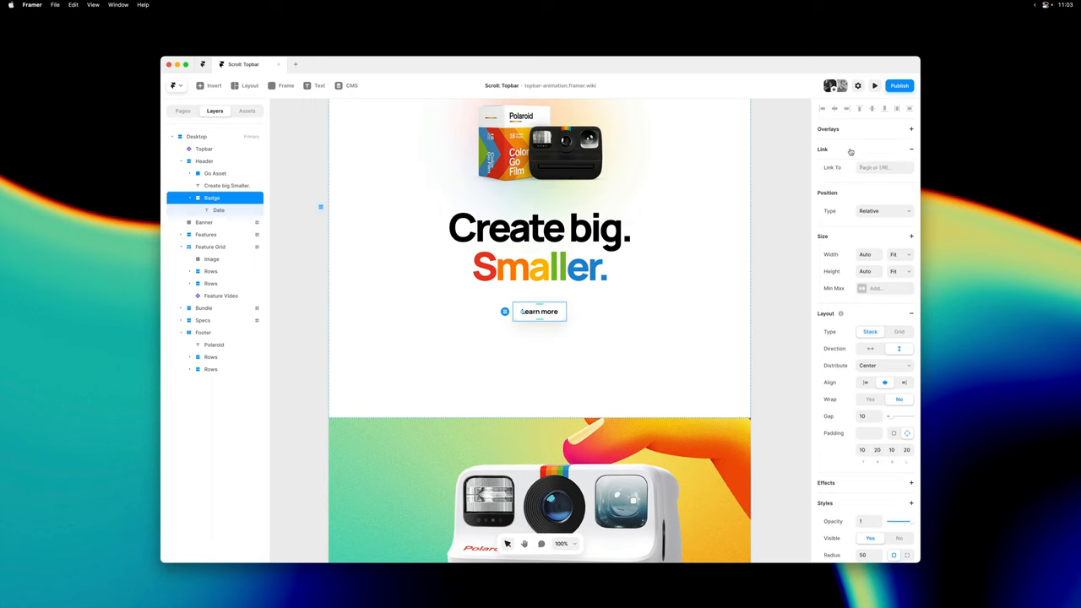
{"action": "type", "text": "Home"}
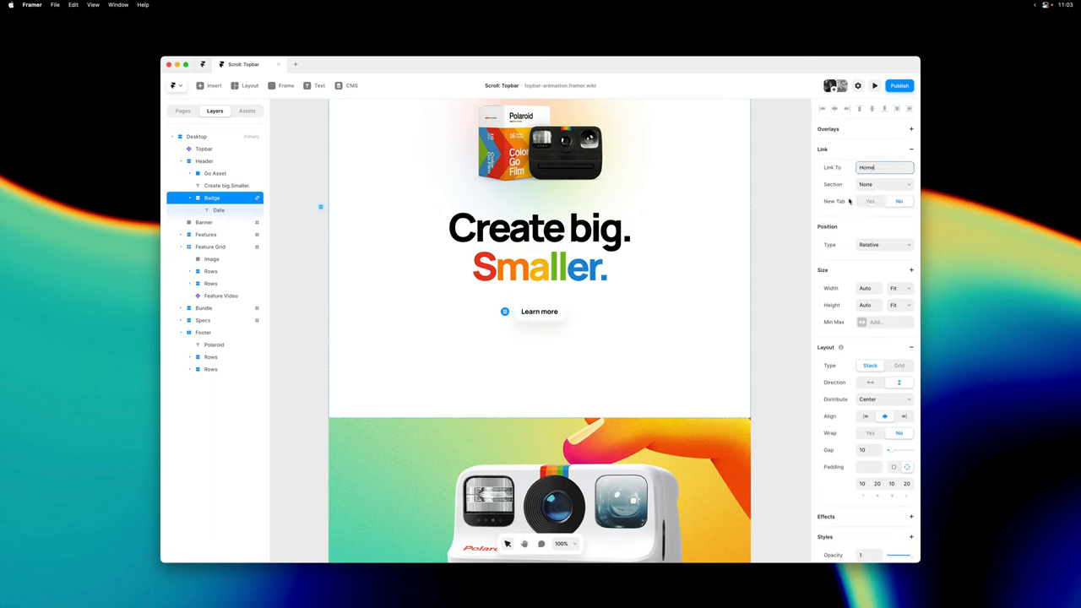
{"action": "left_click", "coordinate": [884, 184]}
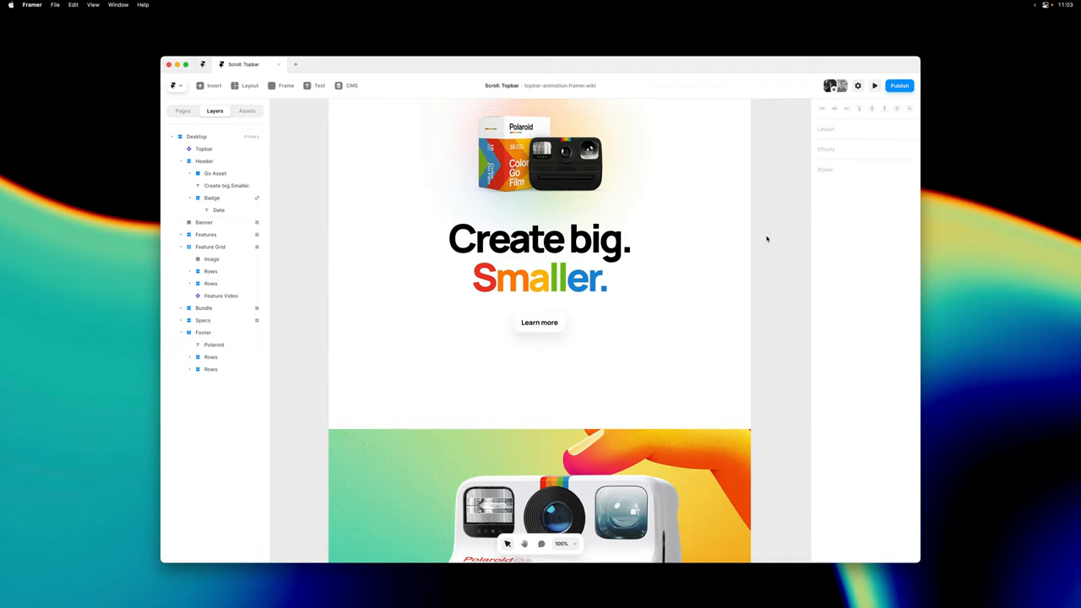
- Preview the landing page and scroll down from the Create big. Smaller. hero
{"action": "left_click", "coordinate": [874, 85]}
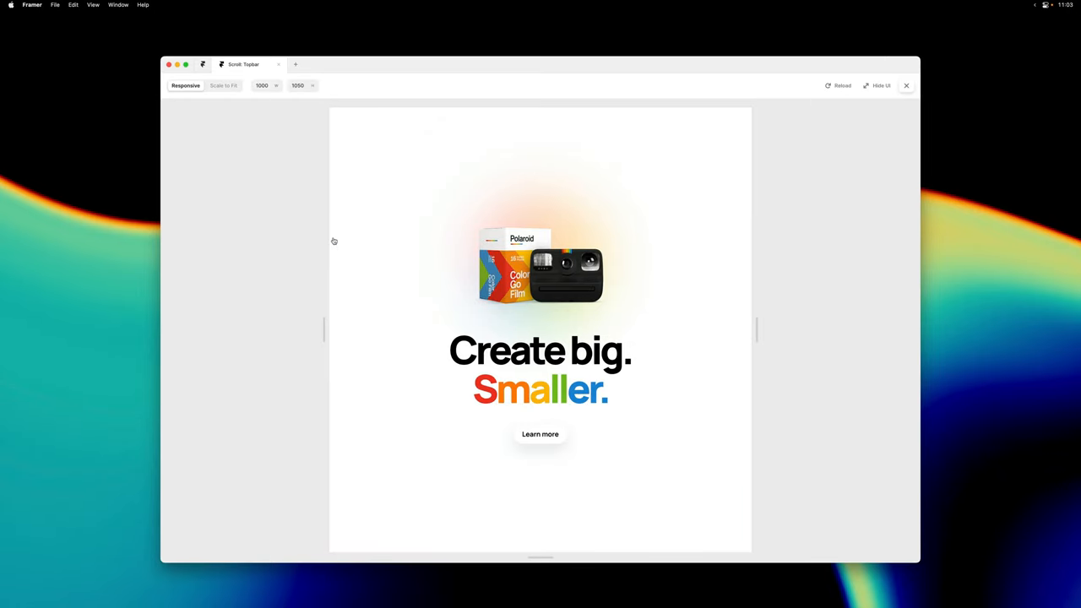
{"action": "scroll", "scroll_direction": "down", "scroll_amount": 3}
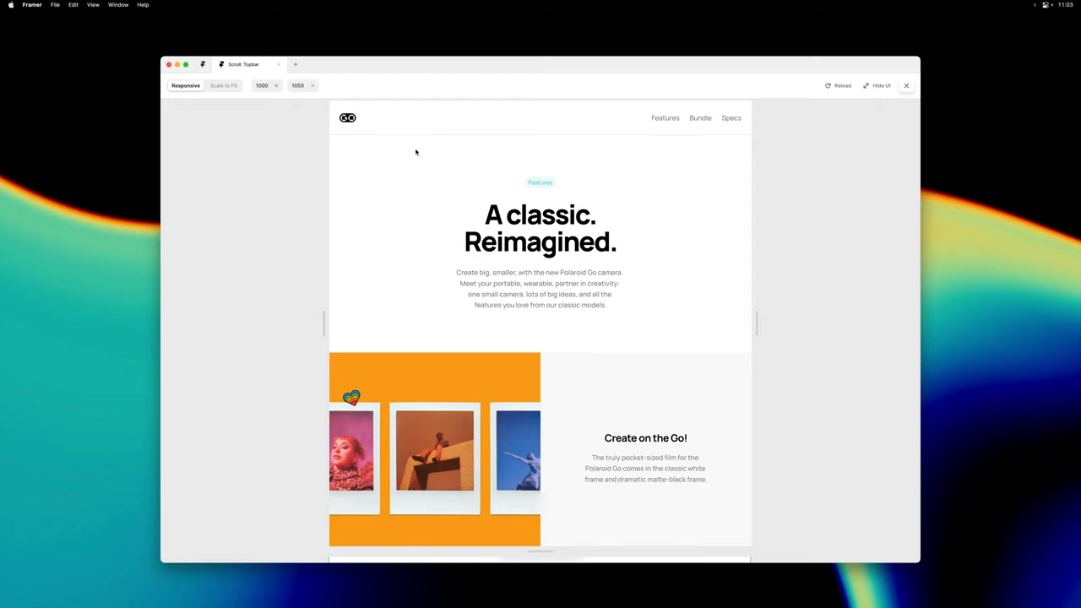
{"action": "mouse_move", "coordinate": [488, 231]}
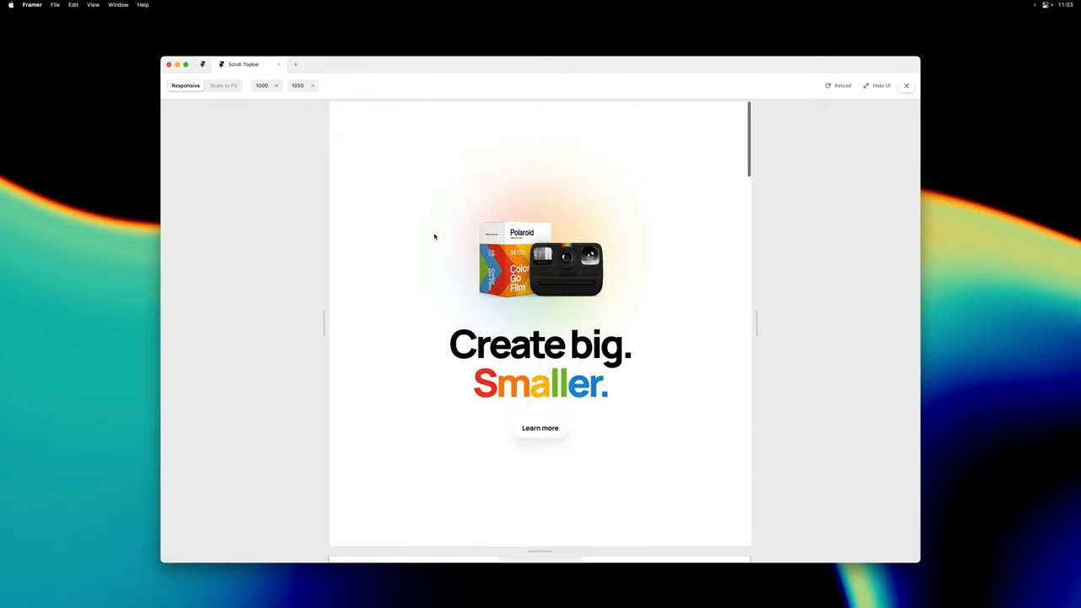
{"action": "scroll", "scroll_direction": "down", "scroll_amount": 3}
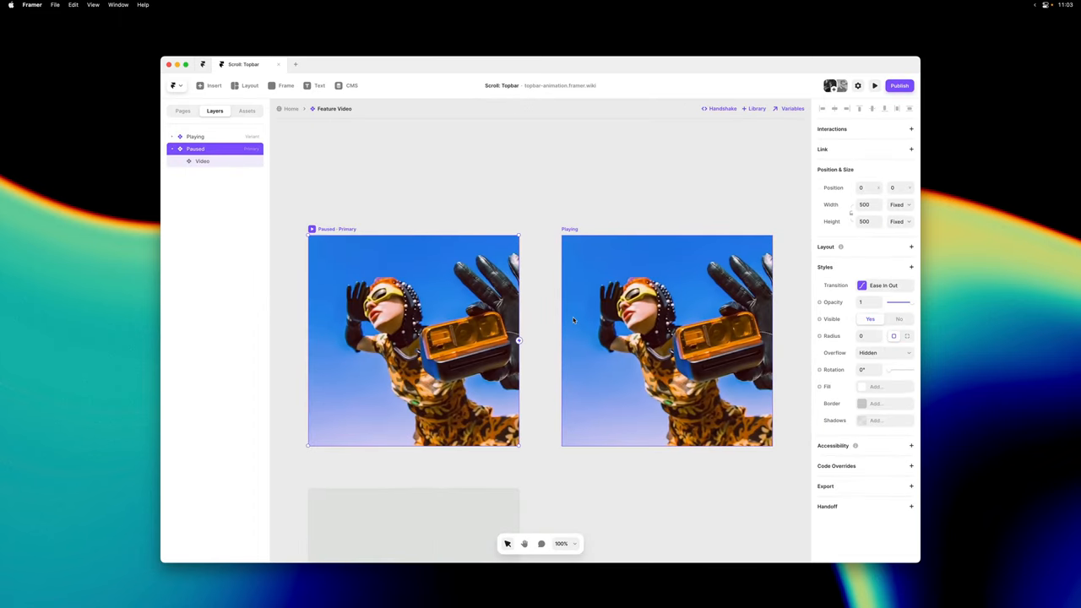
- Select the video in the Playing variant, then return to the Home page canvas
{"action": "left_click", "coordinate": [202, 161]}
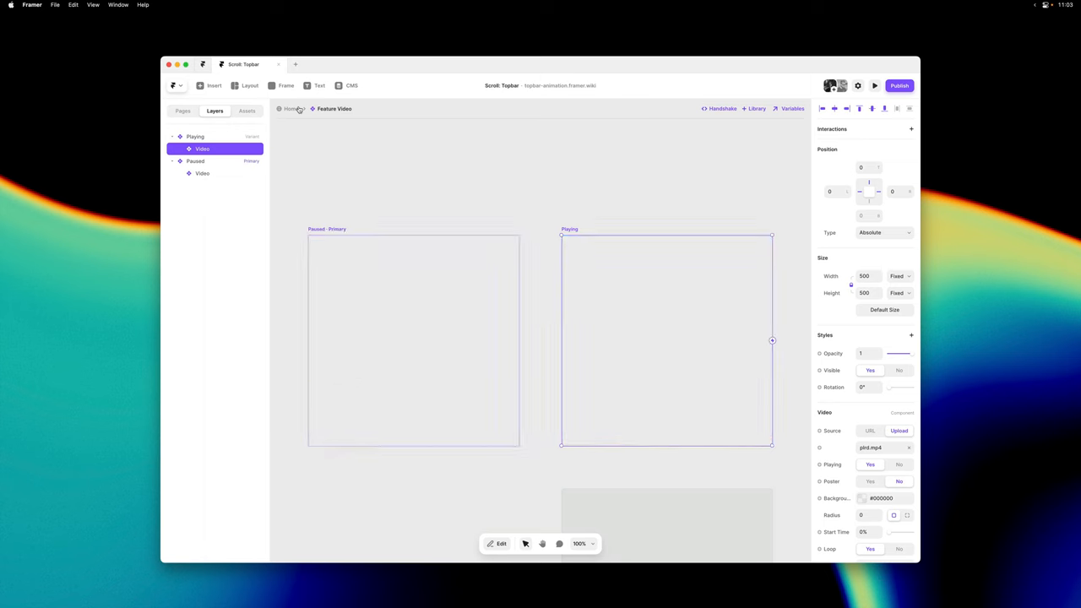
{"action": "left_click", "coordinate": [292, 108]}
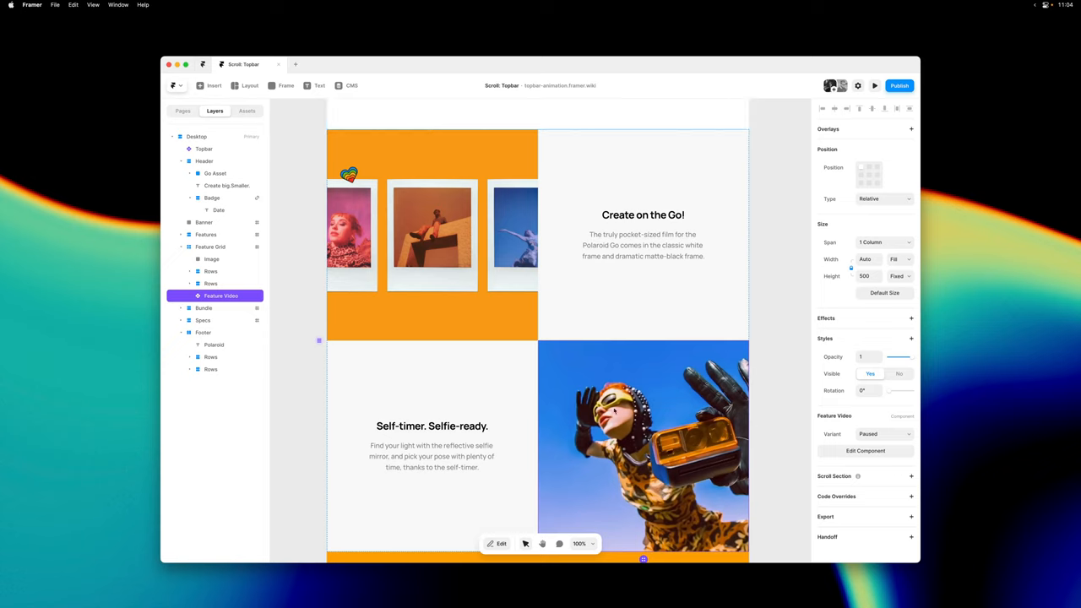
{"action": "mouse_move", "coordinate": [614, 411]}
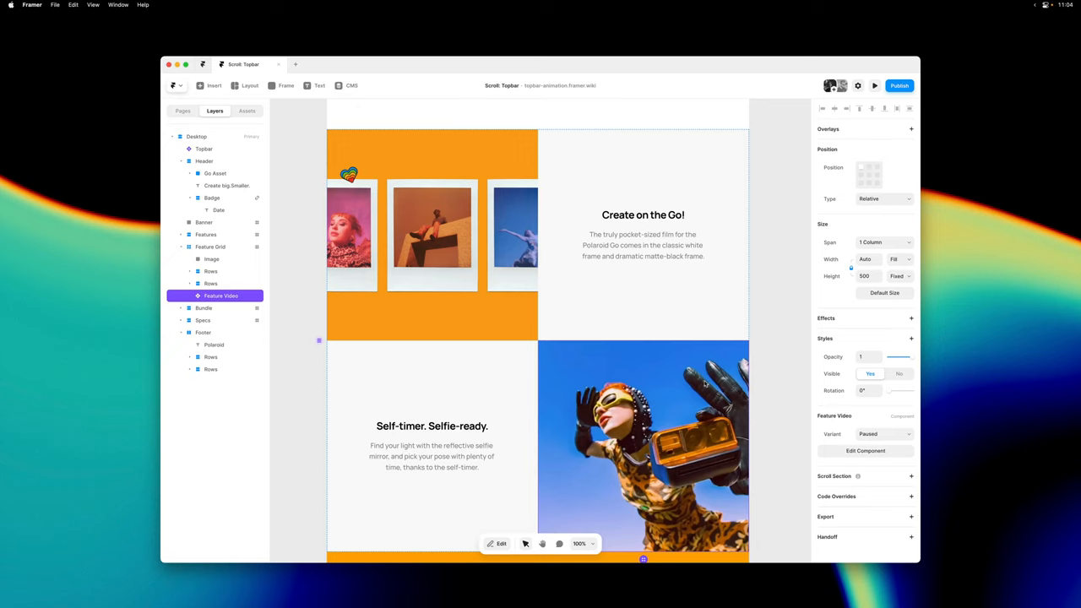
- Add a scroll variant effect making the video Playing while #feature-grid is in view
{"action": "left_click", "coordinate": [911, 319]}
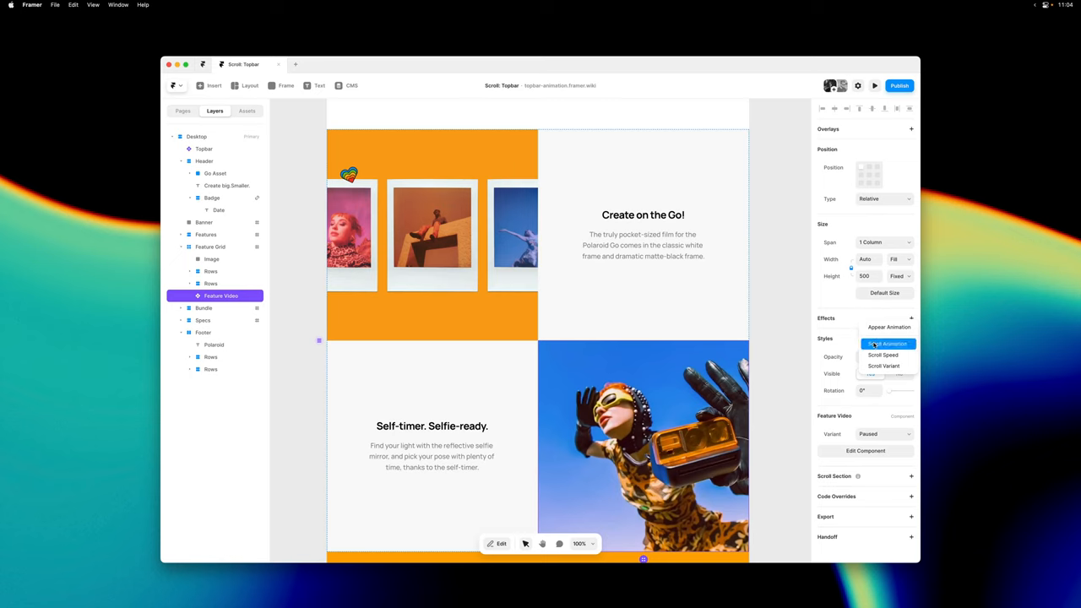
{"action": "left_click", "coordinate": [885, 365]}
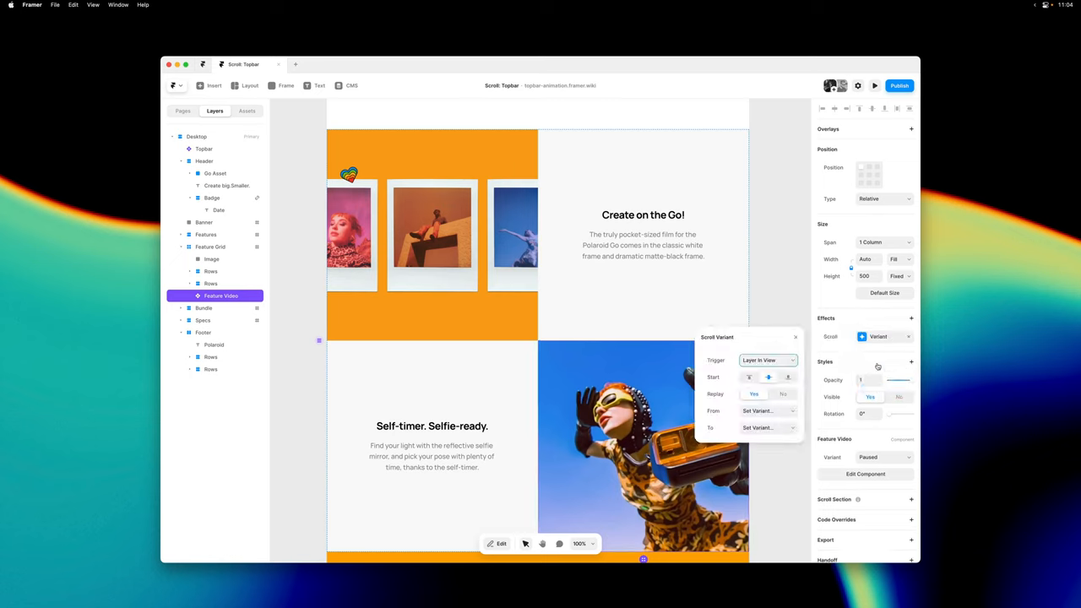
{"action": "mouse_move", "coordinate": [258, 250]}
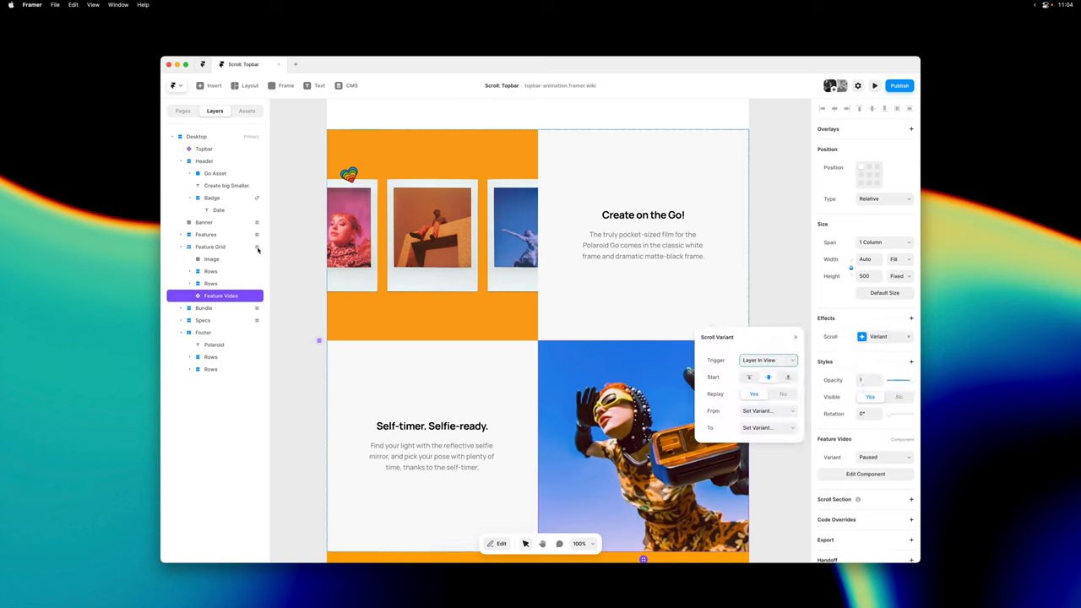
{"action": "left_click", "coordinate": [766, 360]}
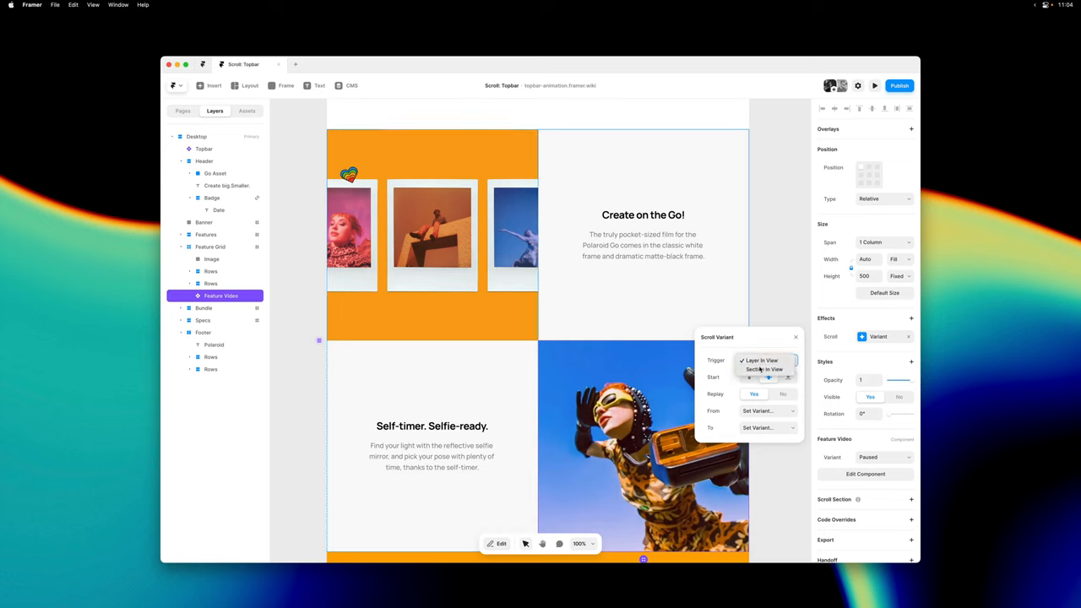
{"action": "left_click", "coordinate": [764, 370]}
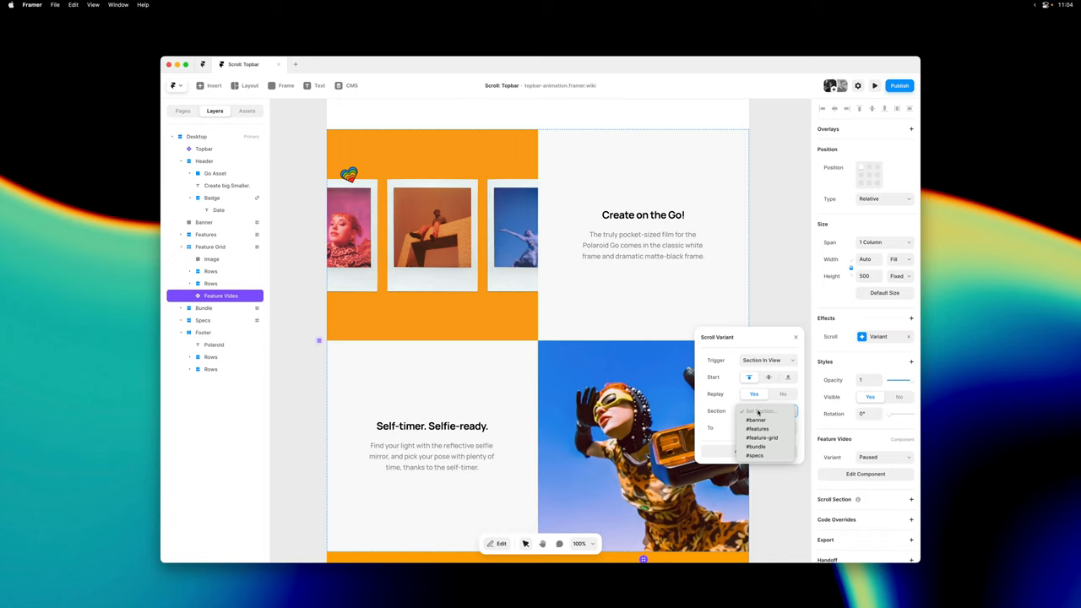
{"action": "left_click", "coordinate": [762, 437]}
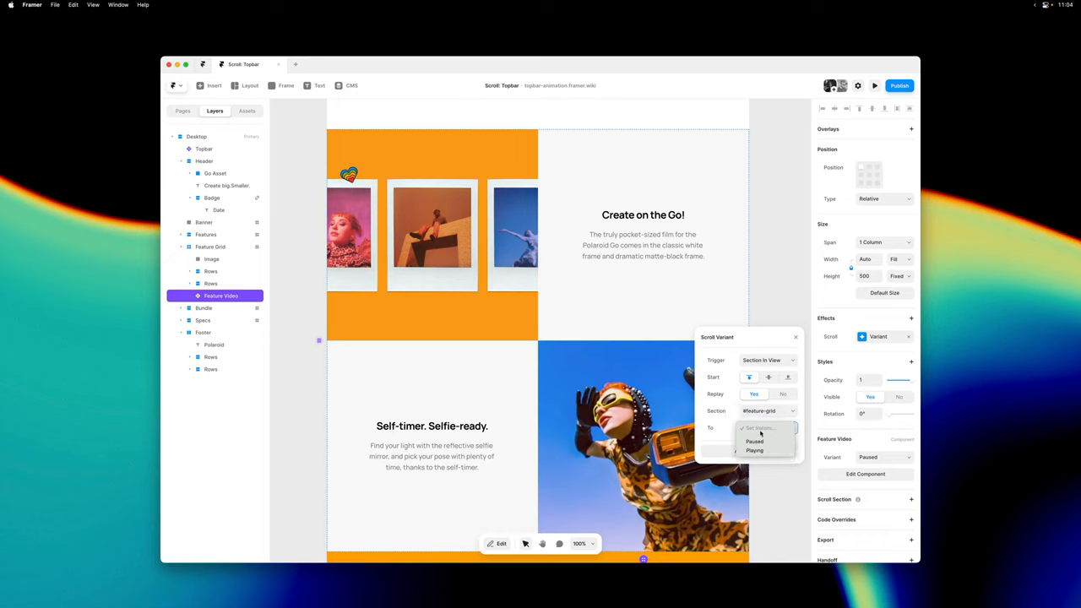
{"action": "left_click", "coordinate": [754, 451]}
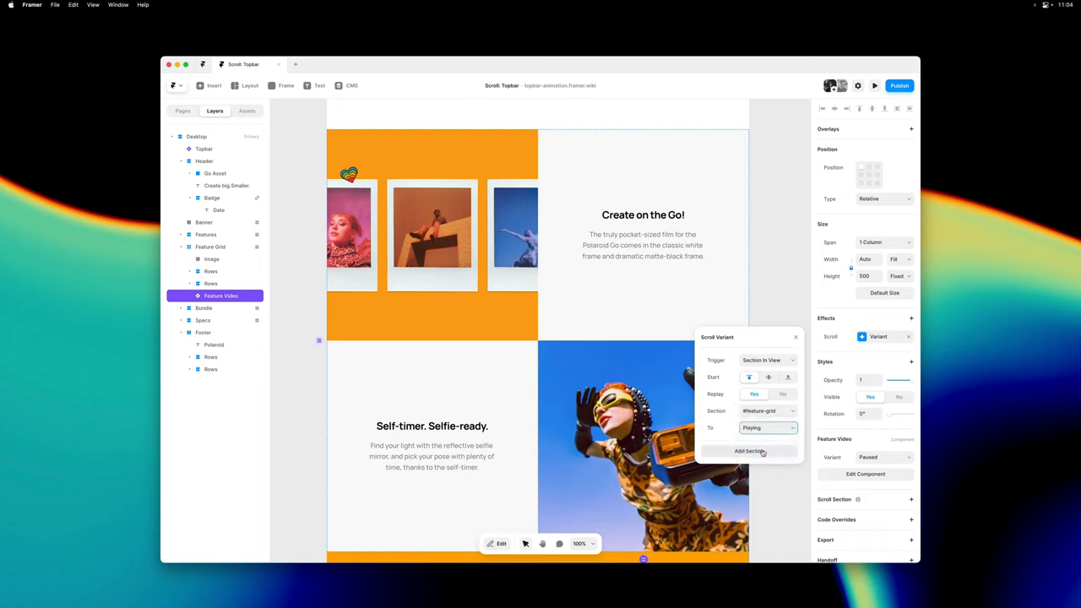
- Add a second rule pausing the video when #bundle is in view
{"action": "left_click", "coordinate": [749, 451]}
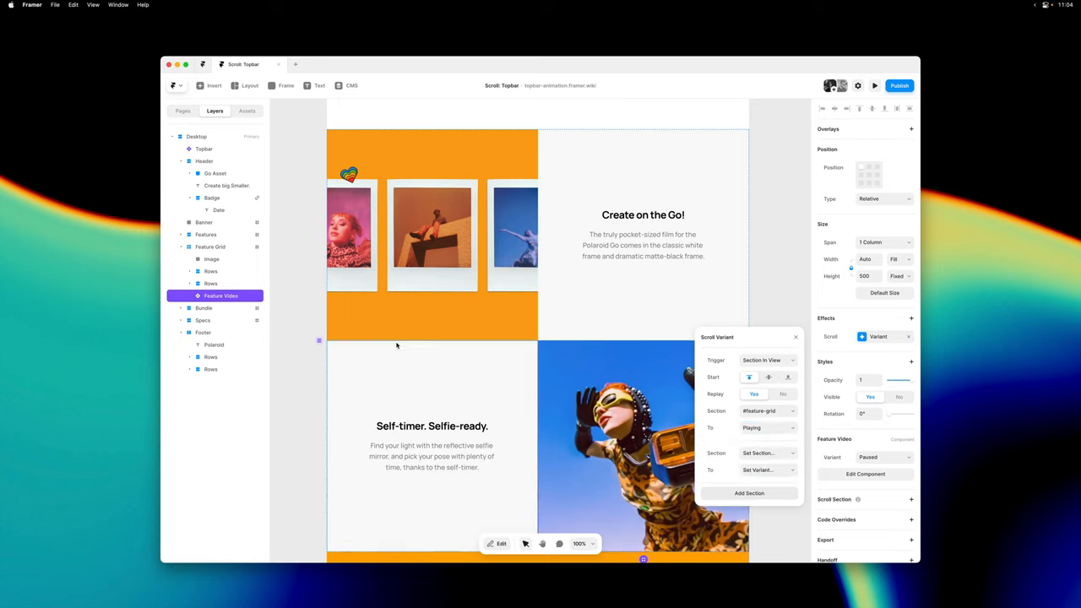
{"action": "left_click", "coordinate": [765, 453]}
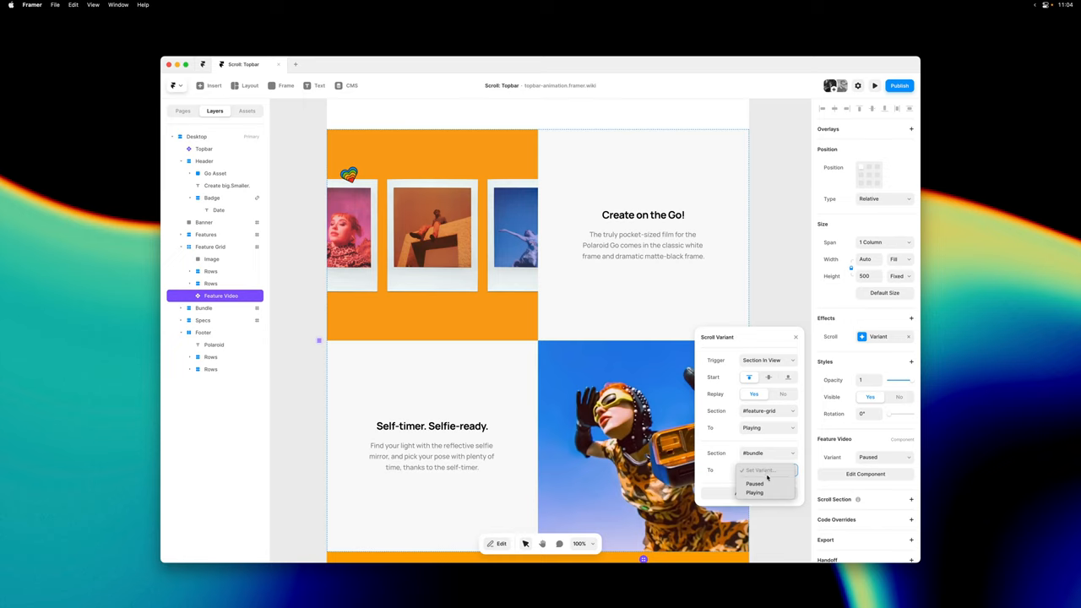
{"action": "left_click", "coordinate": [754, 483]}
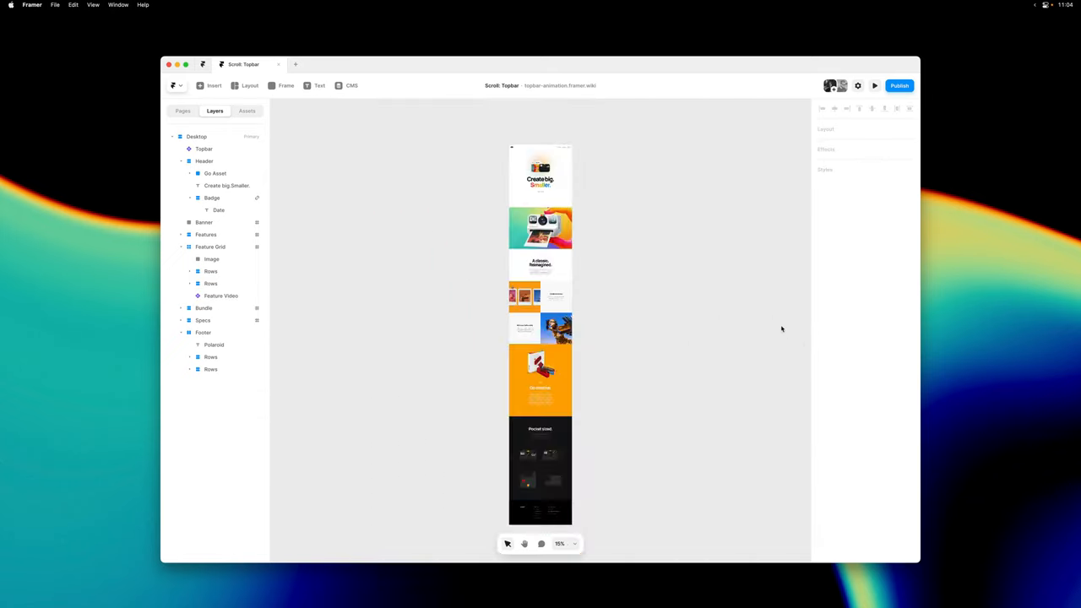
- Preview the landing page and scroll through all its sections
{"action": "left_click", "coordinate": [875, 86]}
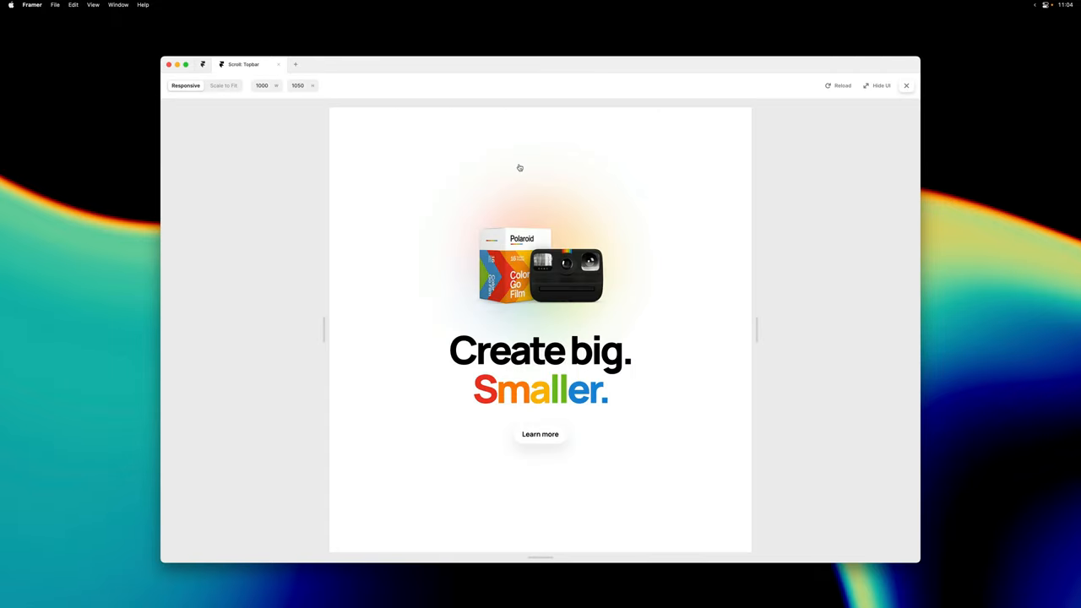
{"action": "scroll", "scroll_direction": "down", "scroll_amount": 3}
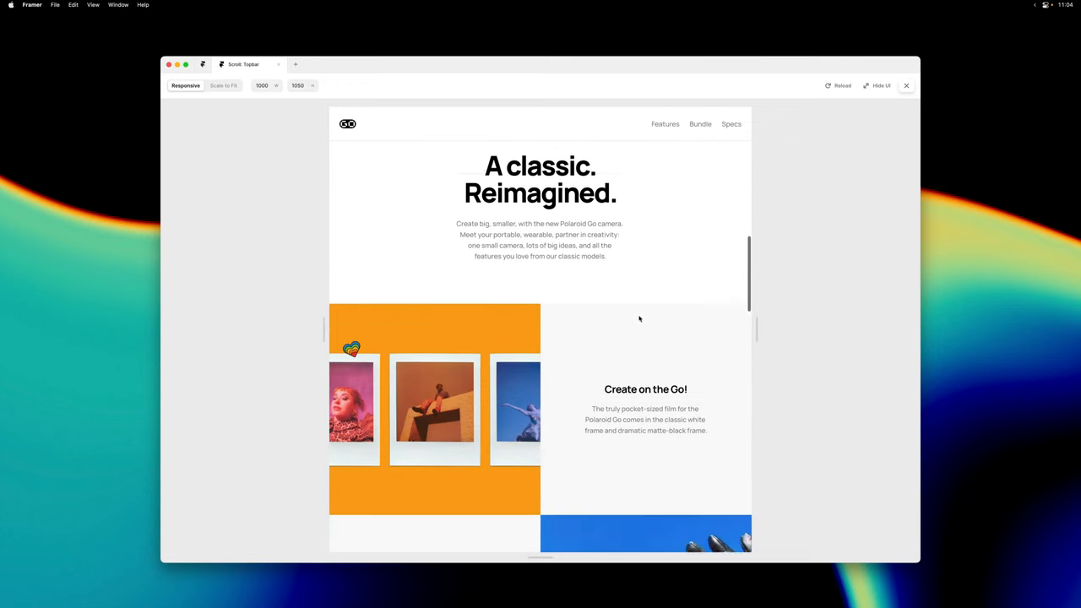
{"action": "scroll", "scroll_direction": "down", "scroll_amount": 3}
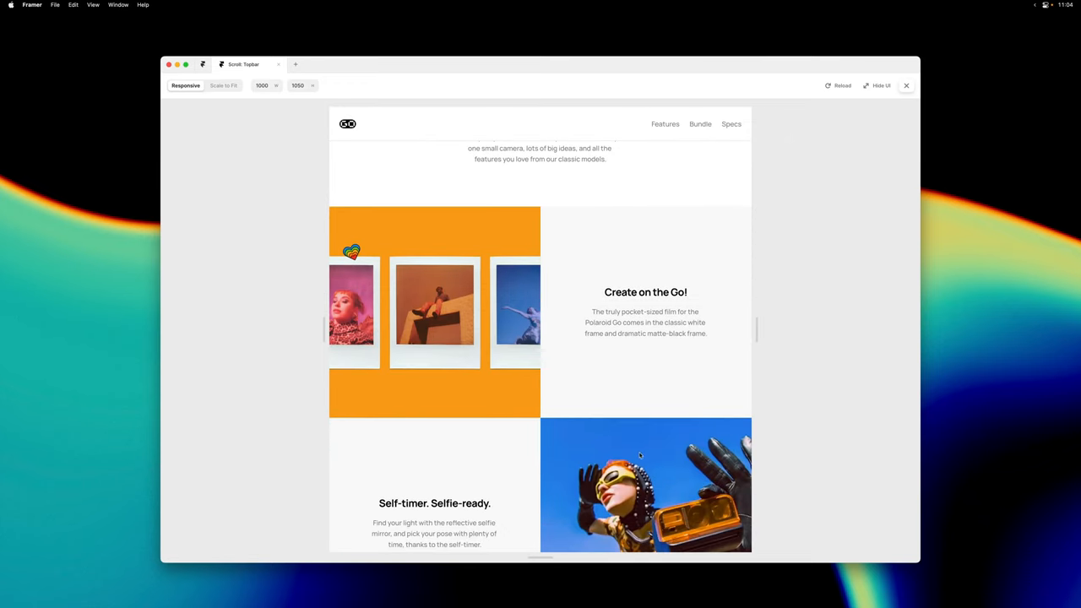
{"action": "mouse_move", "coordinate": [536, 211]}
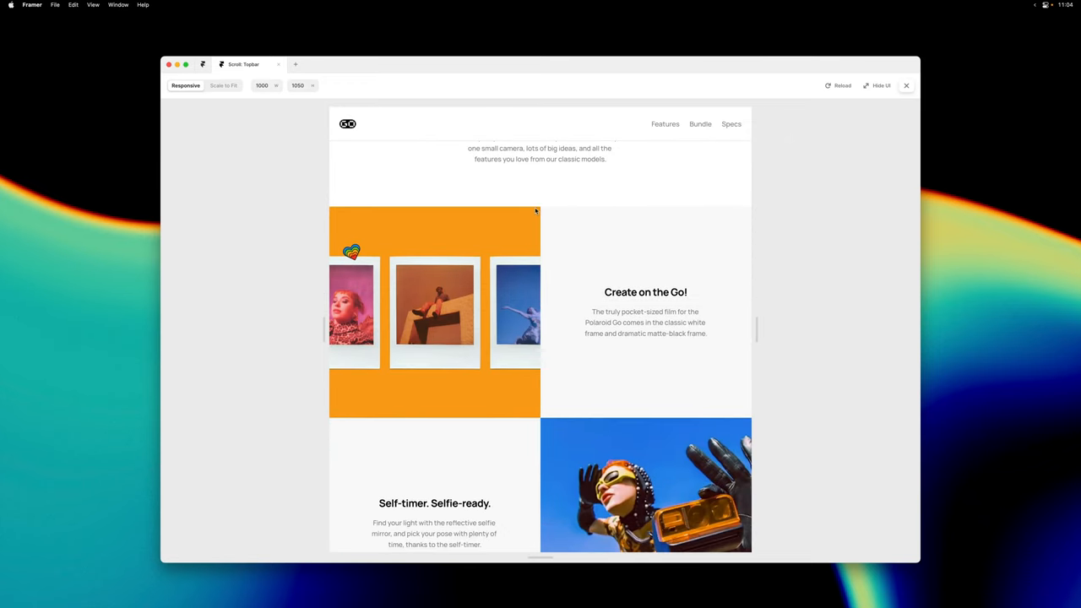
{"action": "scroll", "scroll_direction": "down", "scroll_amount": 3}
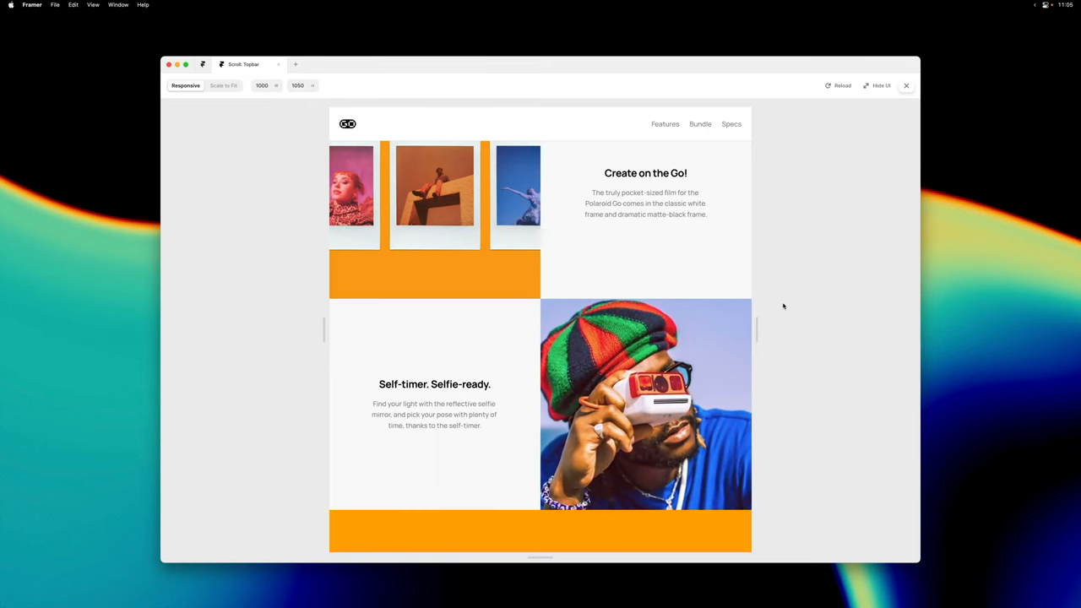
{"action": "scroll", "scroll_direction": "down", "scroll_amount": 3}
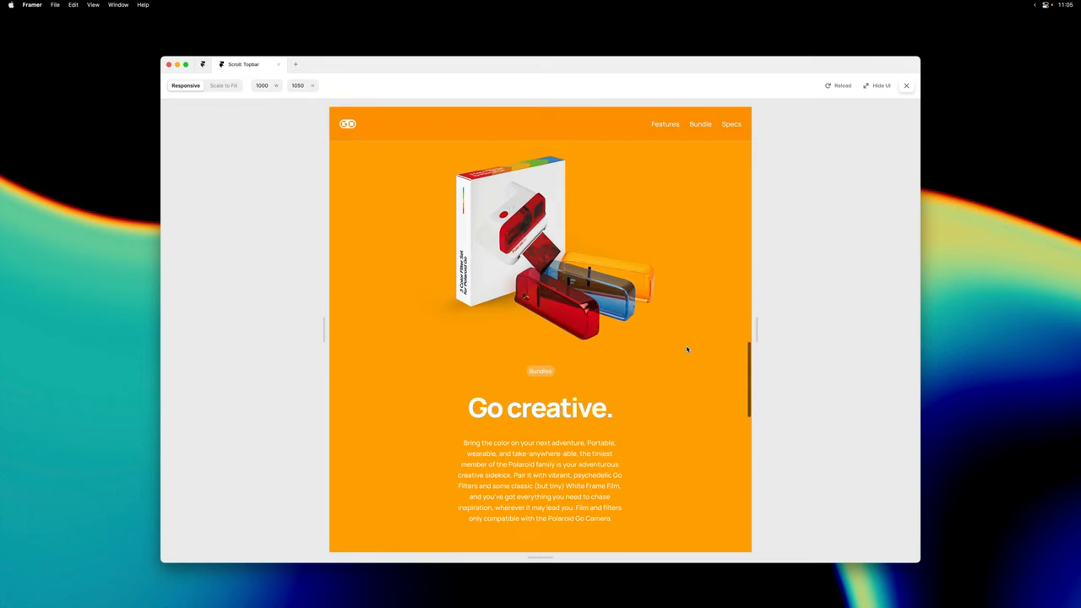
{"action": "scroll", "scroll_direction": "down", "scroll_amount": 3}
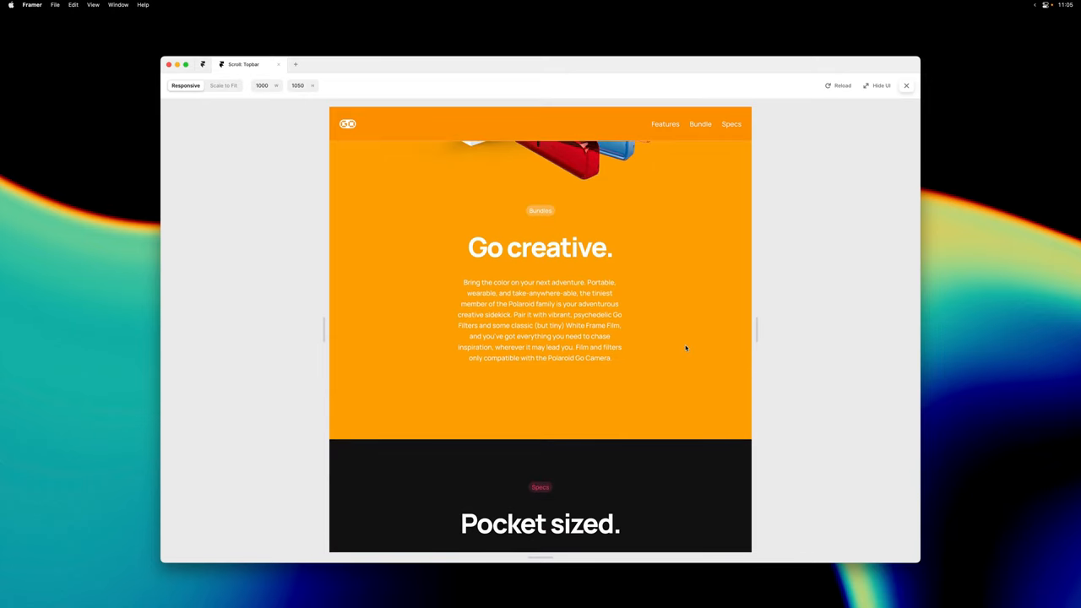
{"action": "scroll", "scroll_direction": "down", "scroll_amount": 3}
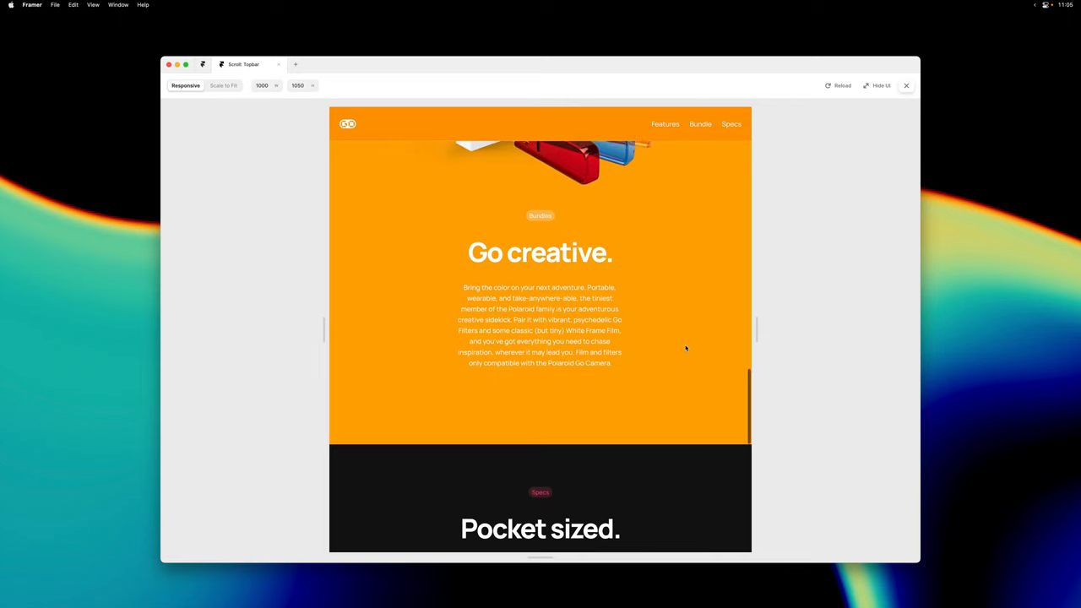
{"action": "scroll", "scroll_direction": "down", "scroll_amount": 3}
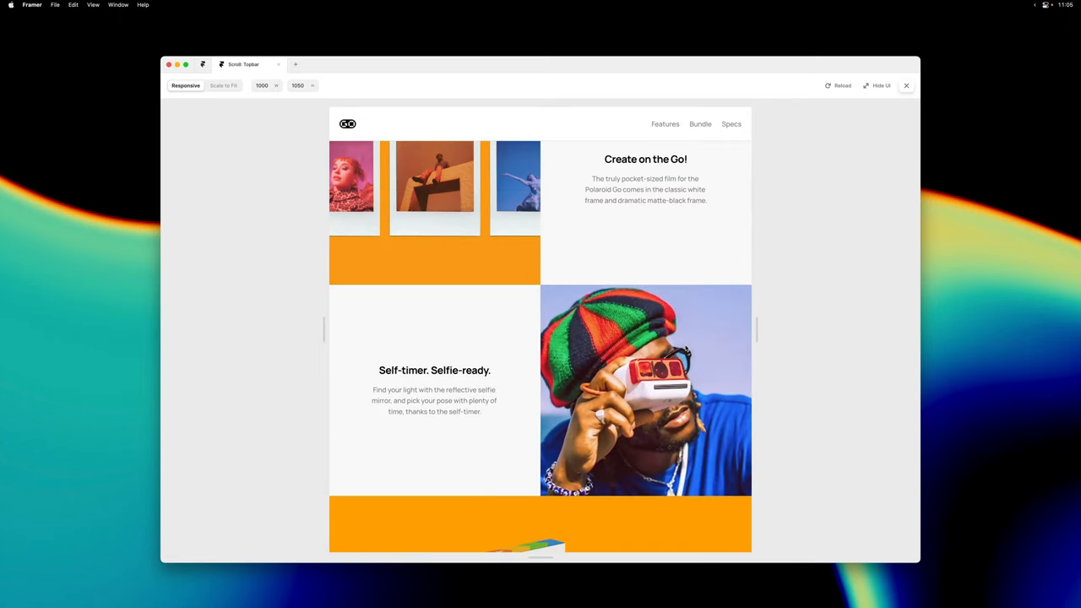
- Test the top bar links, jumping to Bundle, Specs, then back to Features
{"action": "left_click", "coordinate": [701, 119]}
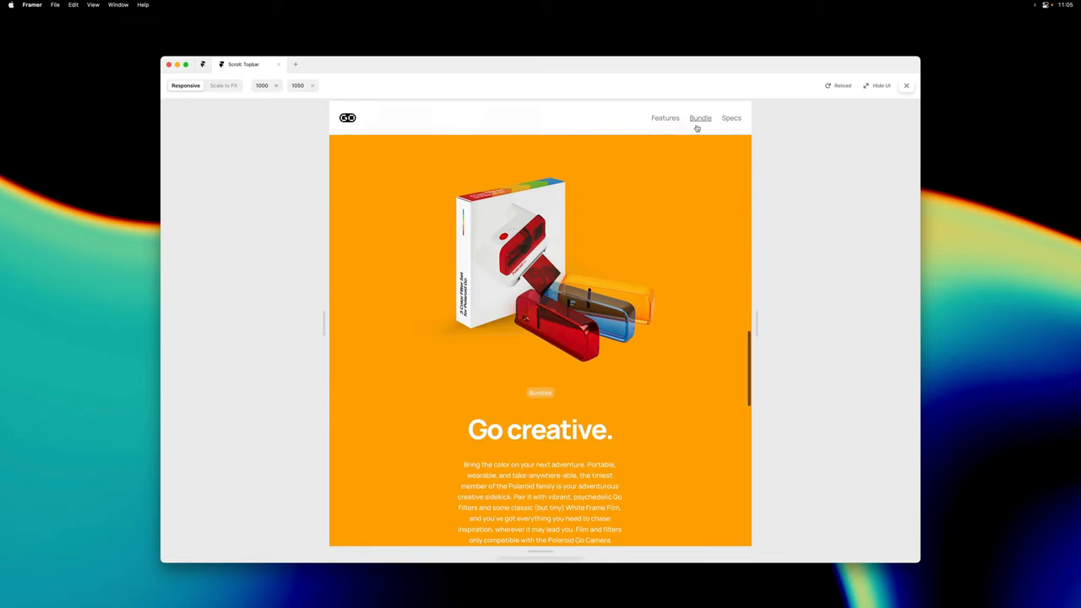
{"action": "left_click", "coordinate": [731, 118]}
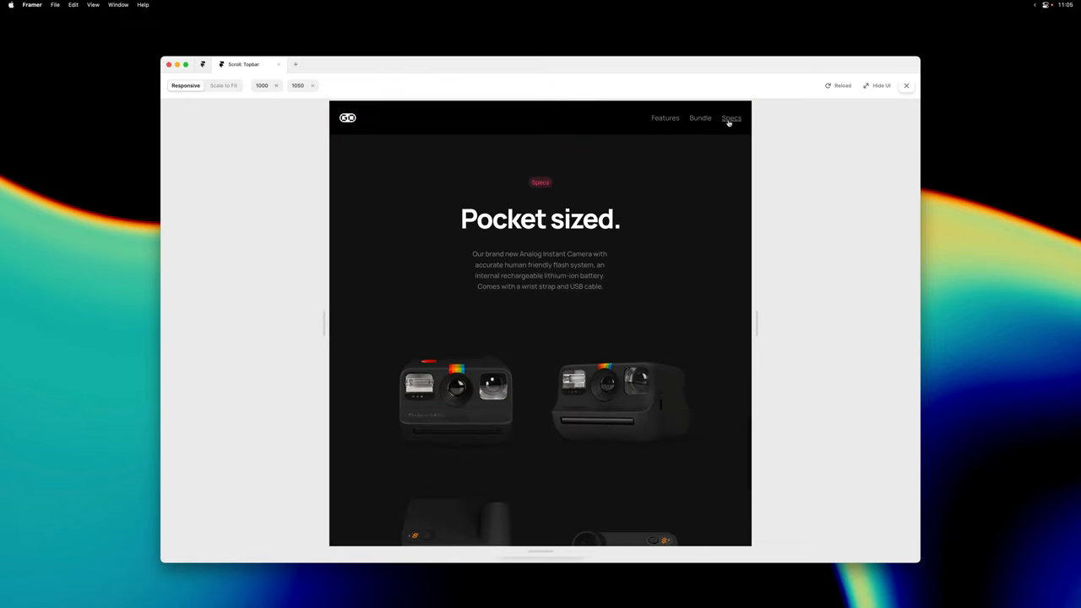
{"action": "left_click", "coordinate": [664, 118]}
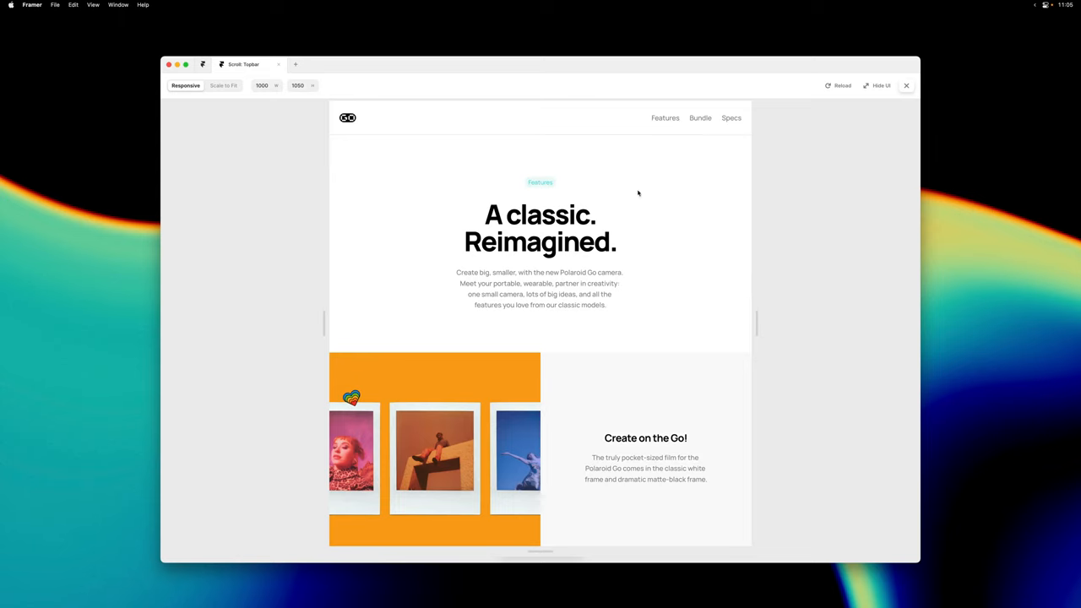
{"action": "scroll", "scroll_direction": "down", "scroll_amount": 3}
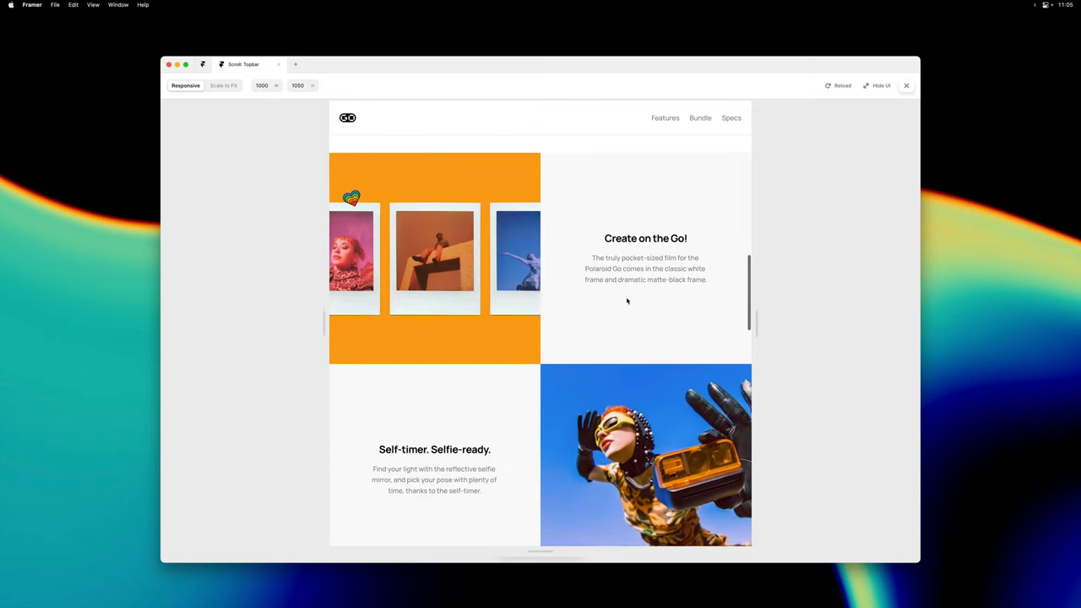
{"action": "scroll", "scroll_direction": "down", "scroll_amount": 3}
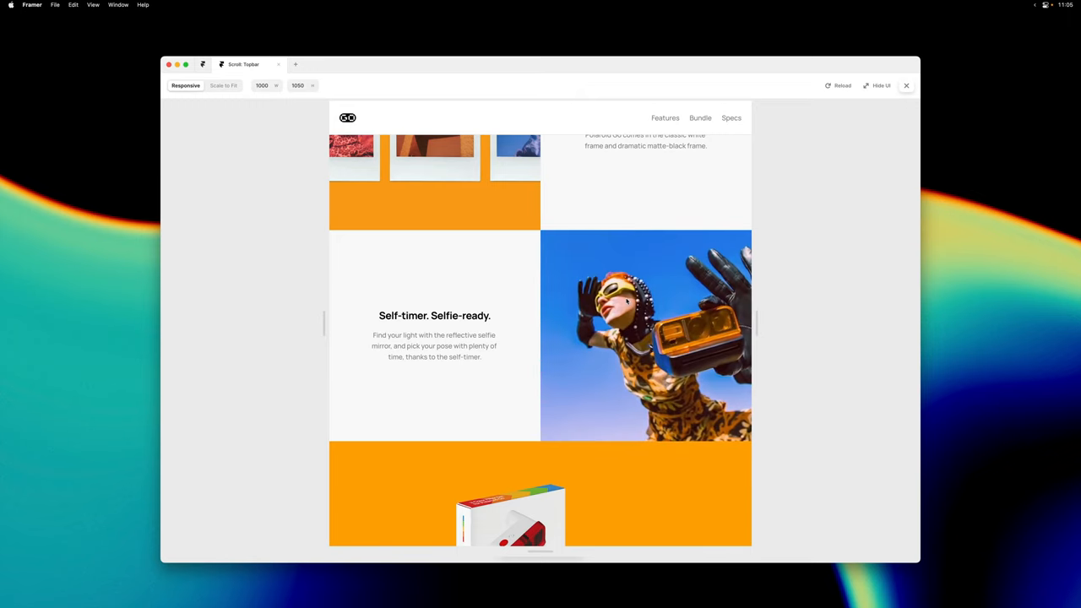
{"action": "left_click", "coordinate": [666, 118]}
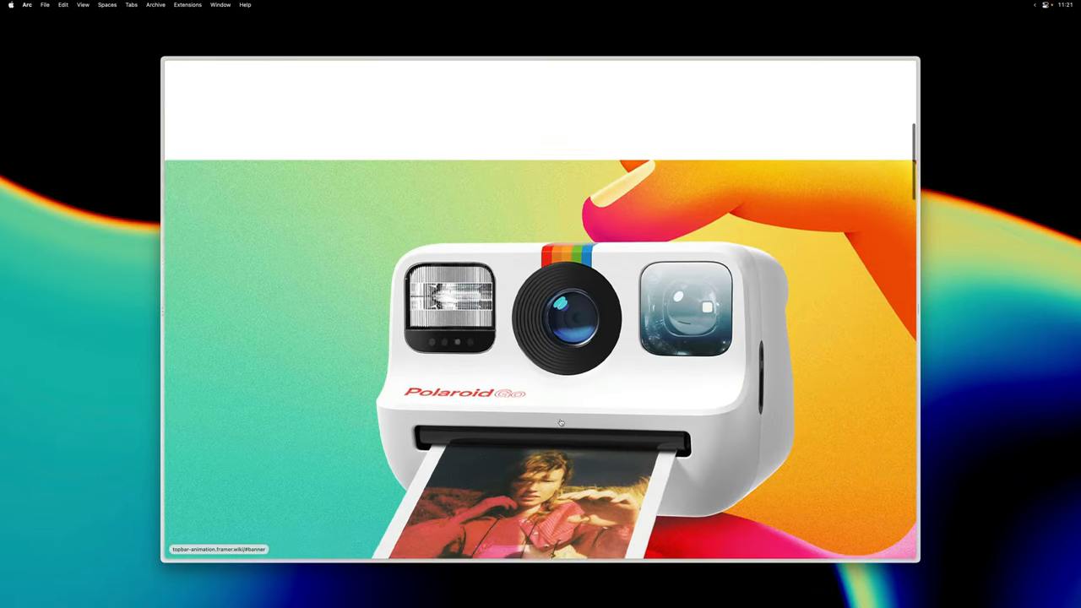
- Scroll the published site, then use the top bar to jump to Bundle, Specs, Bundle and Features
{"action": "scroll", "scroll_direction": "down", "scroll_amount": 3}
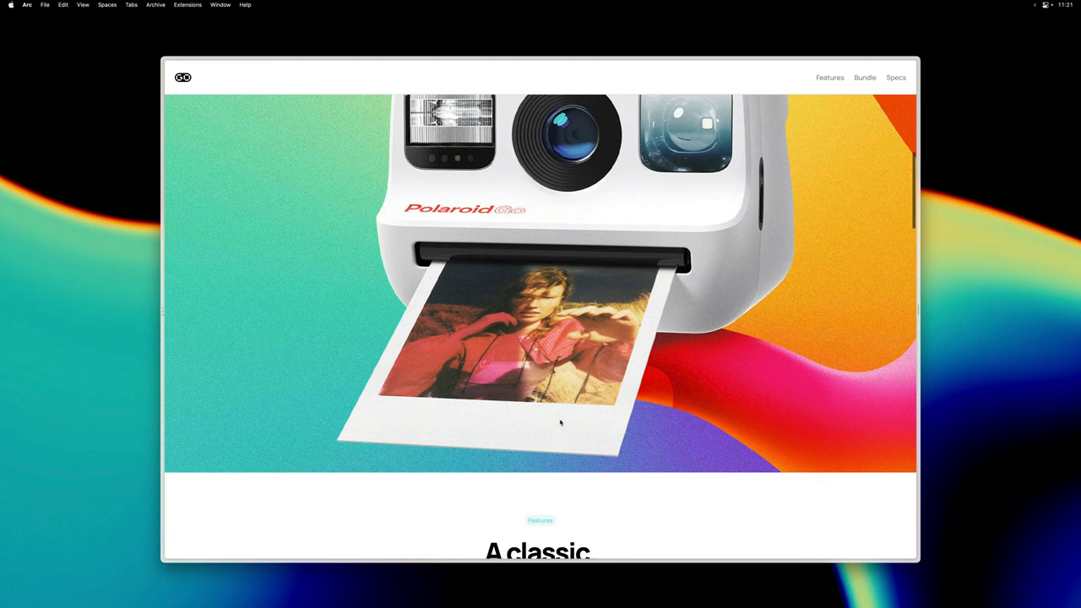
{"action": "scroll", "scroll_direction": "down", "scroll_amount": 3}
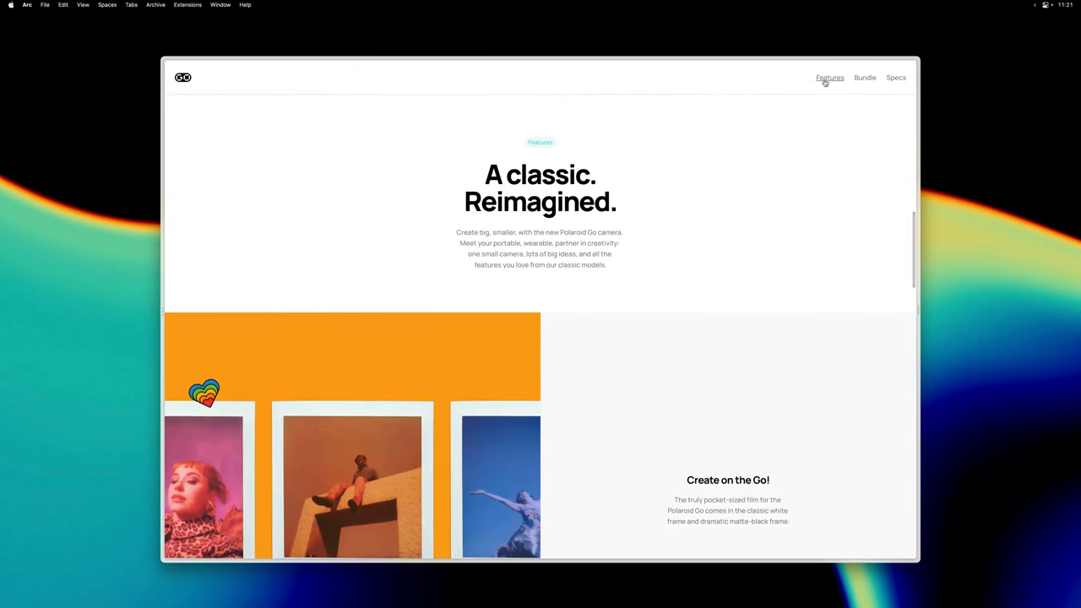
{"action": "left_click", "coordinate": [865, 77]}
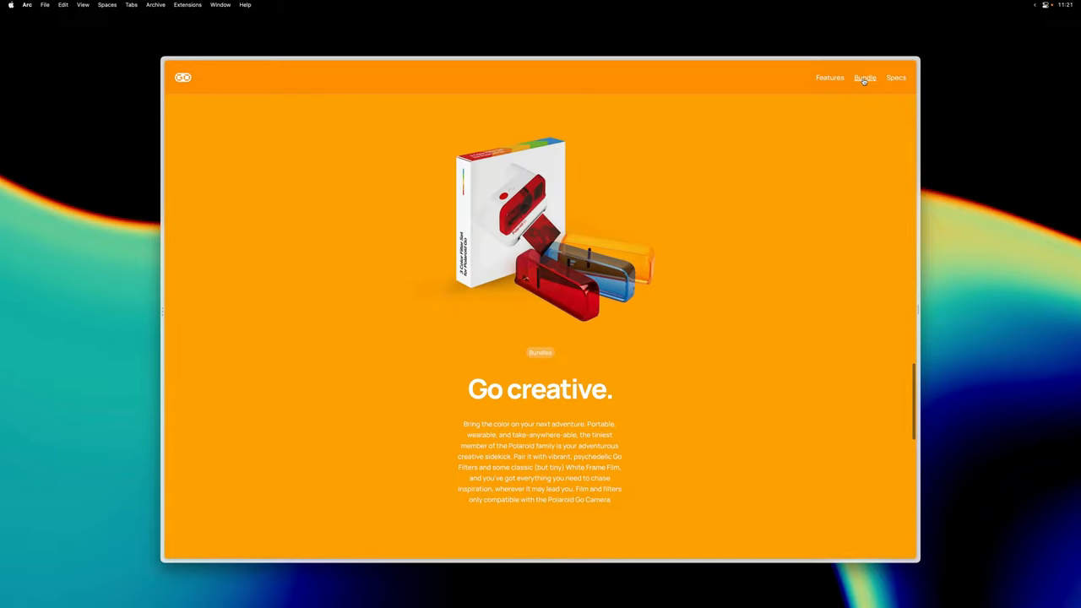
{"action": "left_click", "coordinate": [897, 78]}
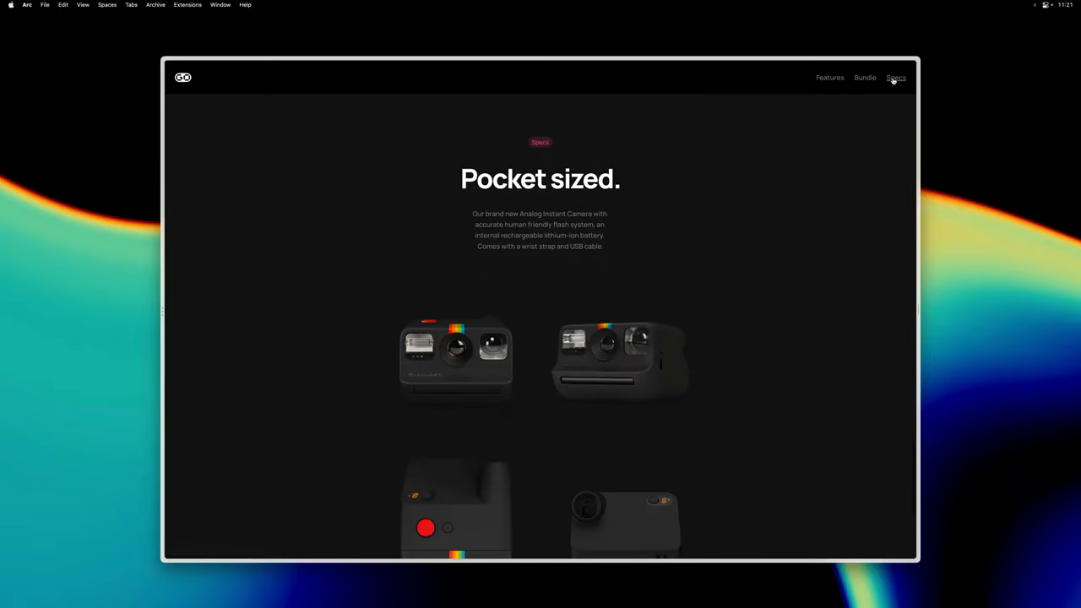
{"action": "left_click", "coordinate": [865, 77]}
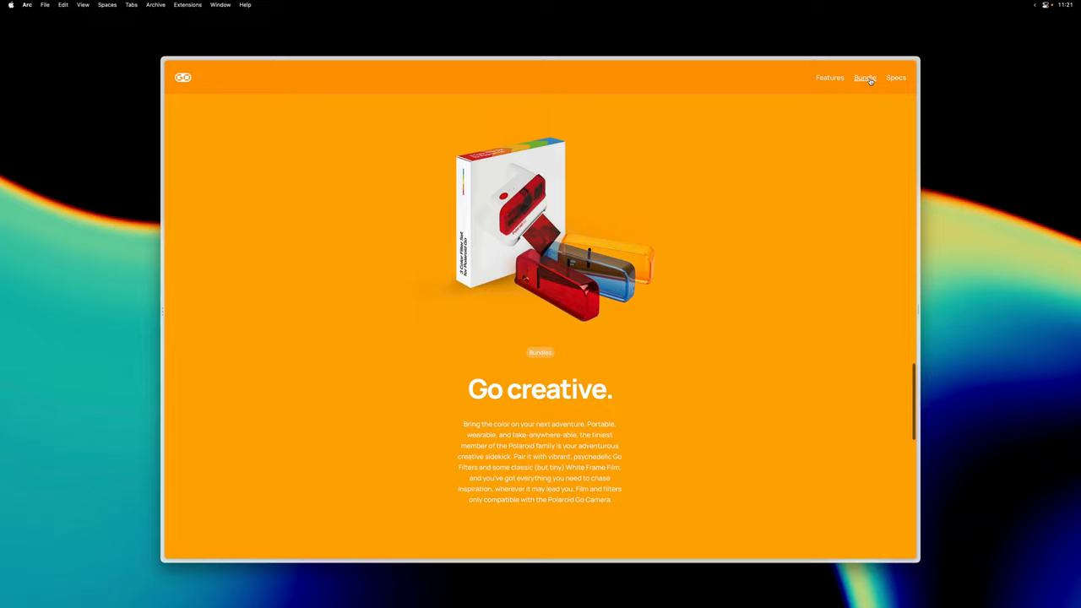
{"action": "left_click", "coordinate": [829, 77]}
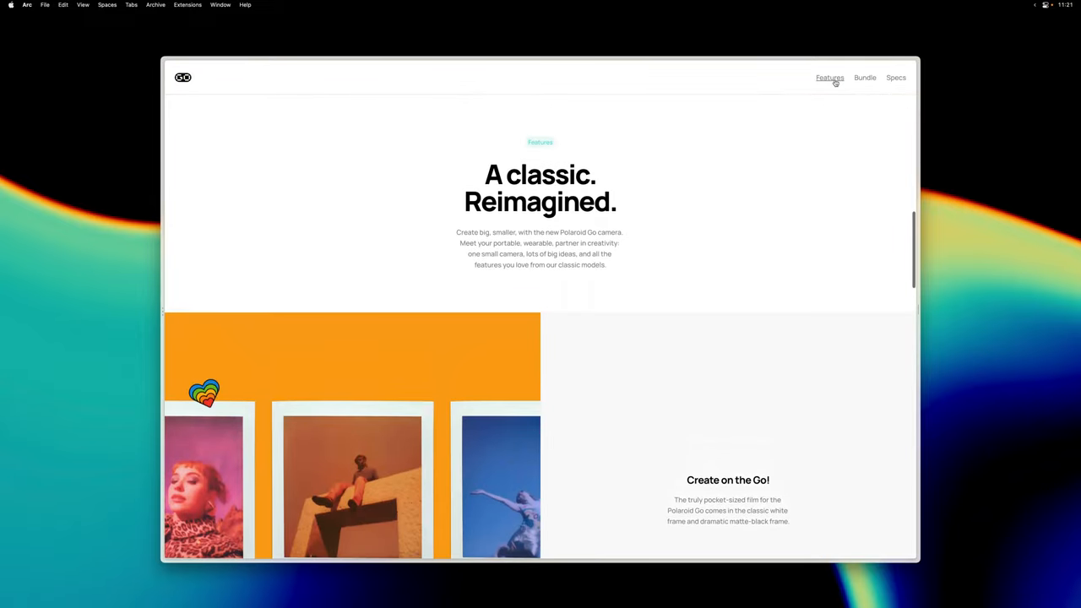